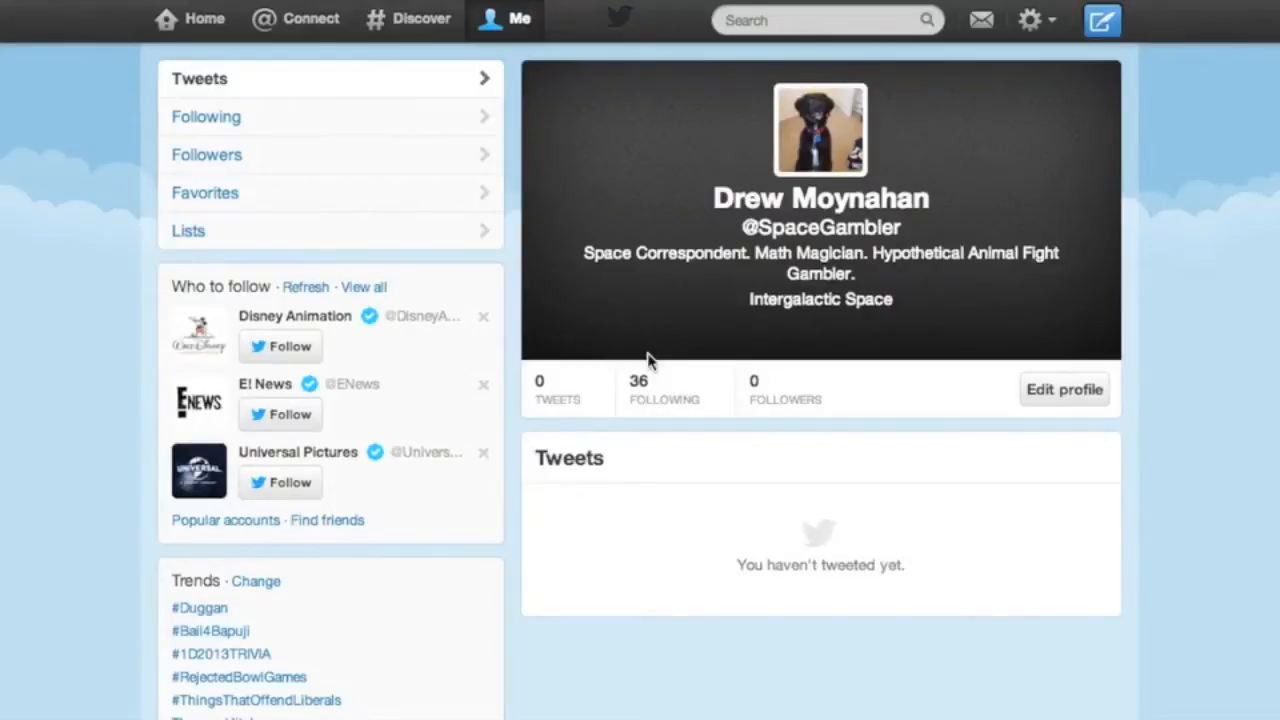
pyautogui.moveTo(822, 145)
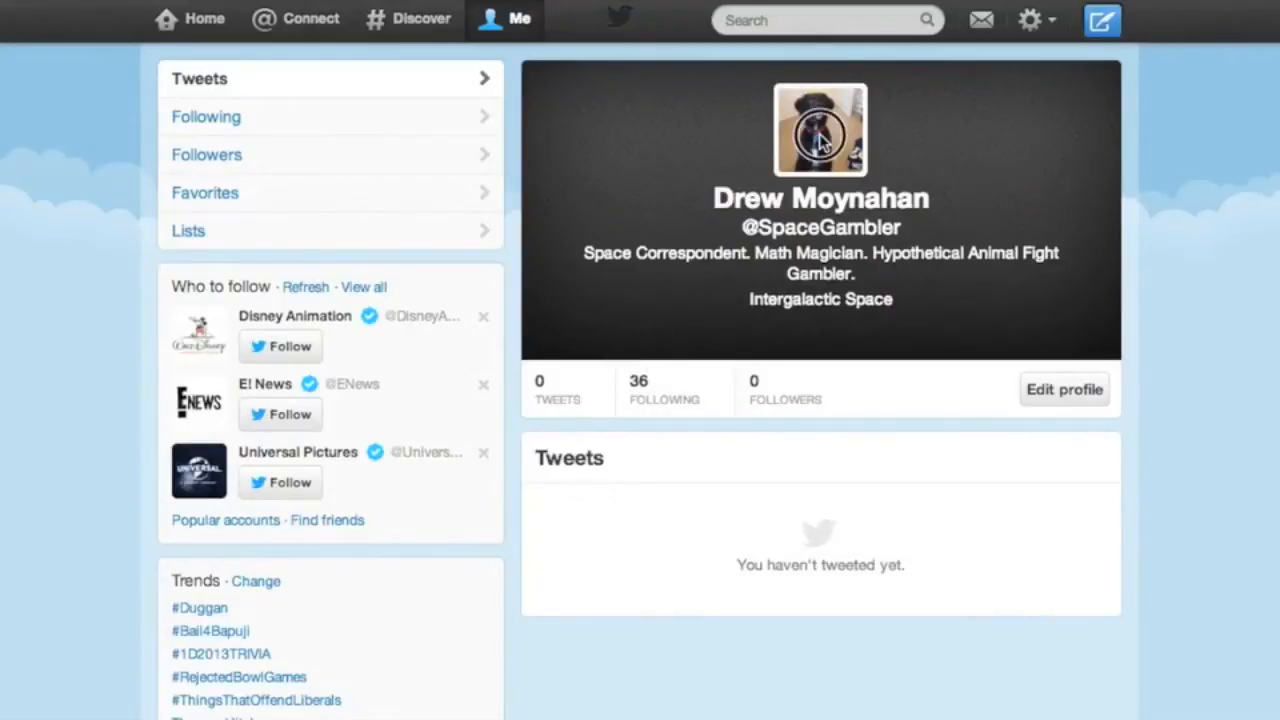
# View and close the enlarged profile photo, then reach the Password settings page
pyautogui.click(821, 130)
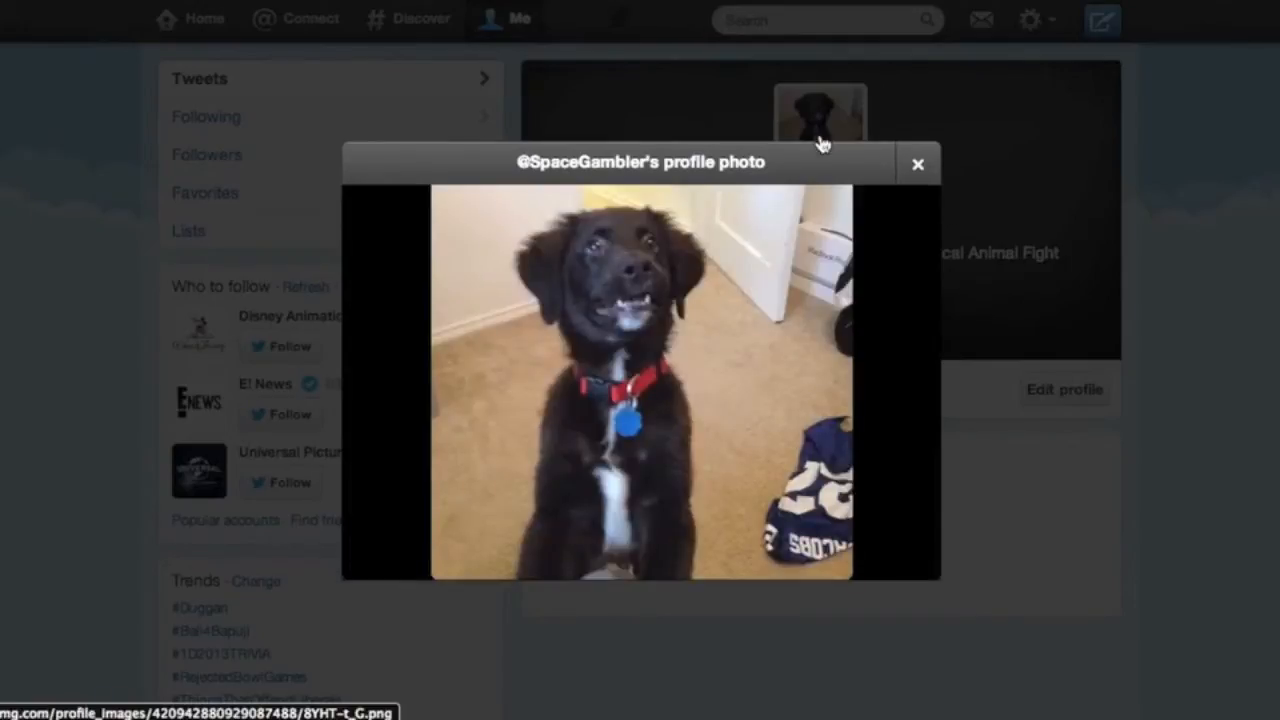
pyautogui.moveTo(918, 164)
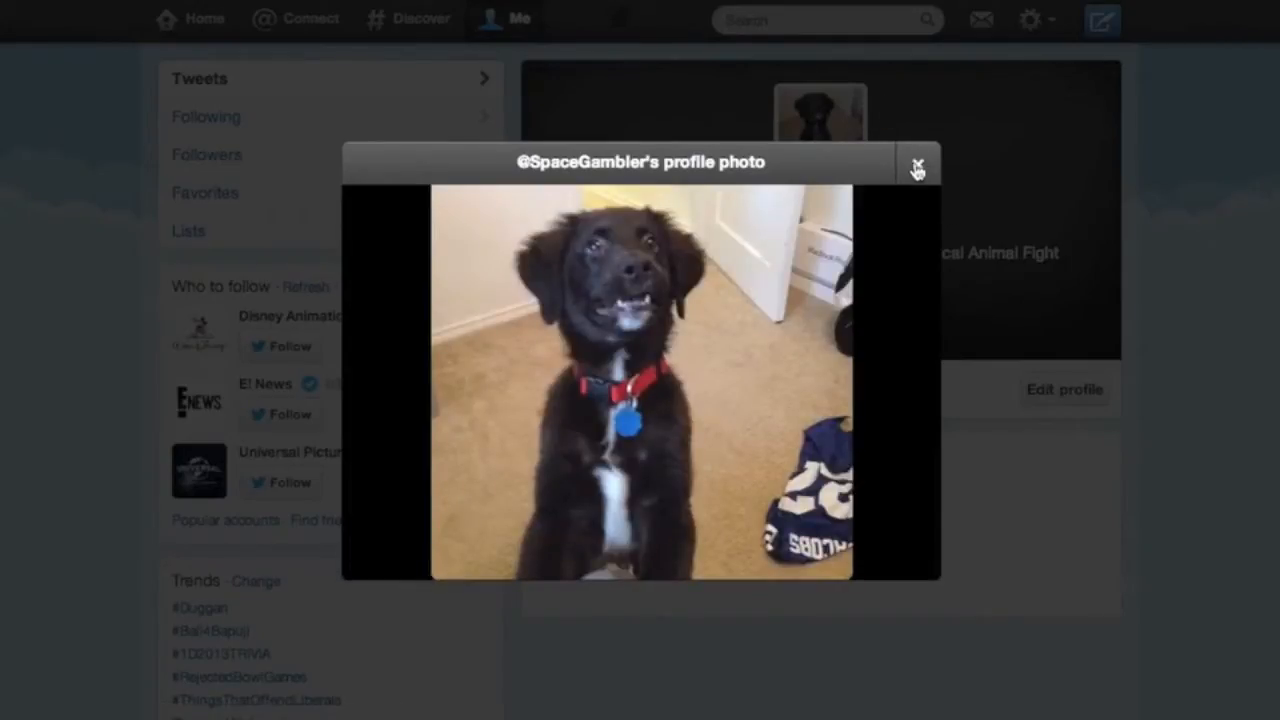
pyautogui.click(918, 162)
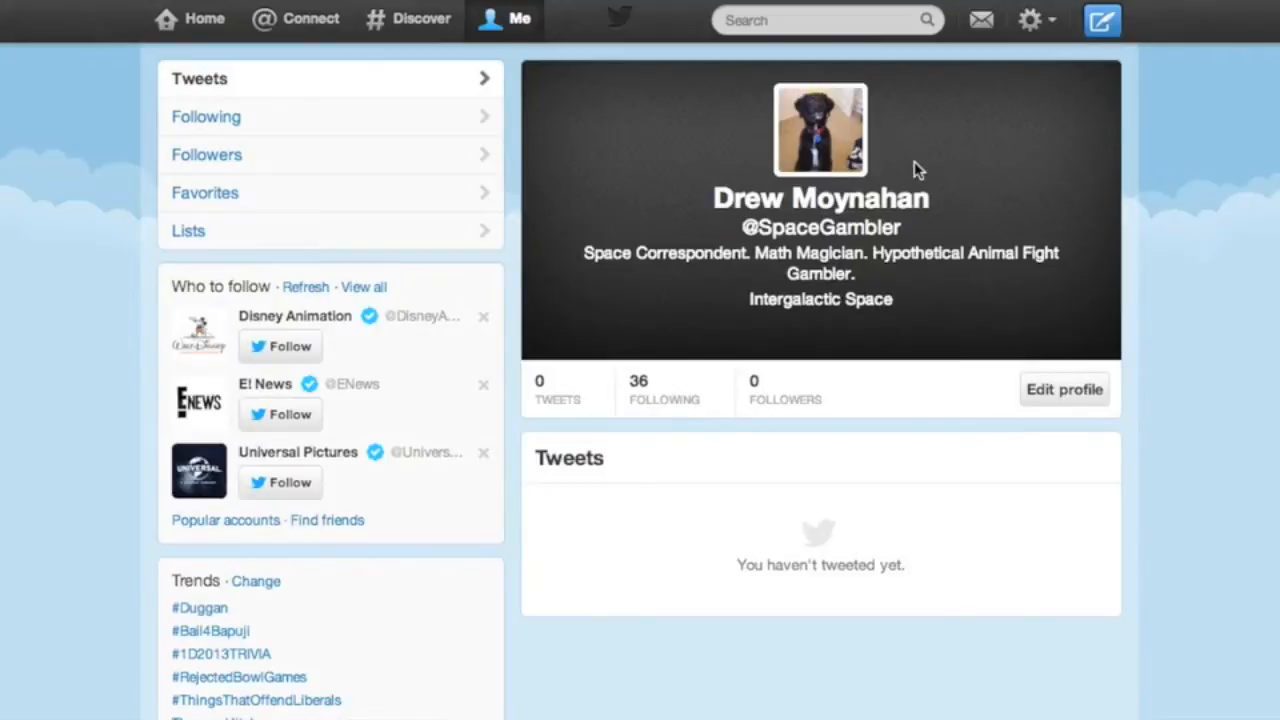
pyautogui.moveTo(952, 146)
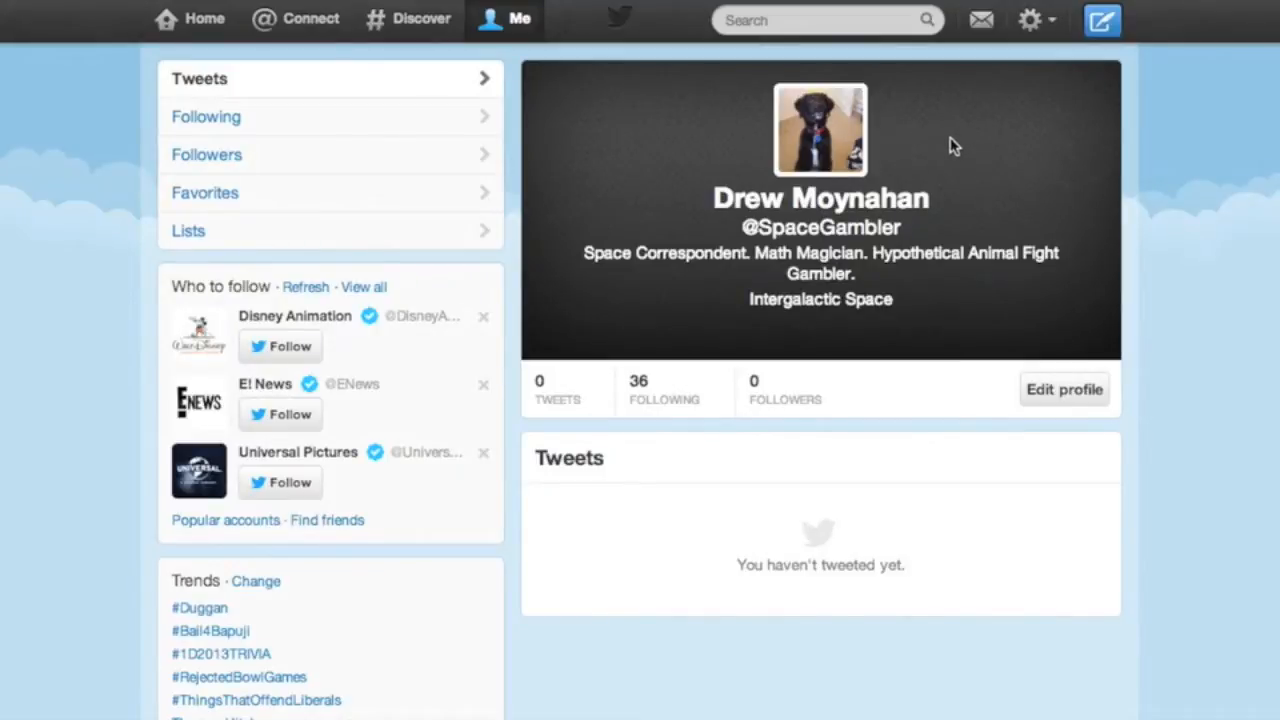
pyautogui.moveTo(988, 114)
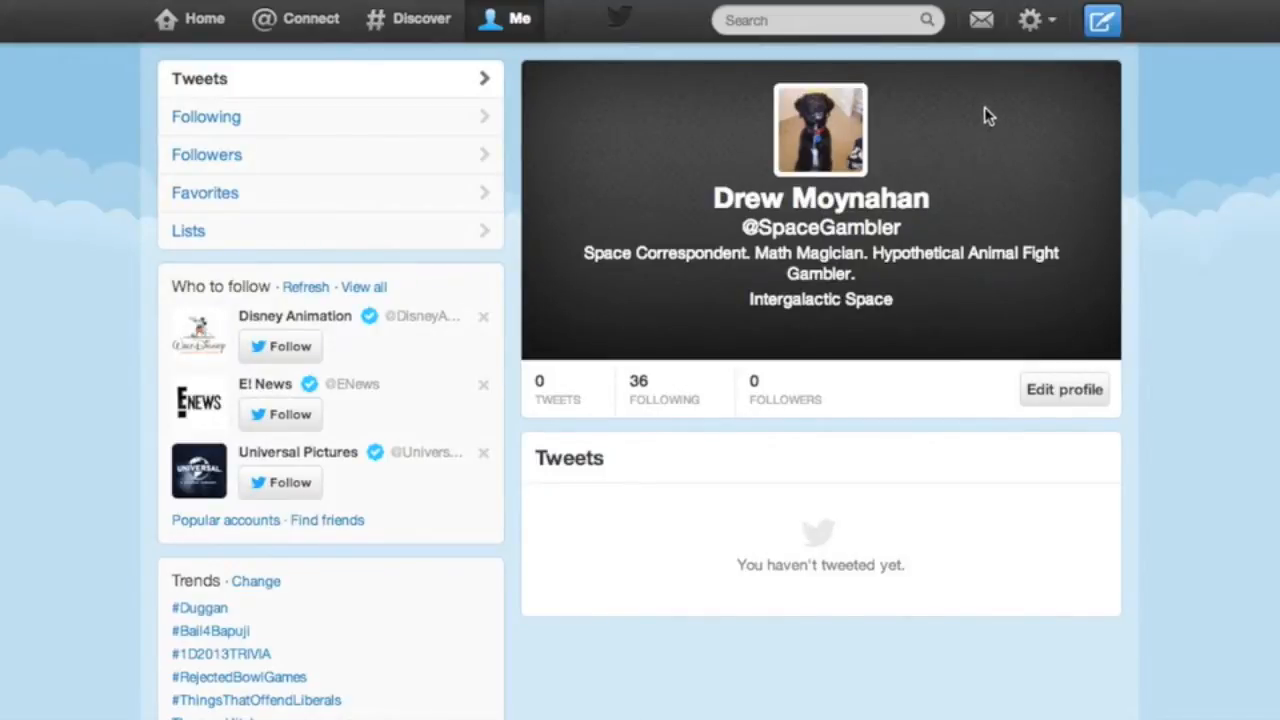
pyautogui.moveTo(1005, 93)
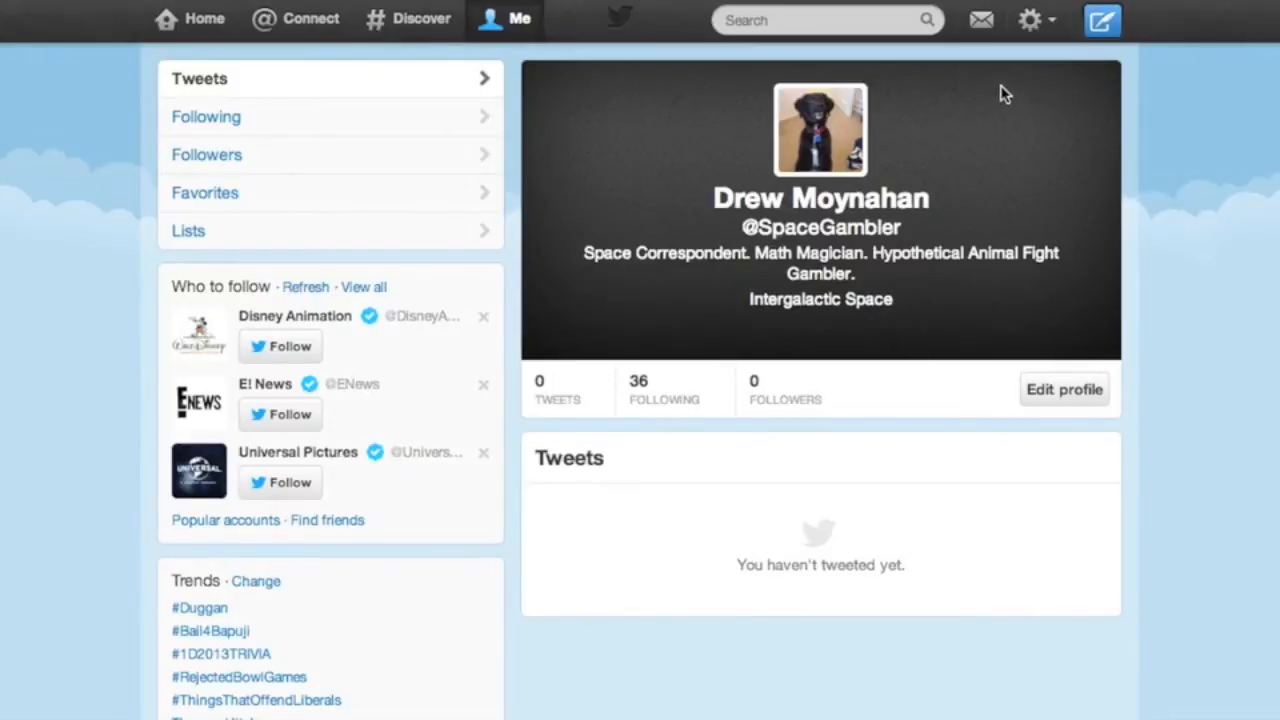
pyautogui.moveTo(1014, 82)
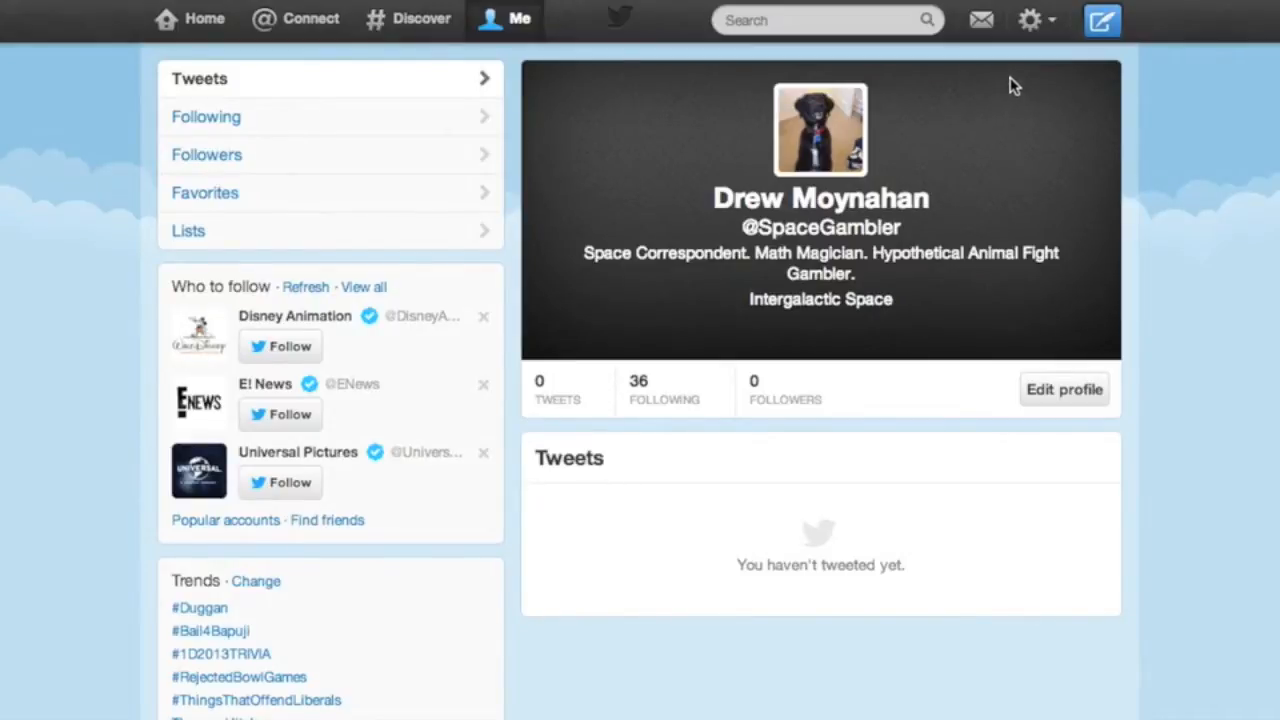
pyautogui.moveTo(1053, 55)
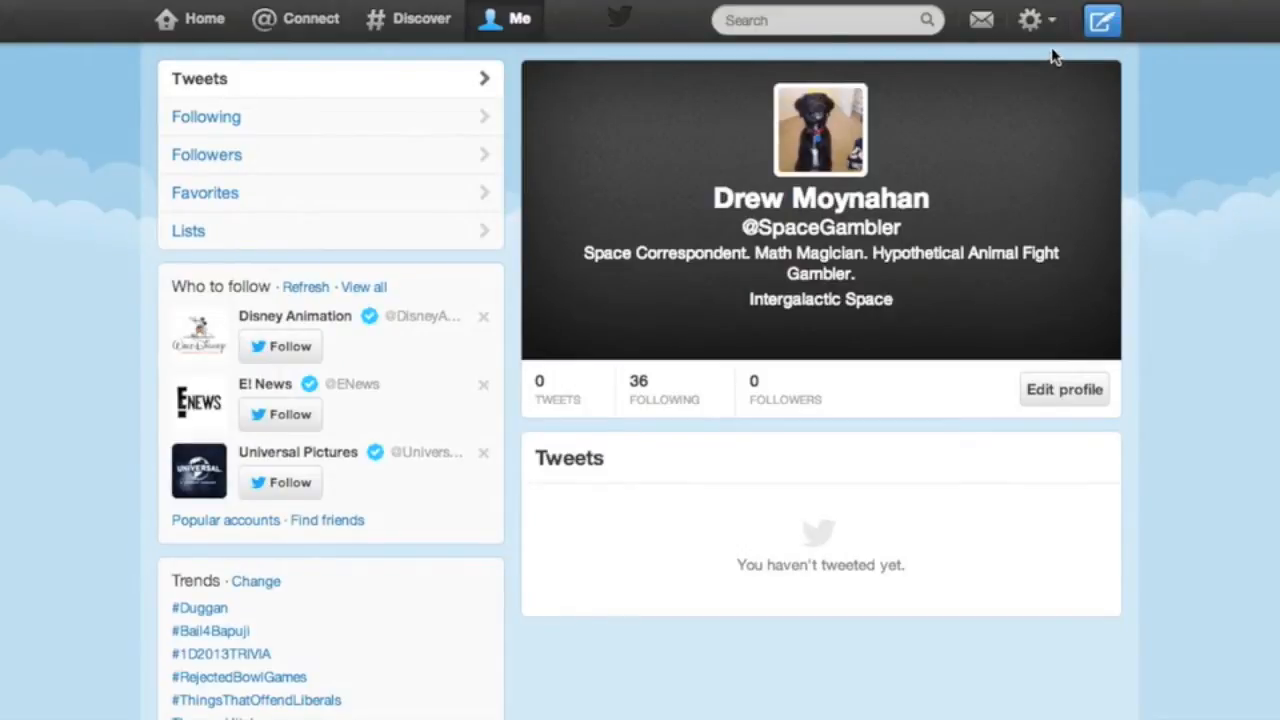
pyautogui.moveTo(1030, 22)
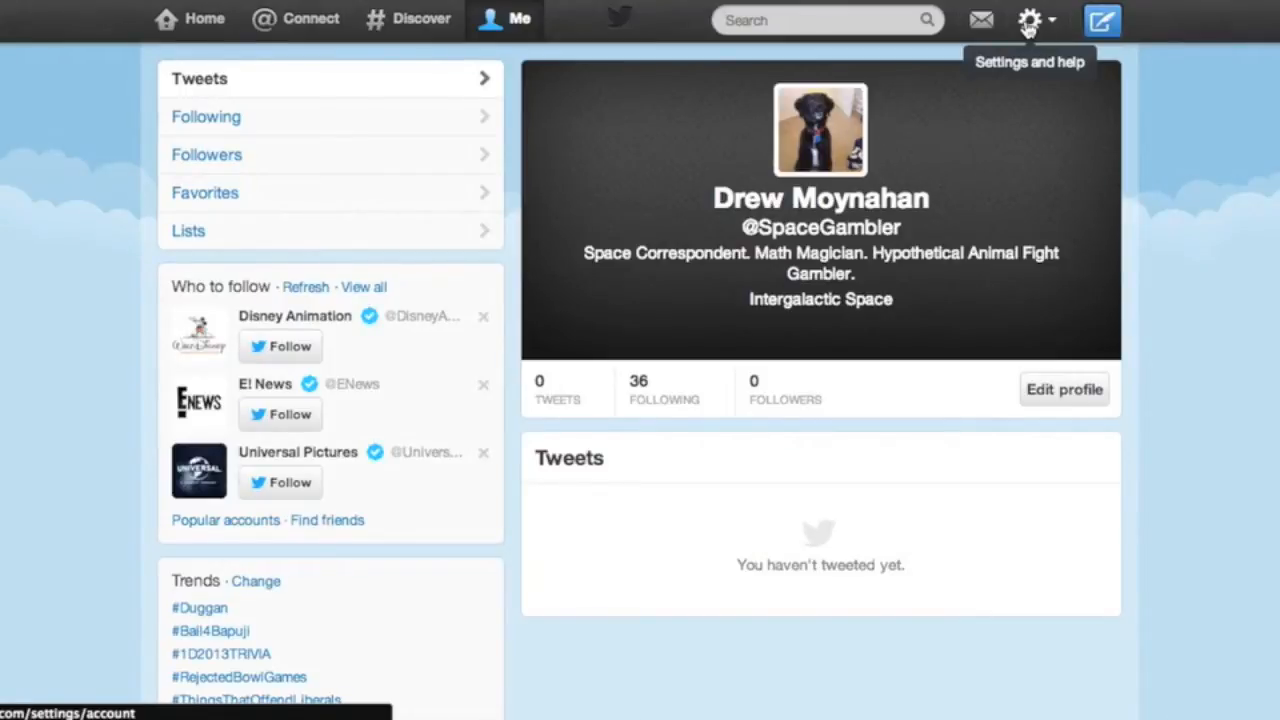
pyautogui.click(1029, 20)
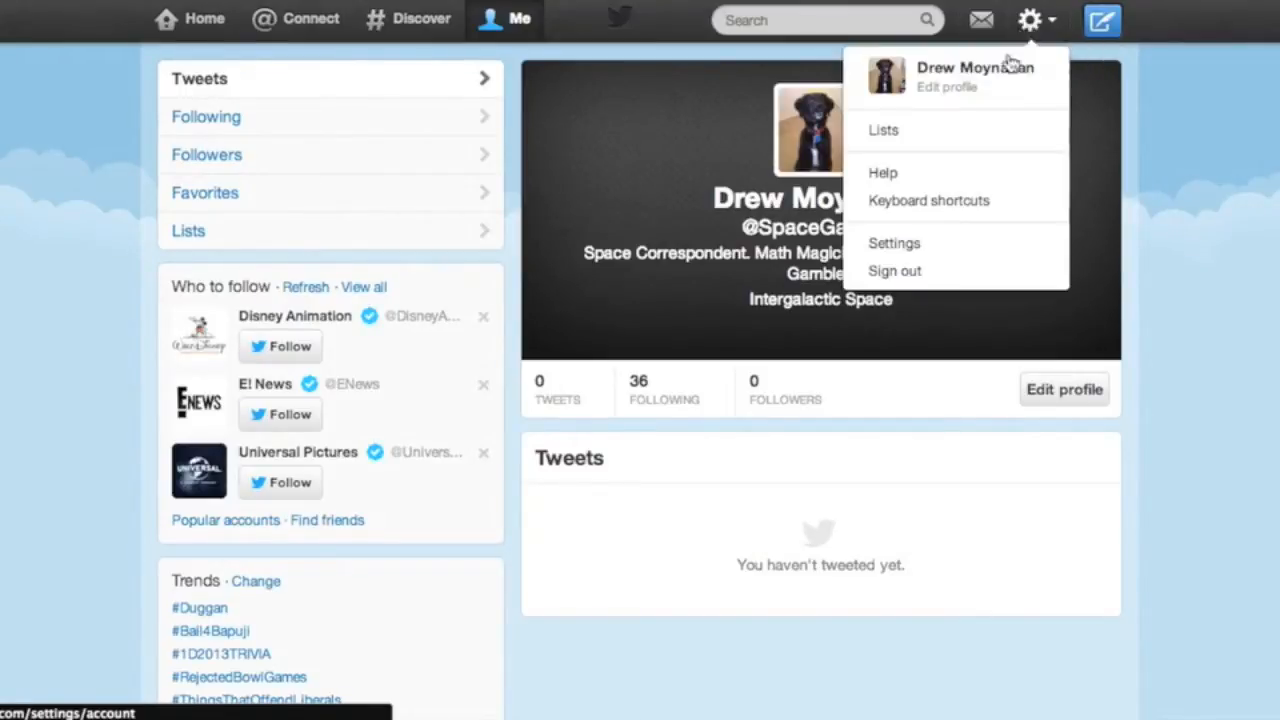
pyautogui.moveTo(906, 245)
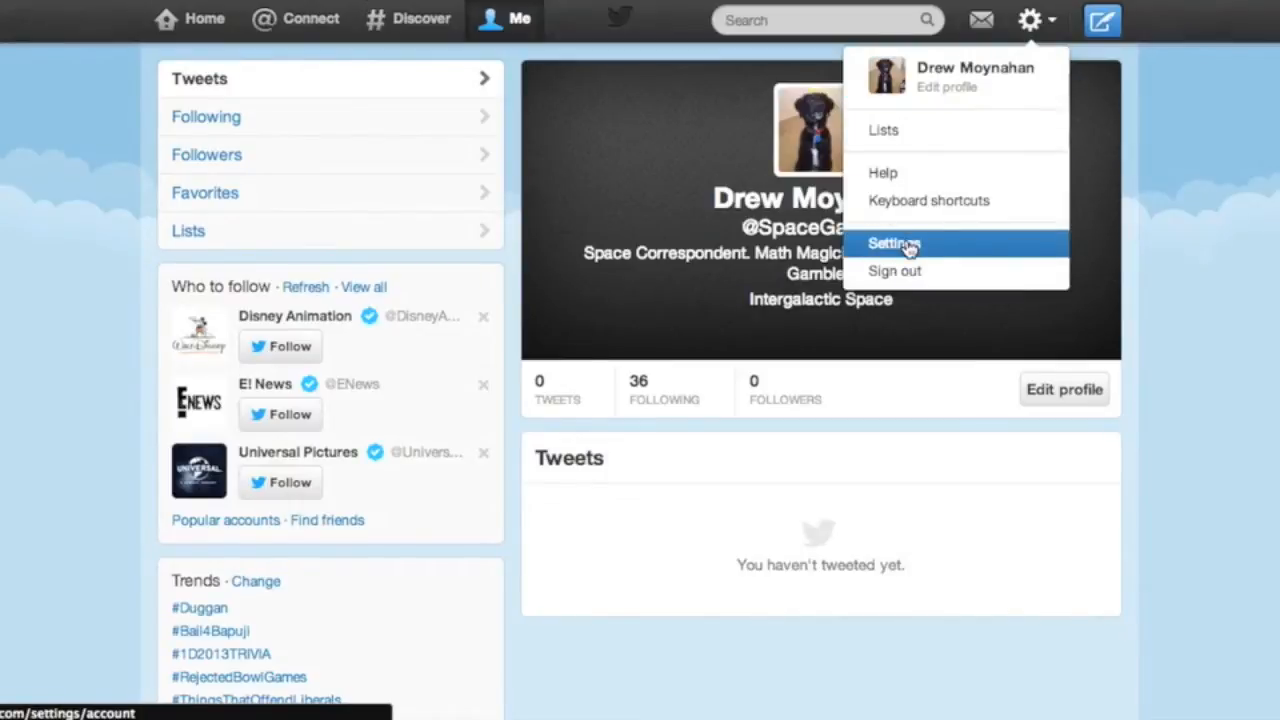
pyautogui.click(895, 243)
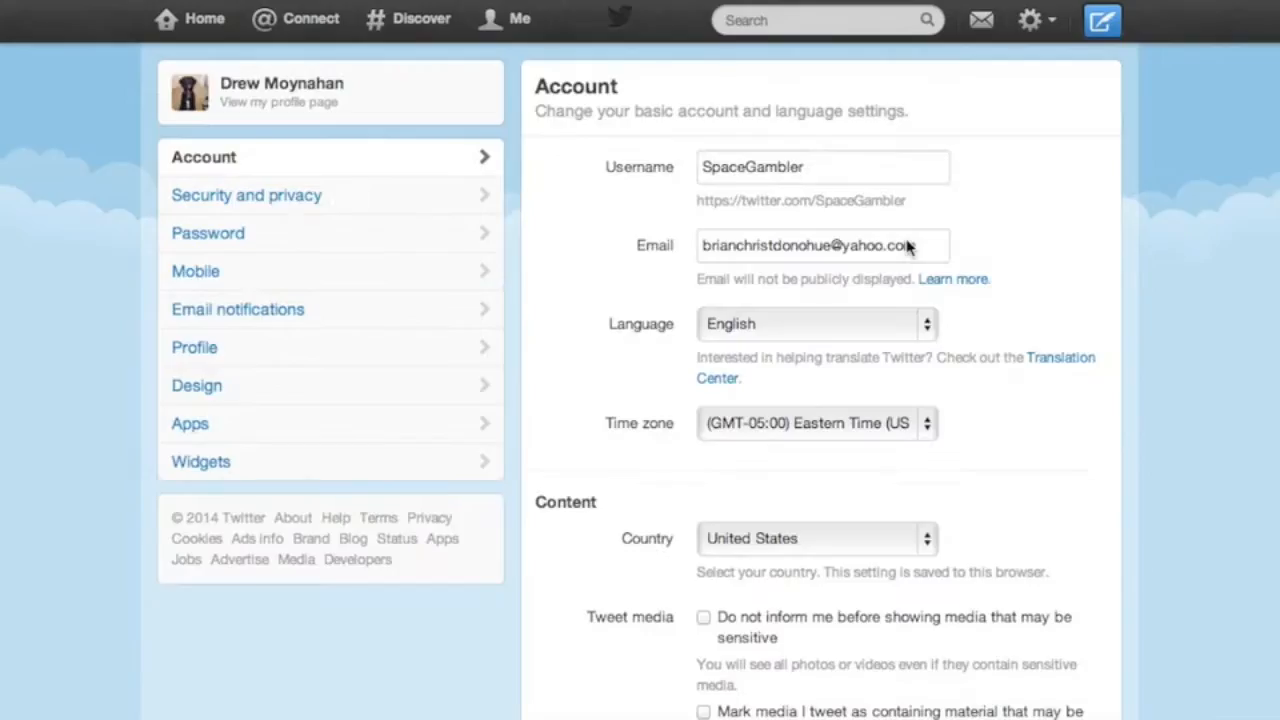
pyautogui.moveTo(362, 155)
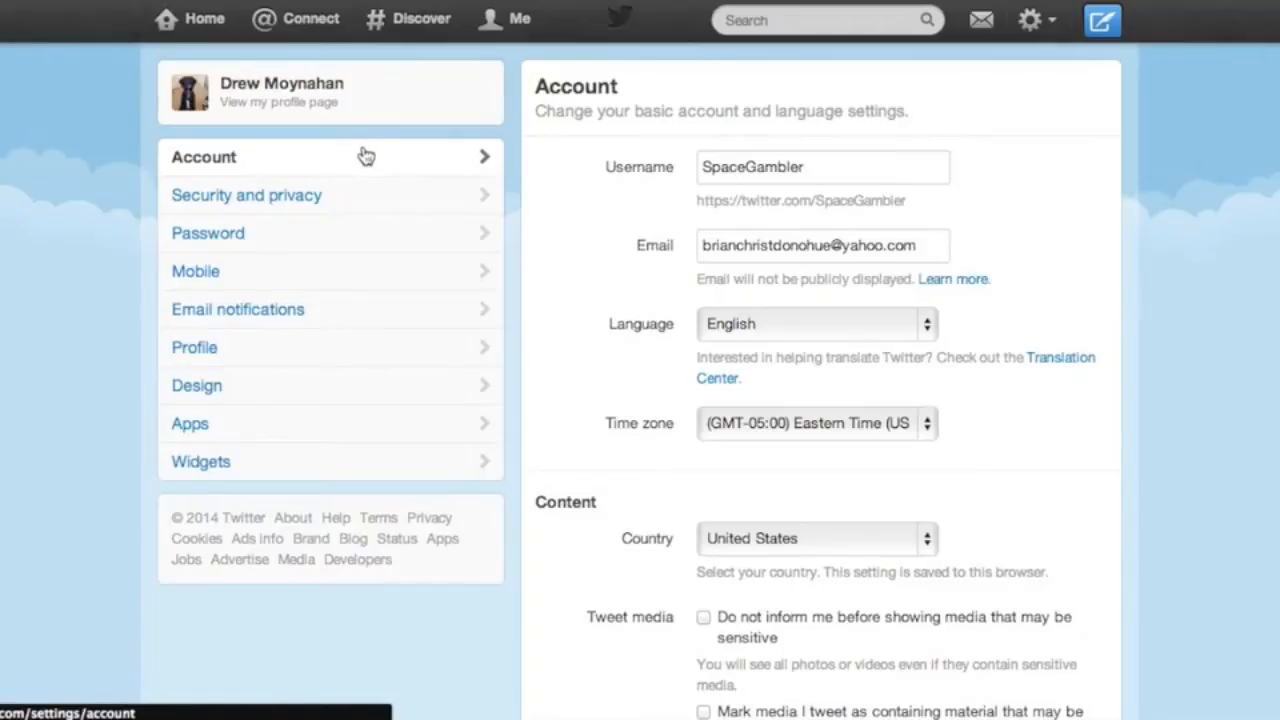
pyautogui.click(208, 233)
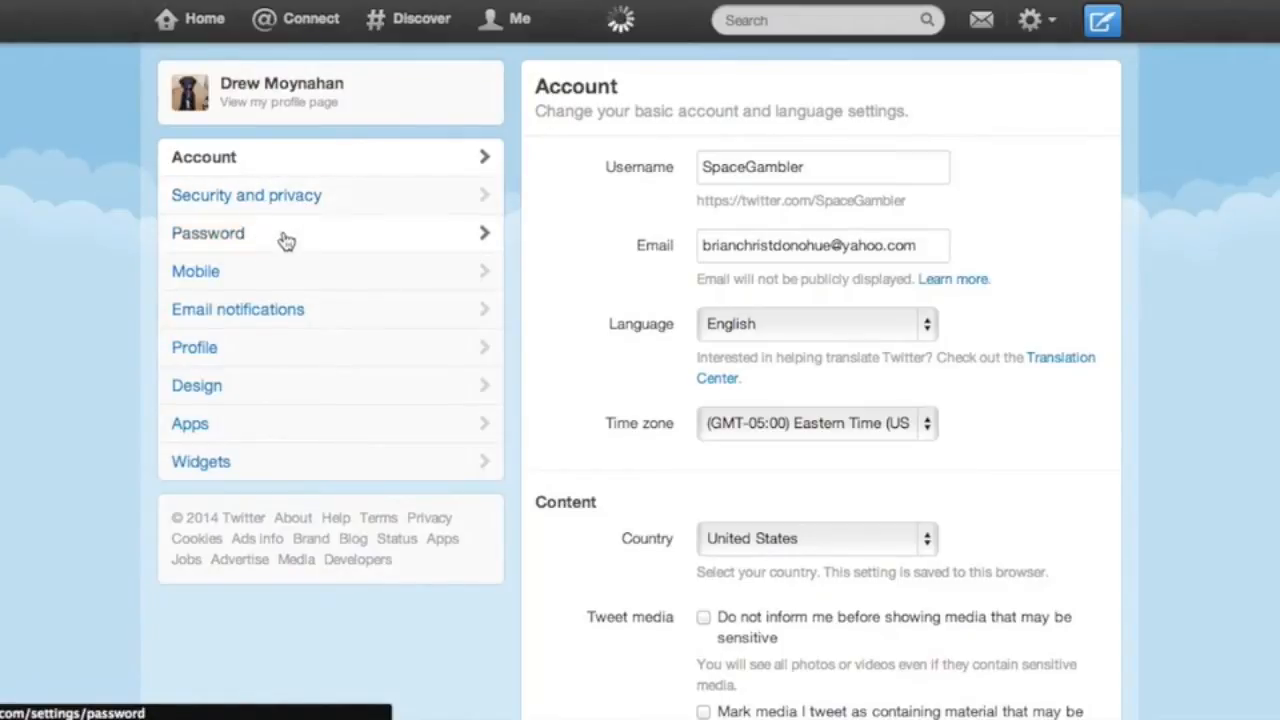
# Enter the current password and the new password twice, and save the change
pyautogui.click(208, 233)
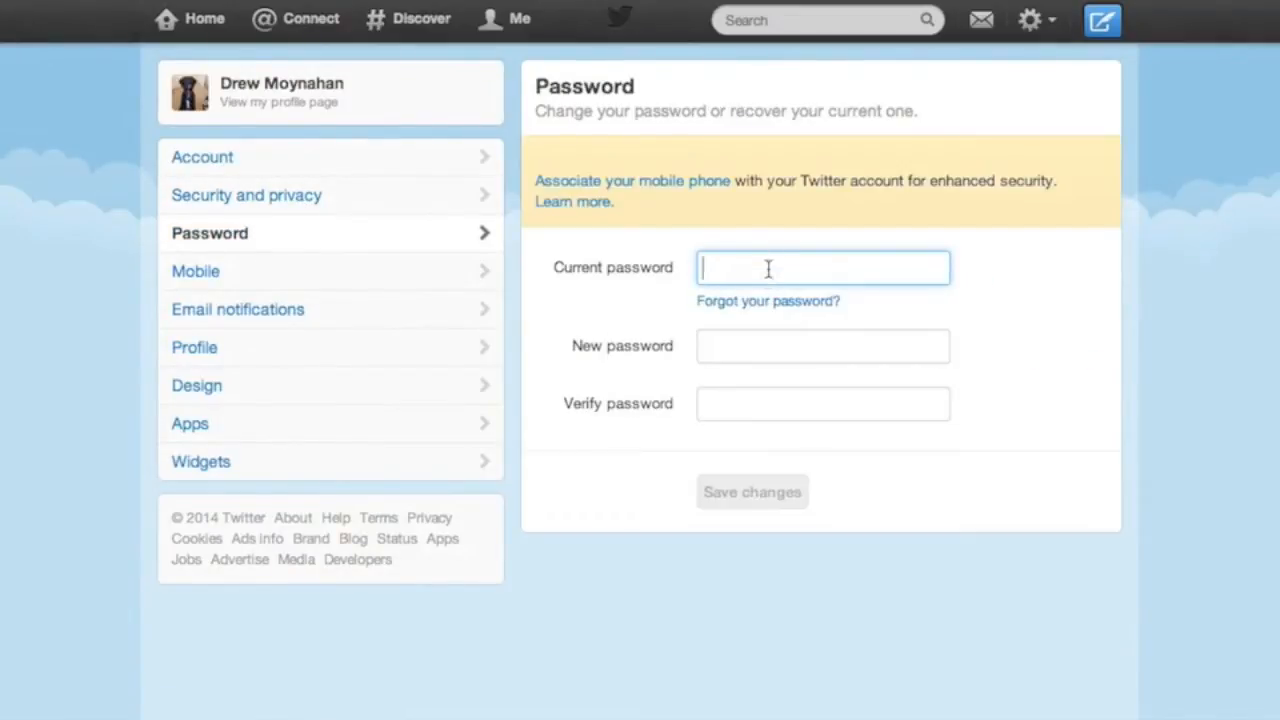
pyautogui.write('••')
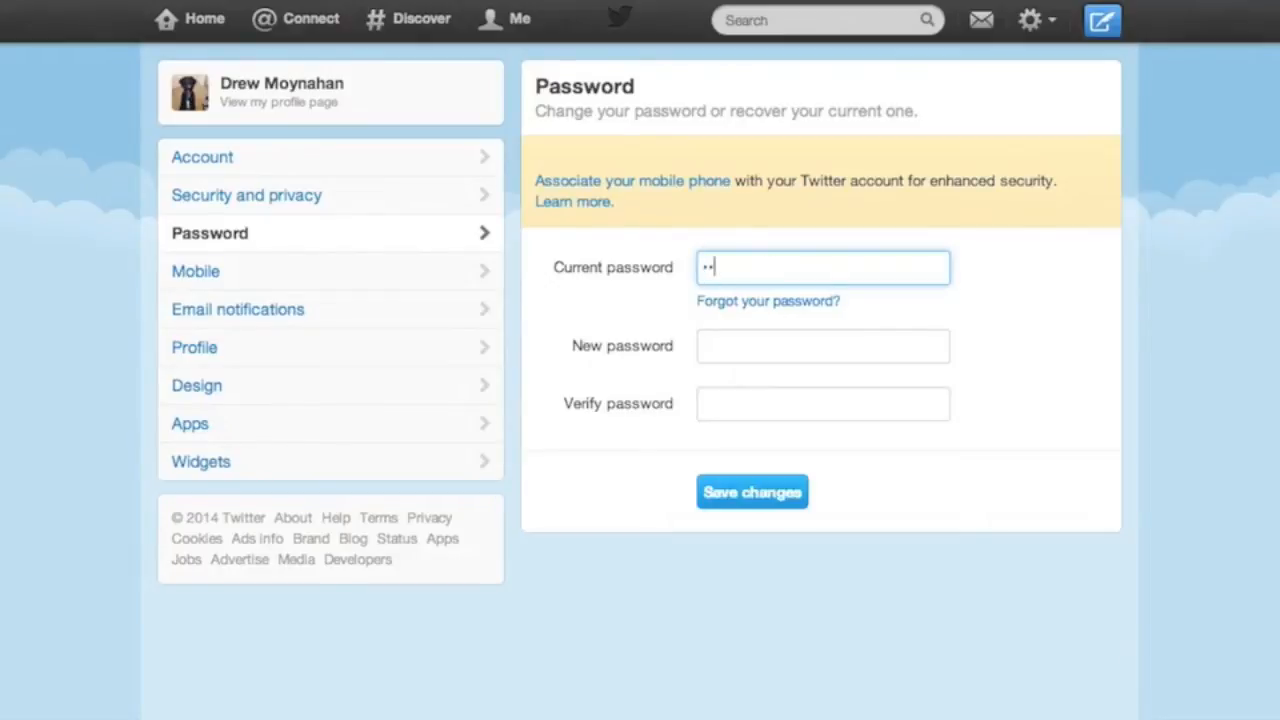
pyautogui.write('••••')
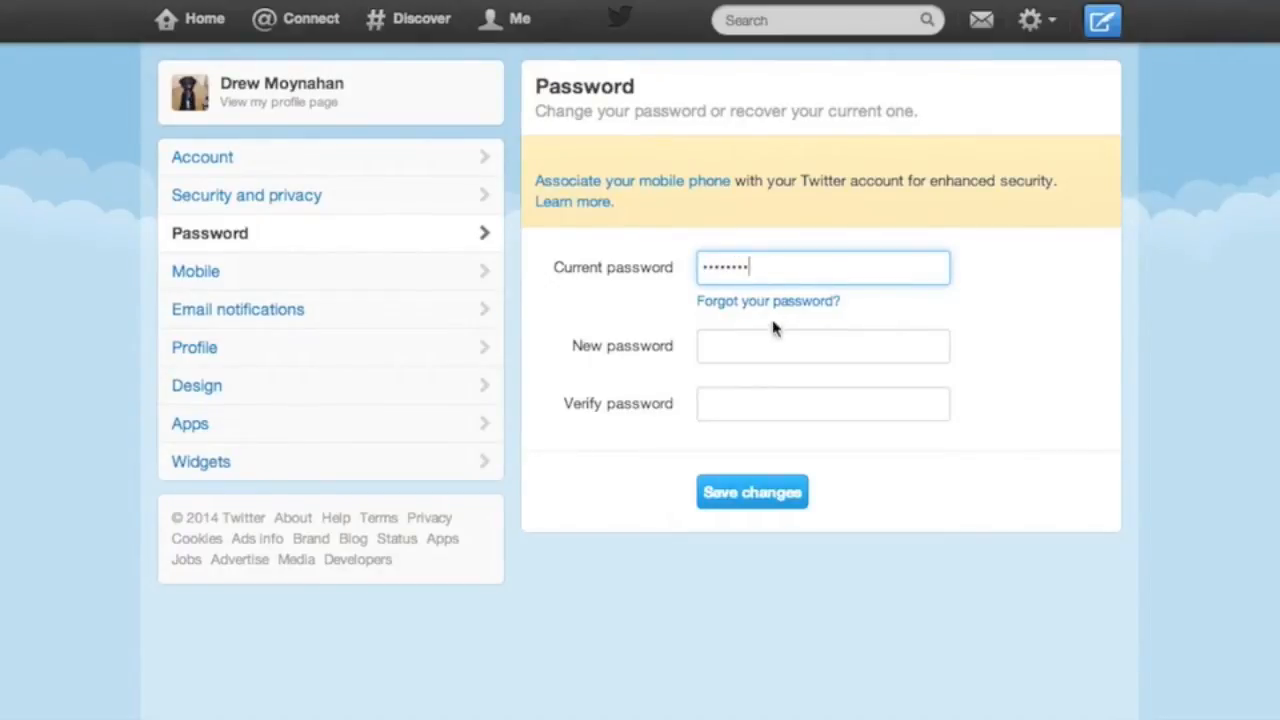
pyautogui.write('••')
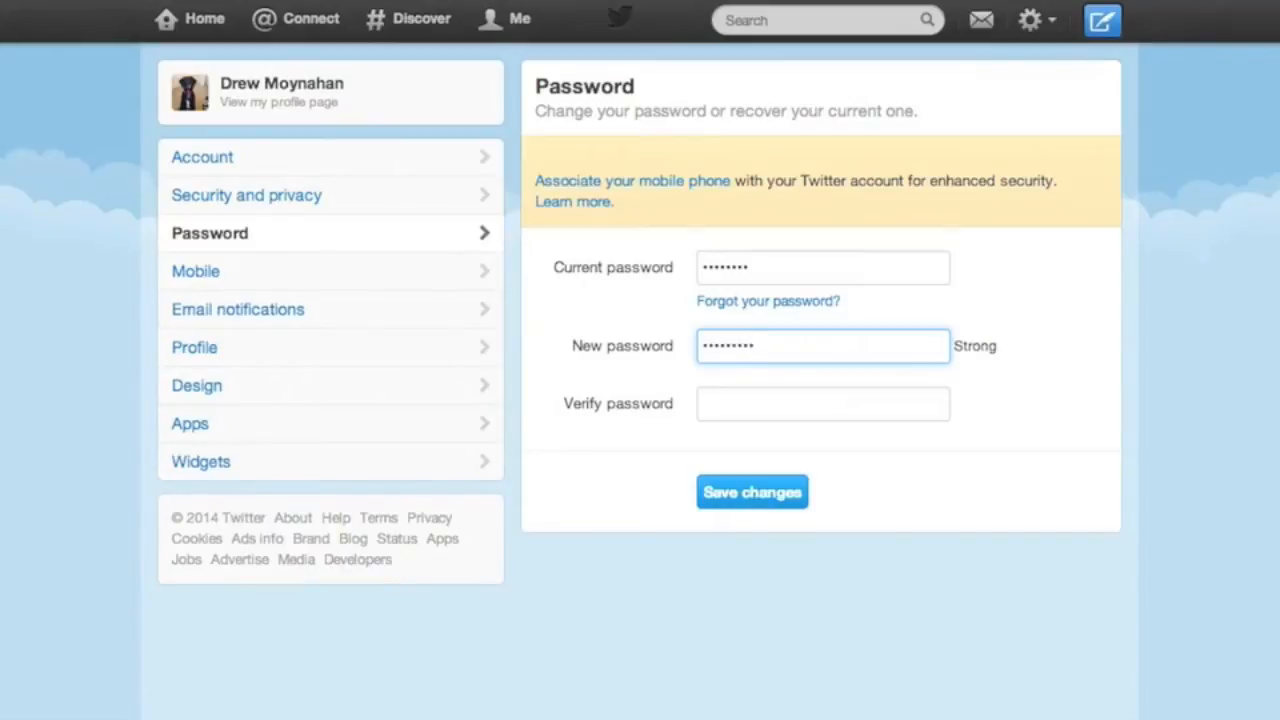
pyautogui.click(822, 403)
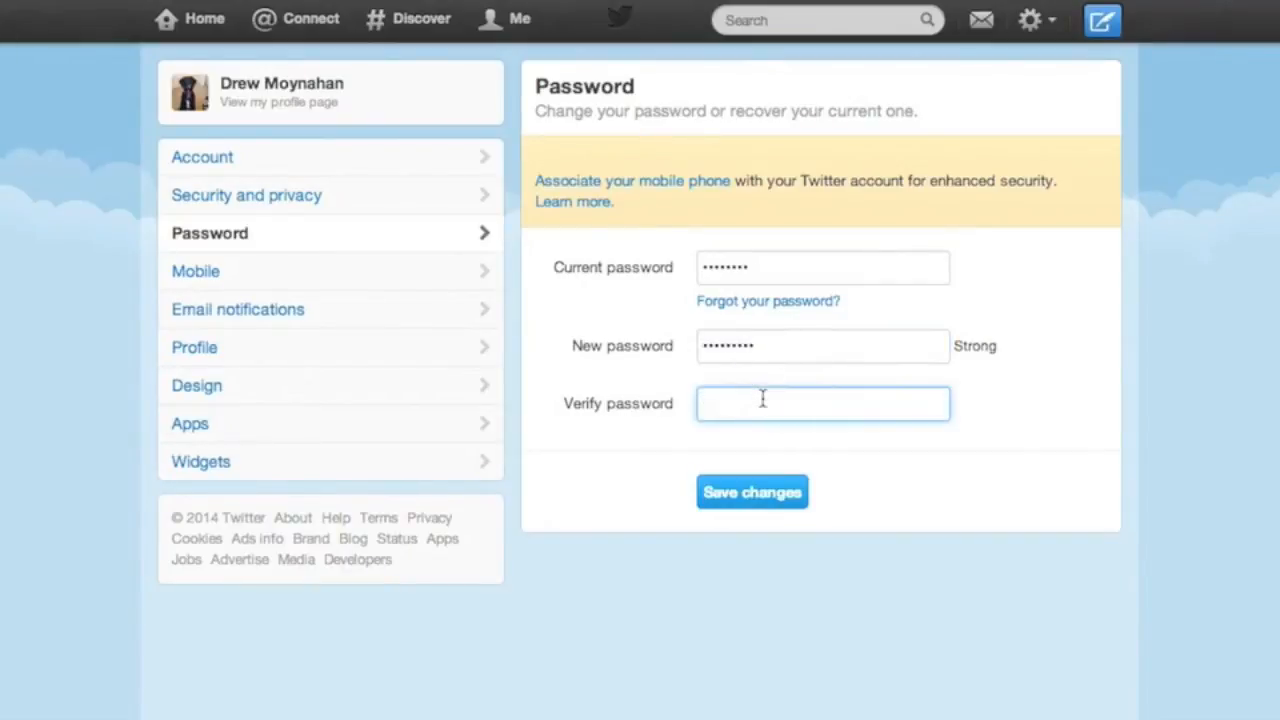
pyautogui.write('••••')
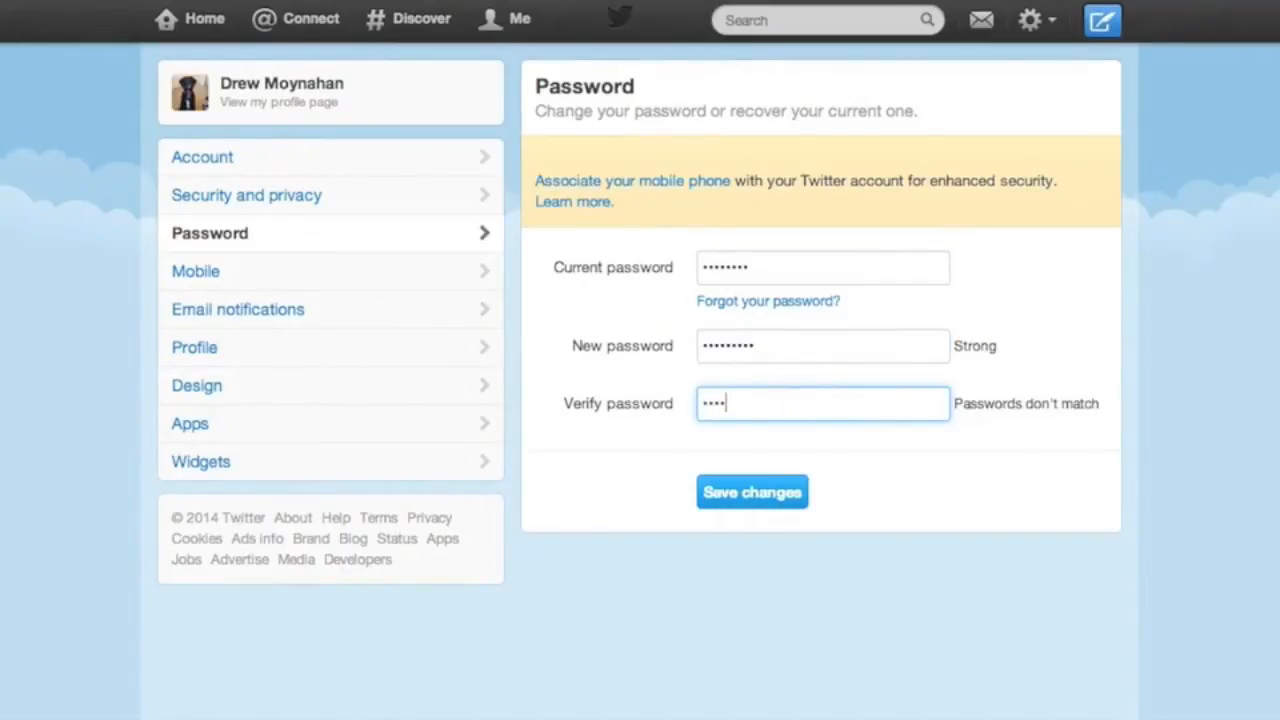
pyautogui.write('••••')
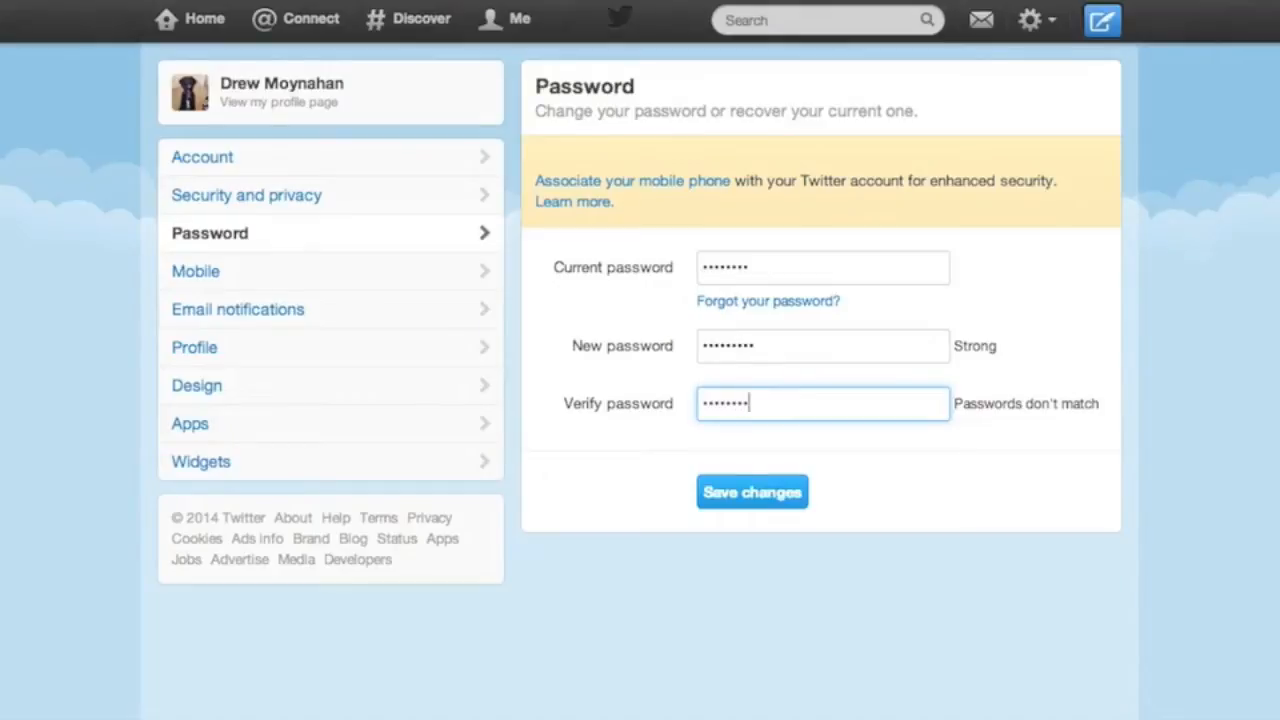
pyautogui.click(746, 499)
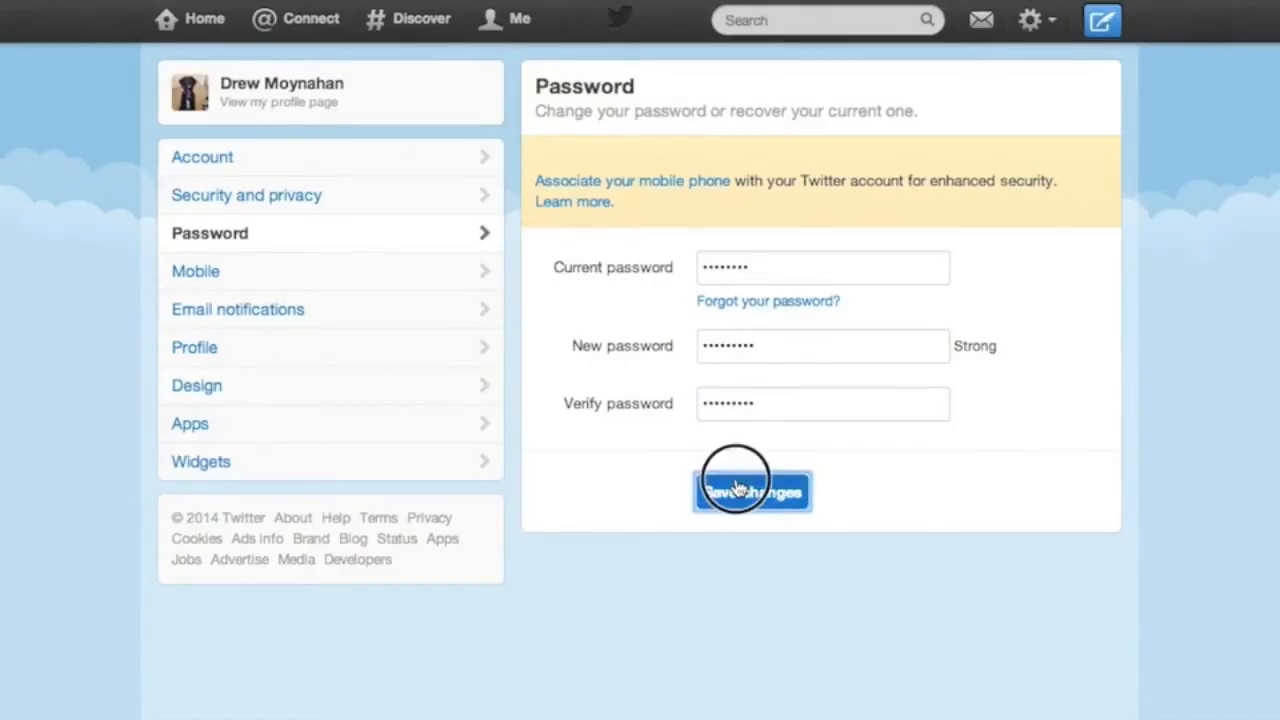
pyautogui.click(751, 491)
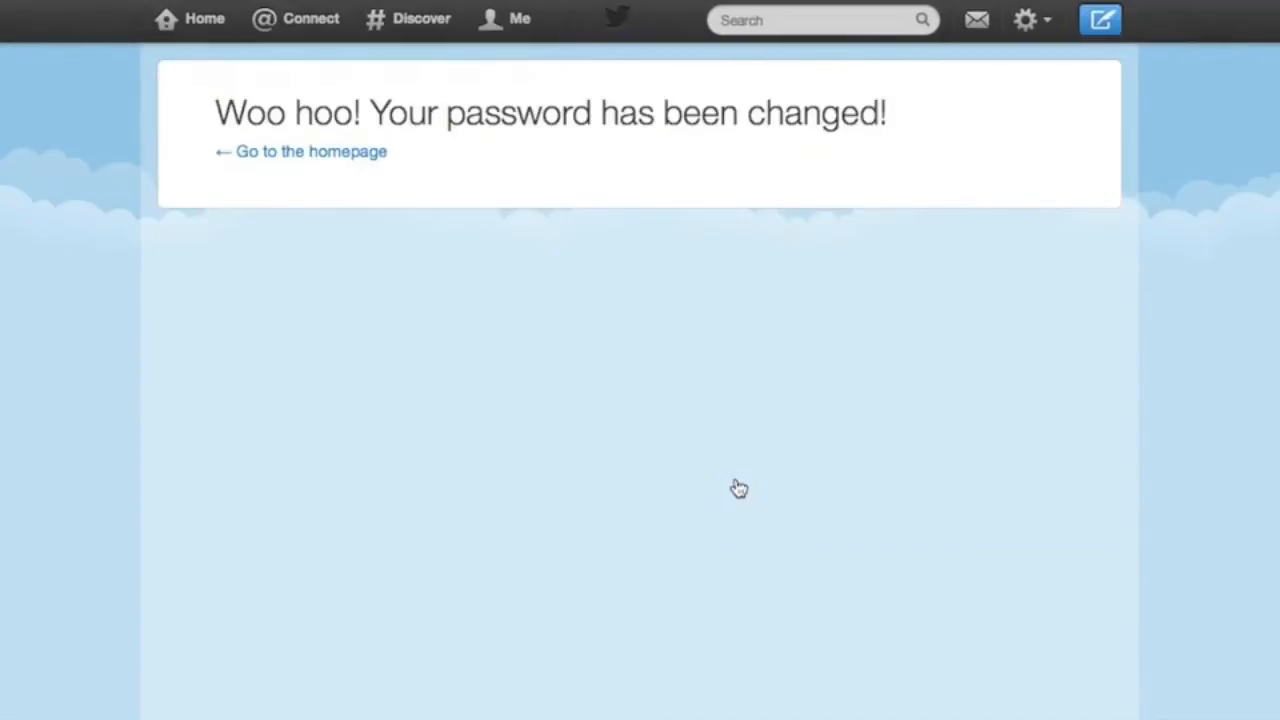
pyautogui.click(1032, 20)
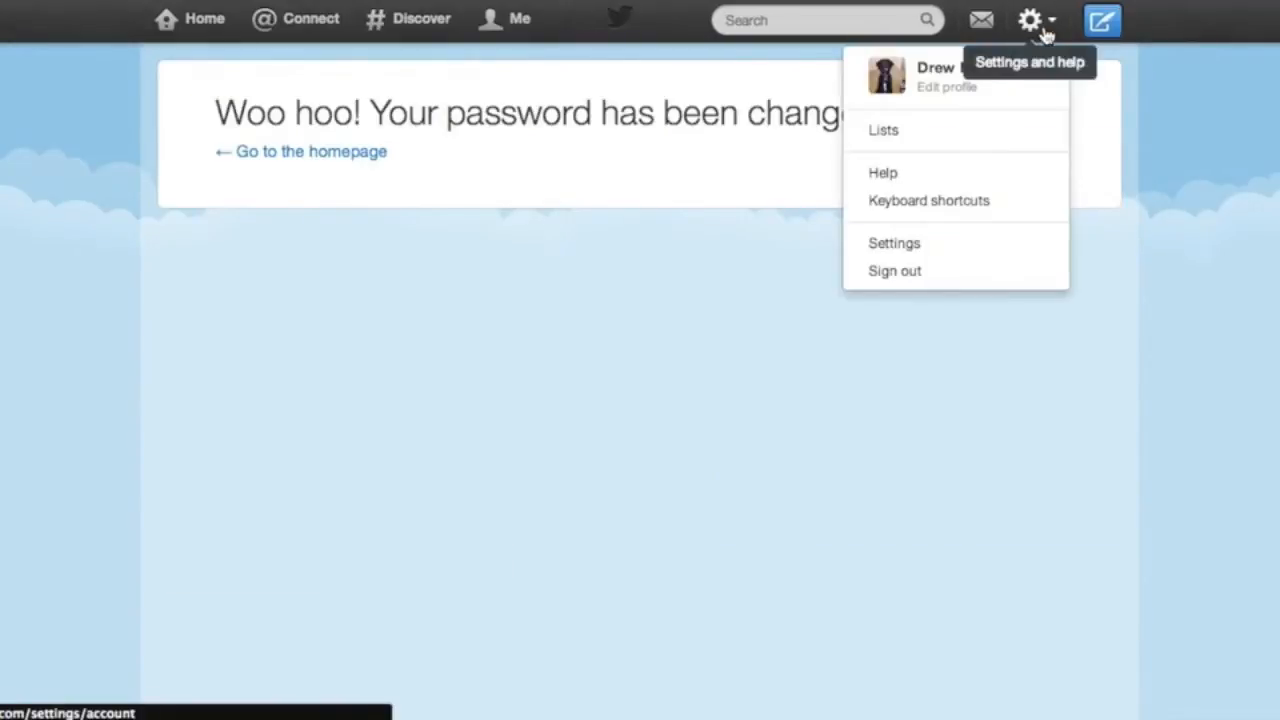
pyautogui.click(884, 244)
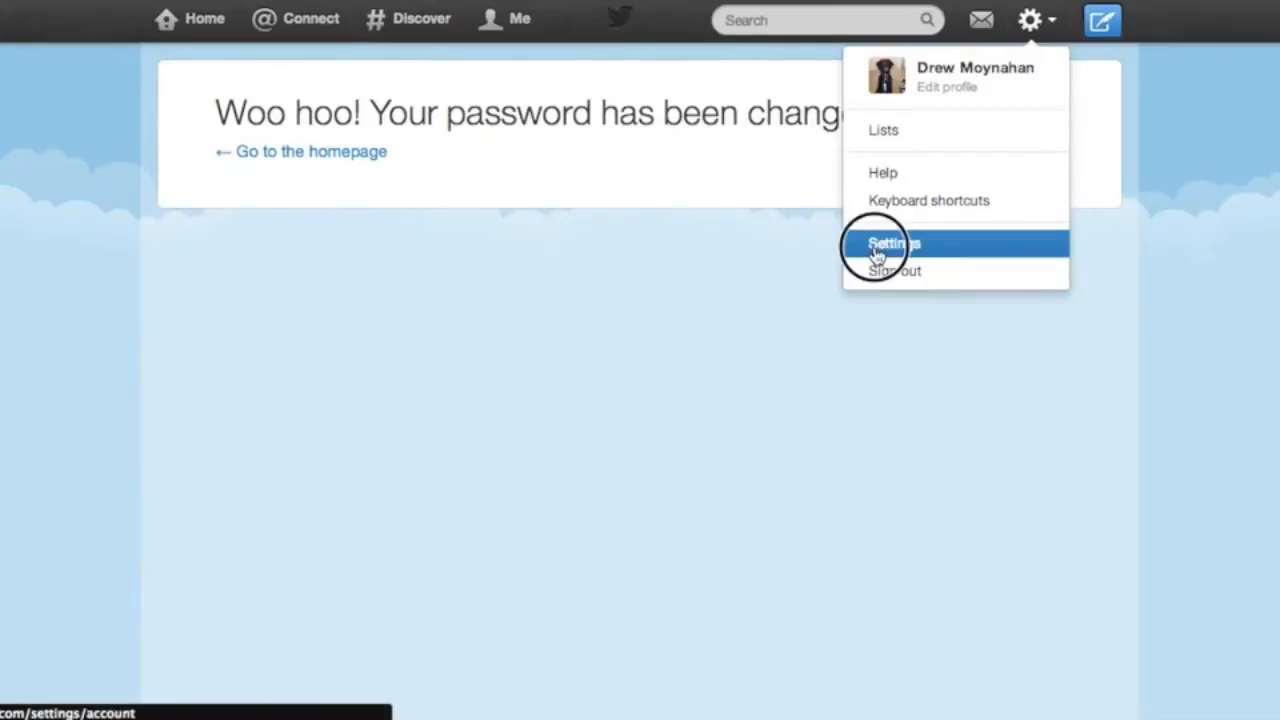
pyautogui.click(892, 243)
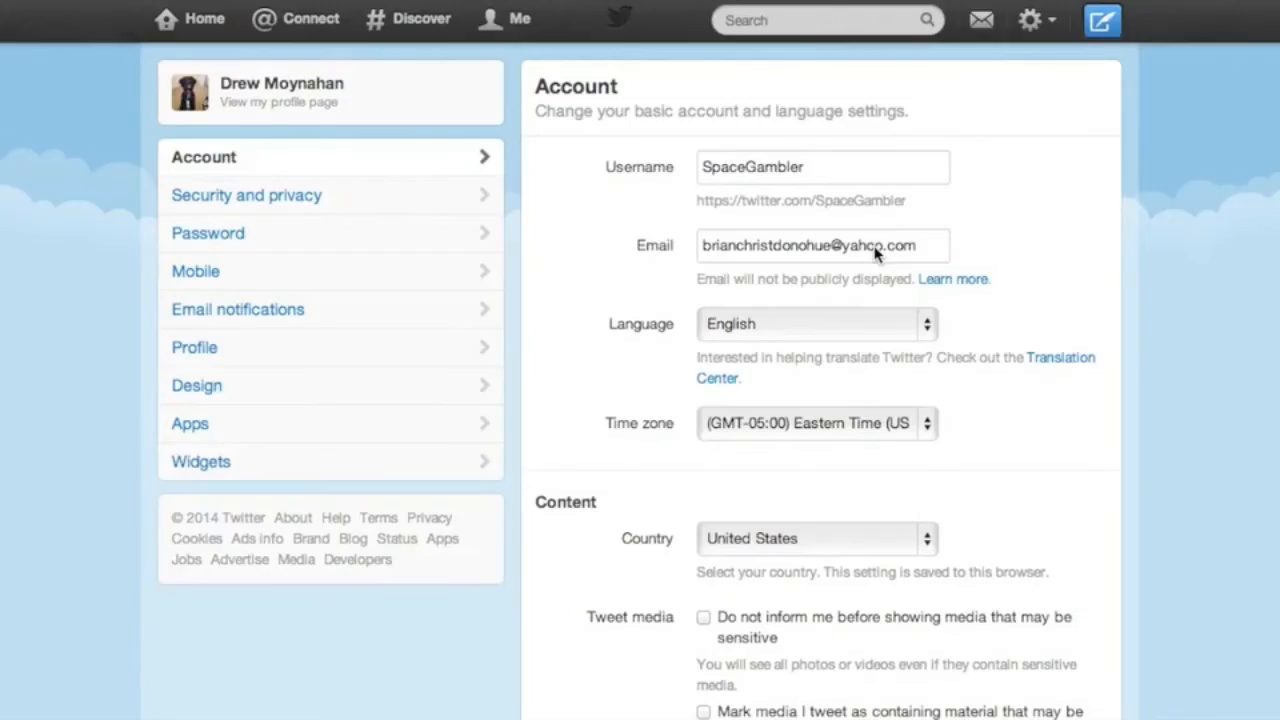
pyautogui.moveTo(280, 166)
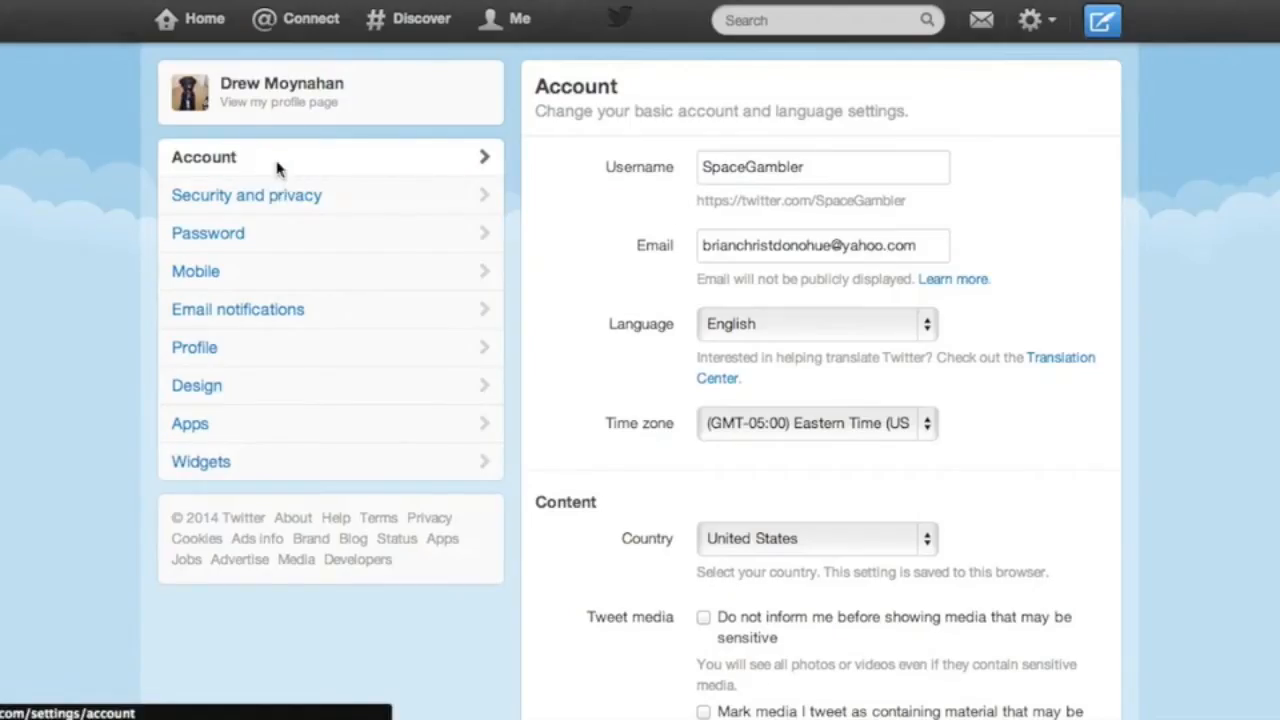
pyautogui.scroll(-3)
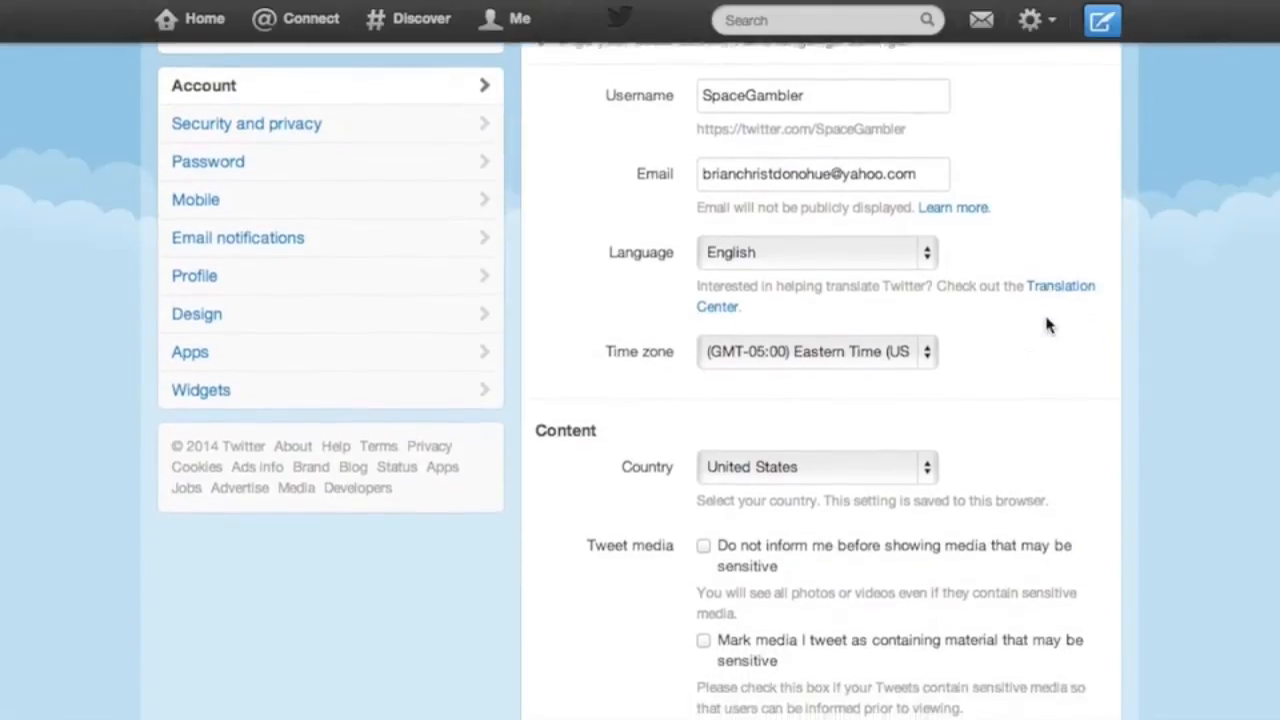
pyautogui.scroll(-3)
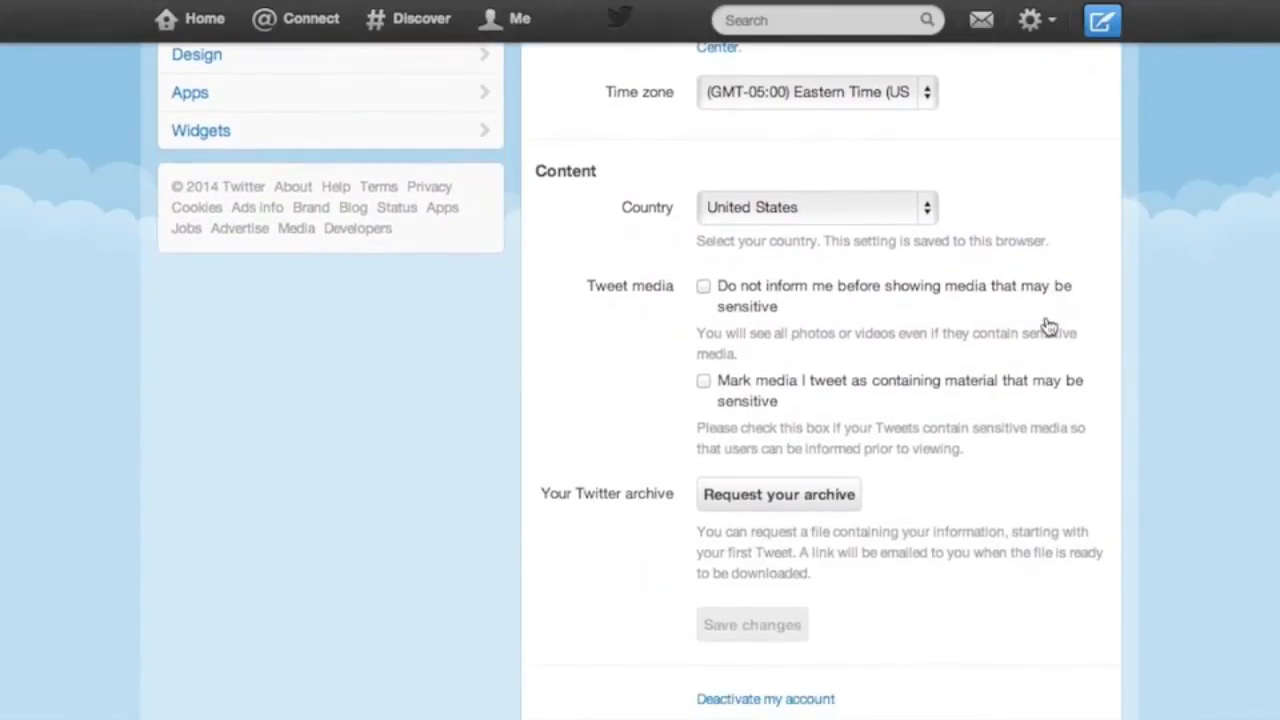
pyautogui.click(703, 380)
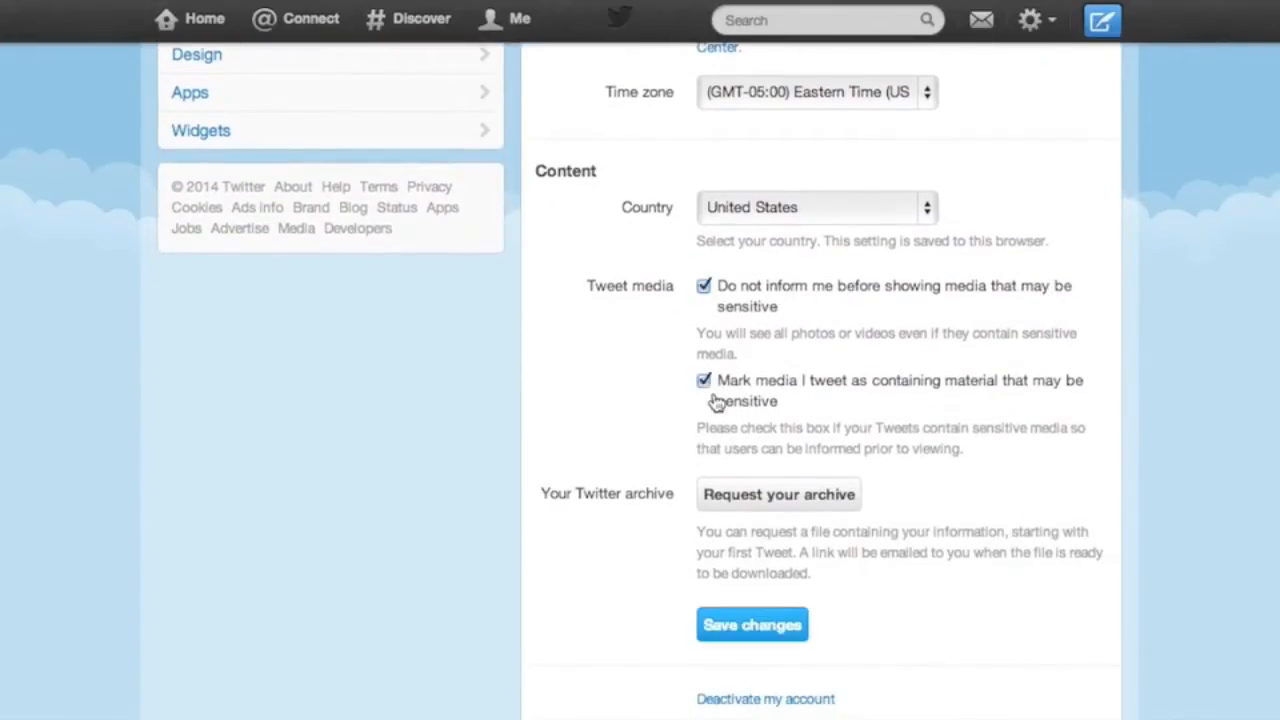
pyautogui.click(703, 380)
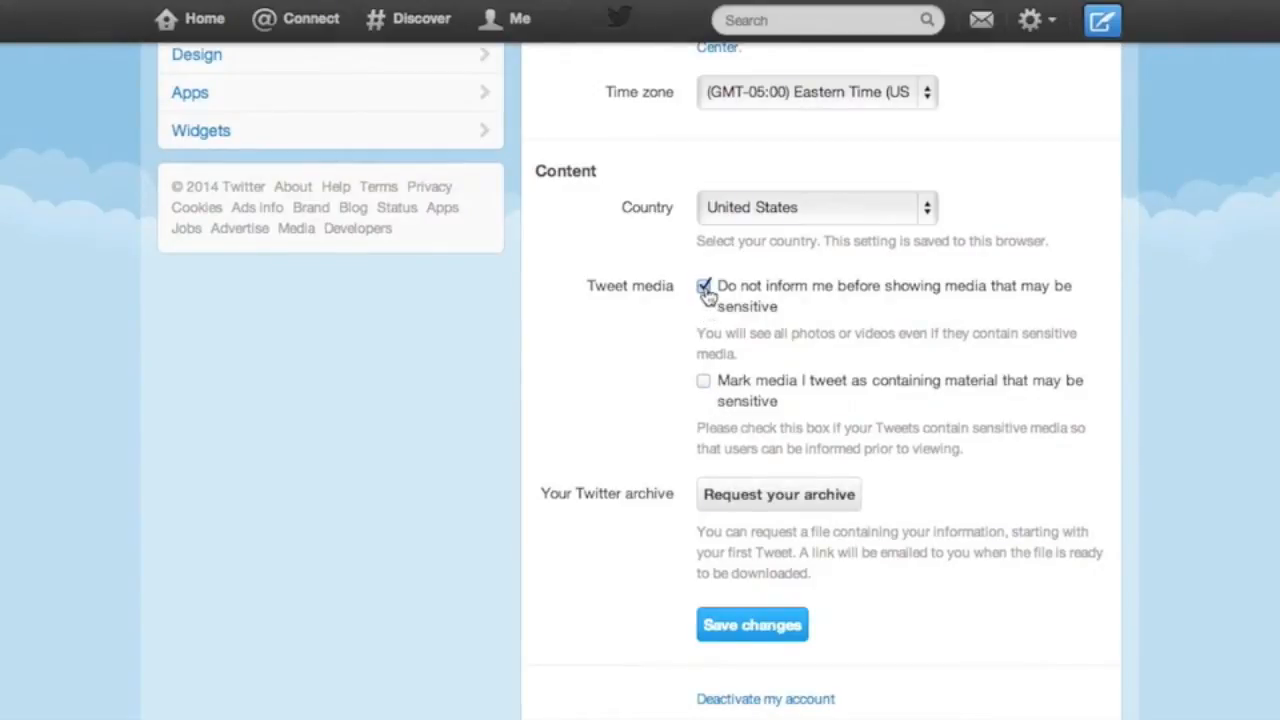
pyautogui.click(703, 291)
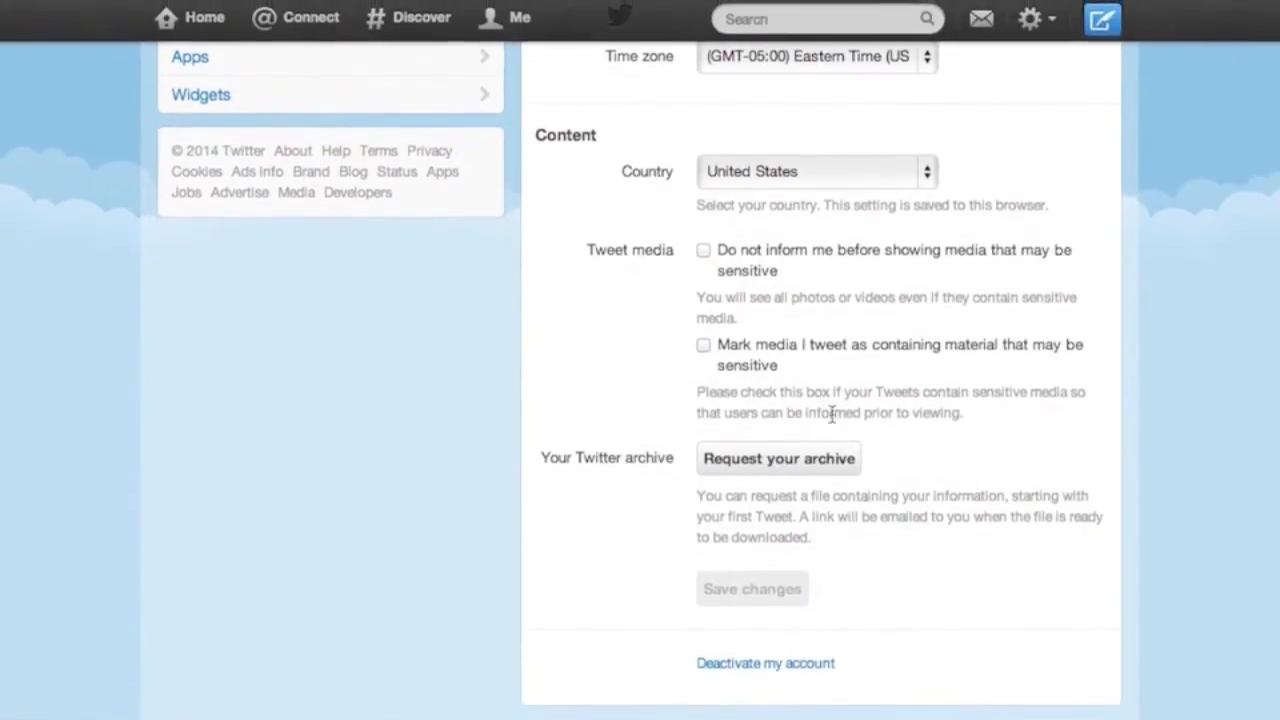
pyautogui.moveTo(787, 669)
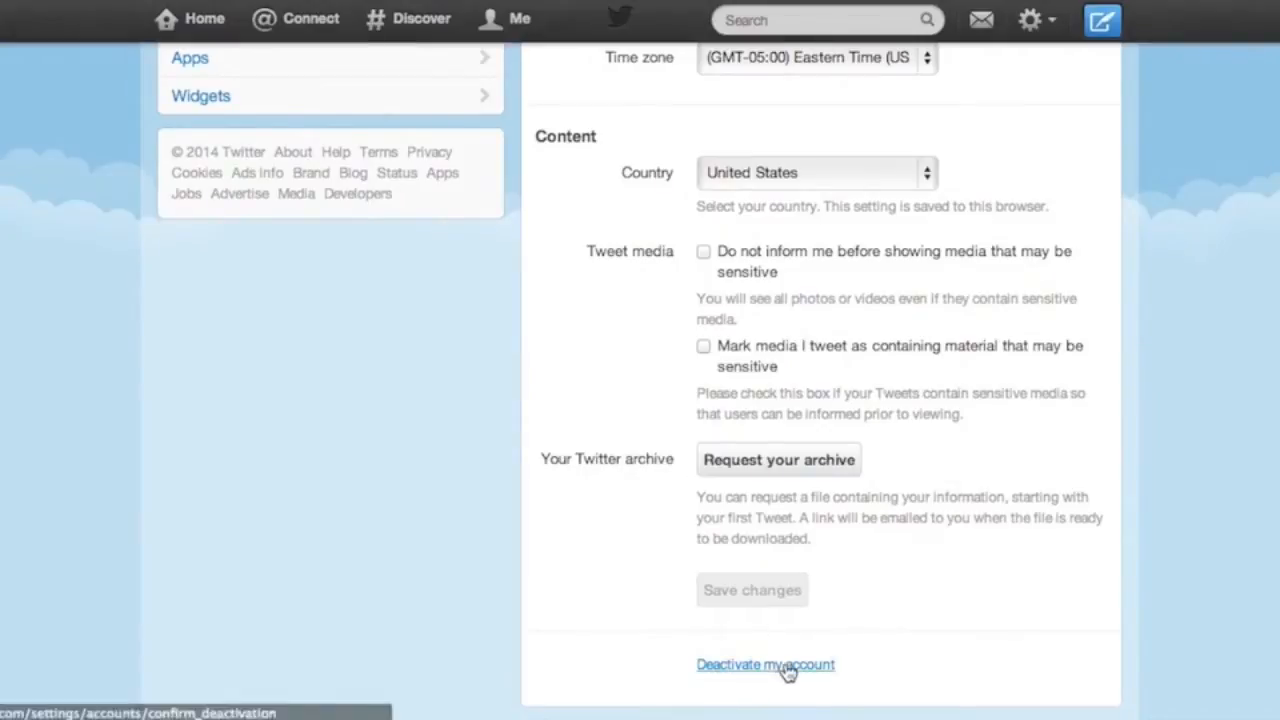
pyautogui.moveTo(858, 690)
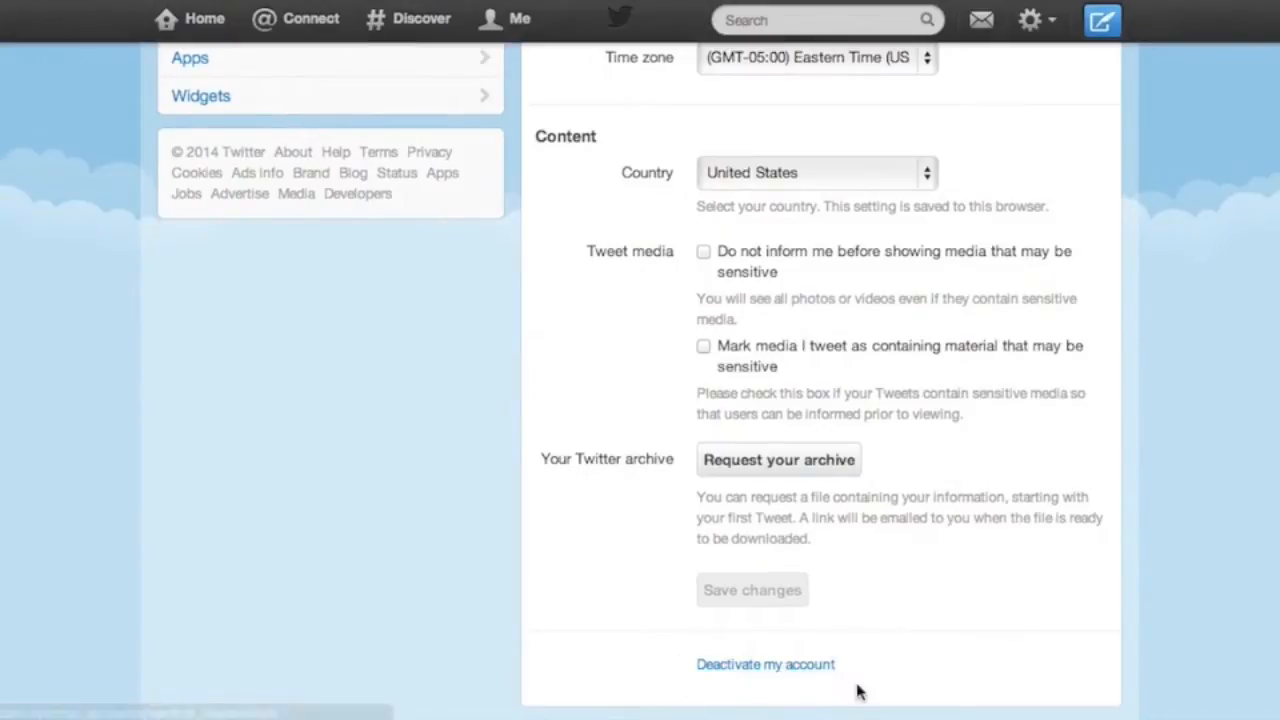
pyautogui.click(766, 664)
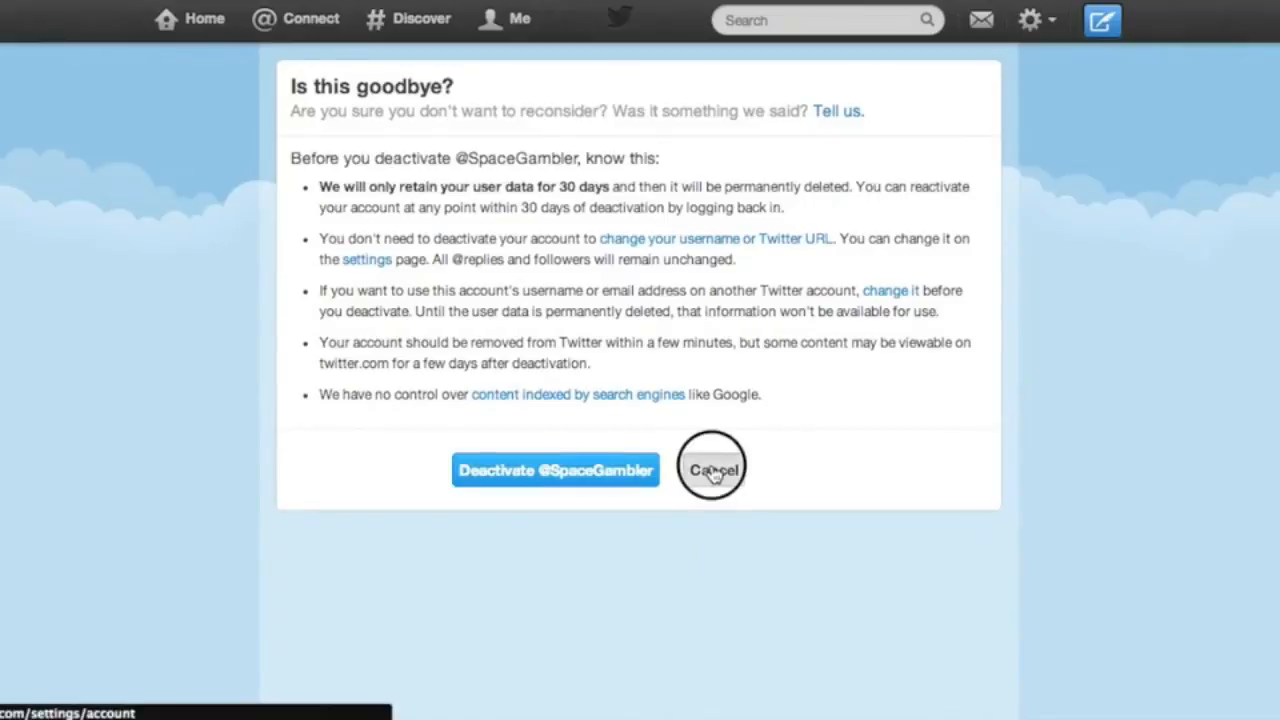
pyautogui.click(710, 469)
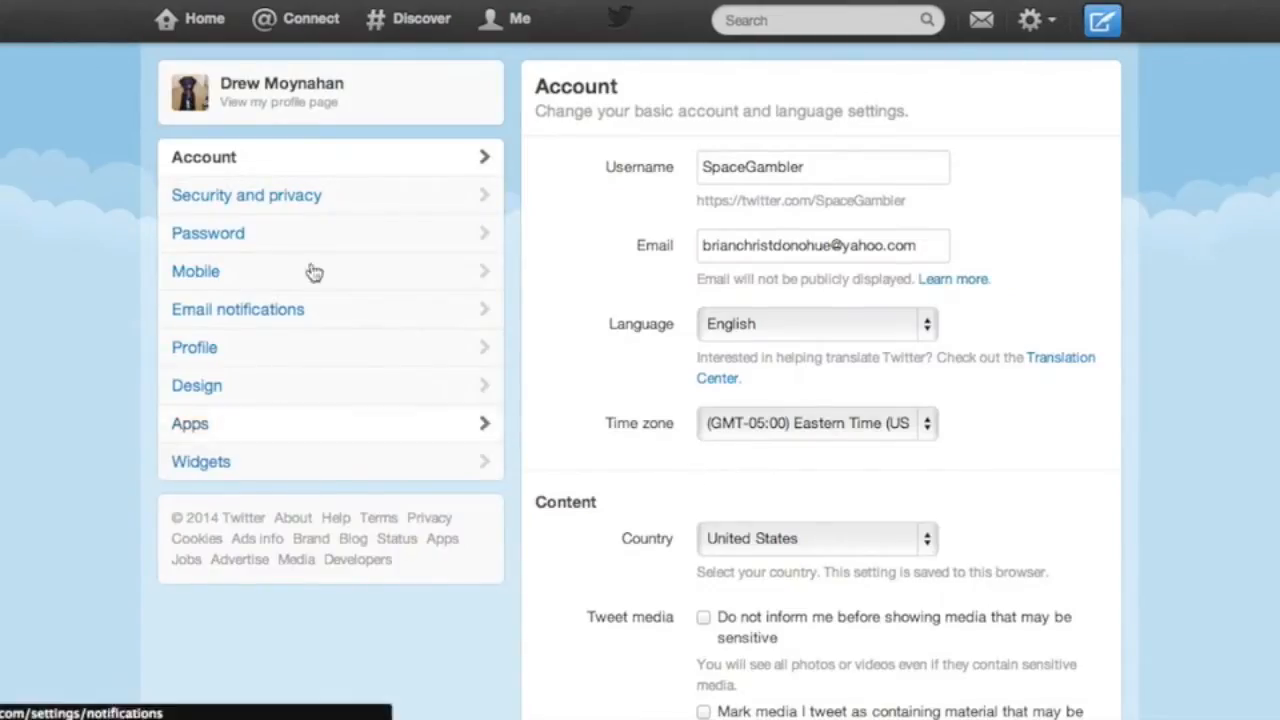
# Go to the Security and privacy page from the settings sidebar
pyautogui.click(246, 195)
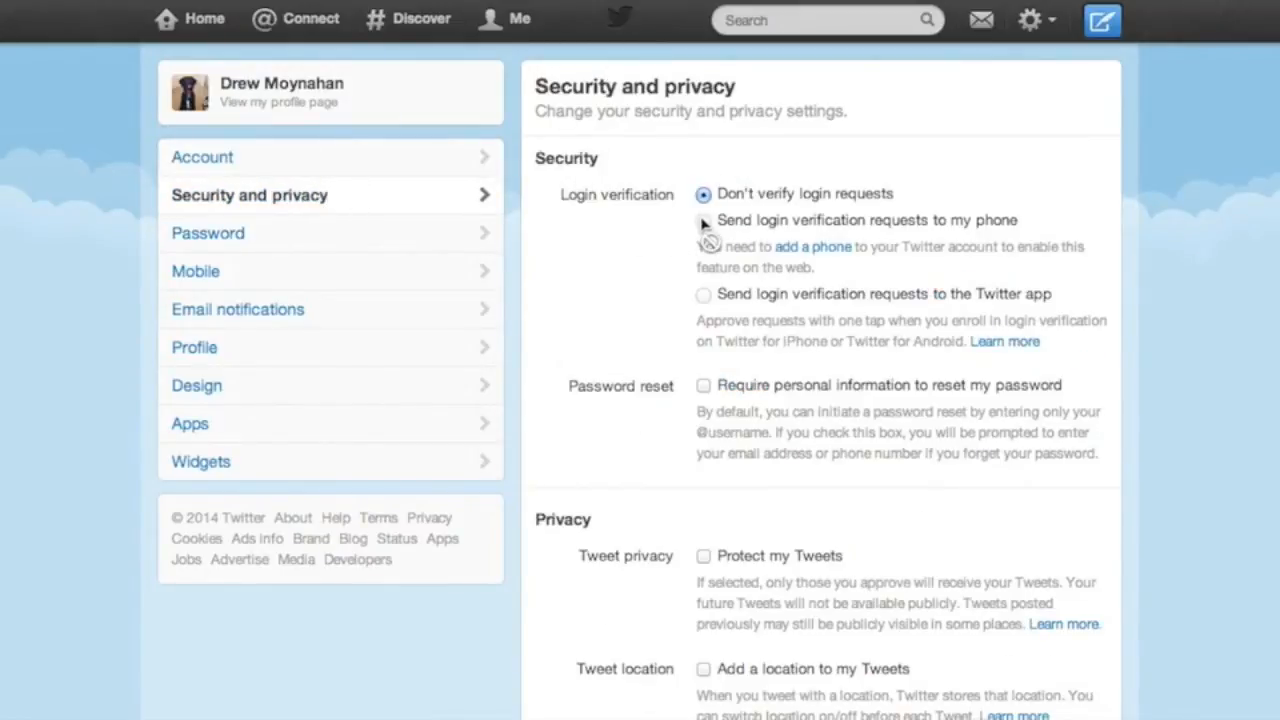
pyautogui.moveTo(815, 253)
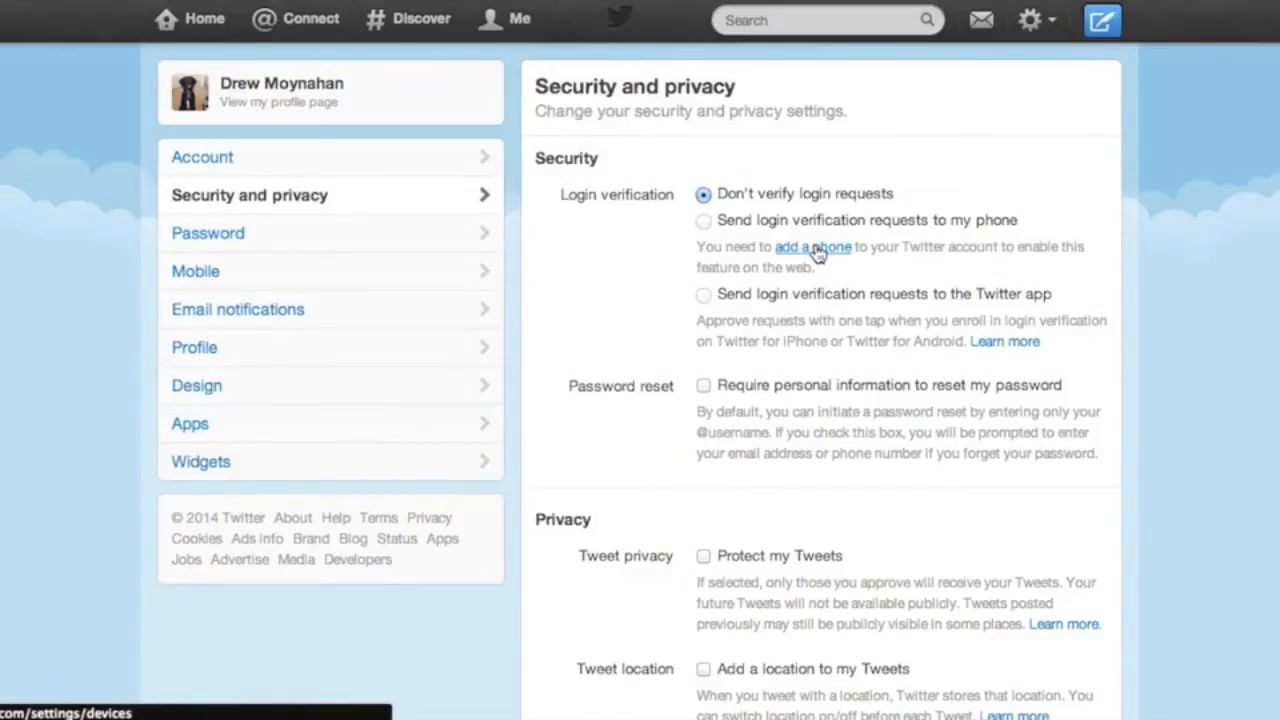
pyautogui.moveTo(195, 282)
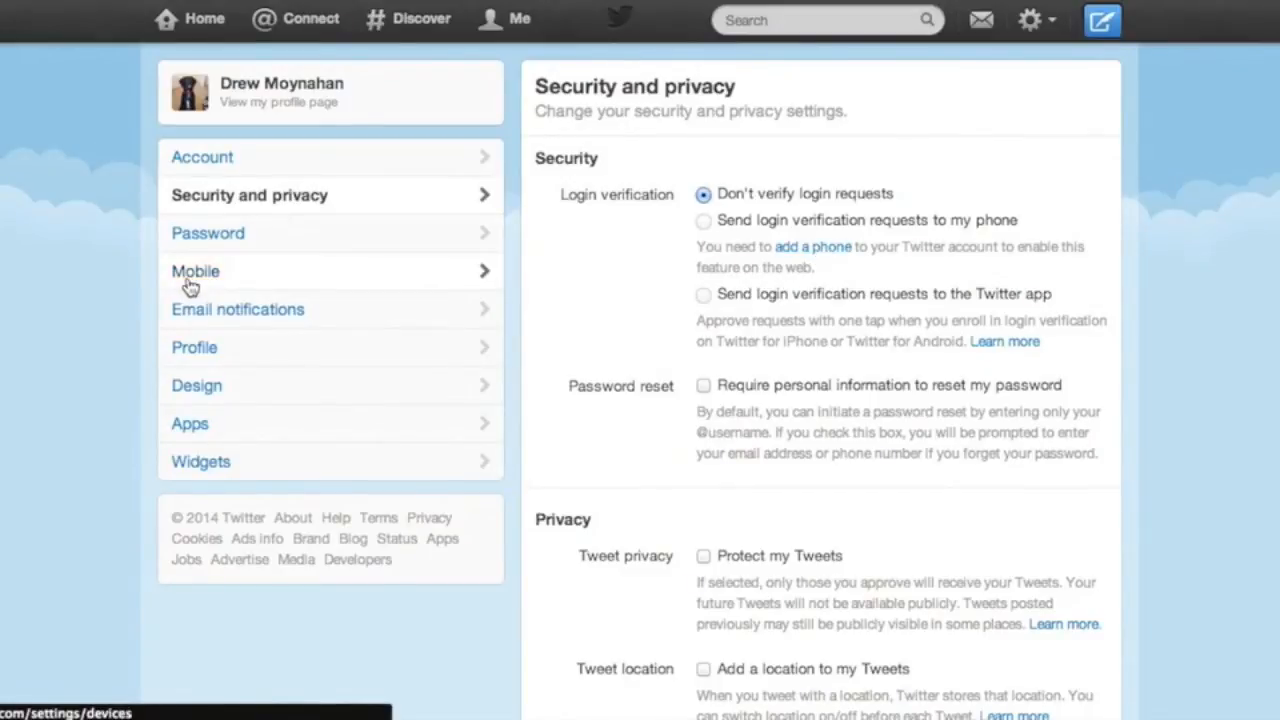
# Add the phone number under Mobile settings and activate it
pyautogui.click(197, 271)
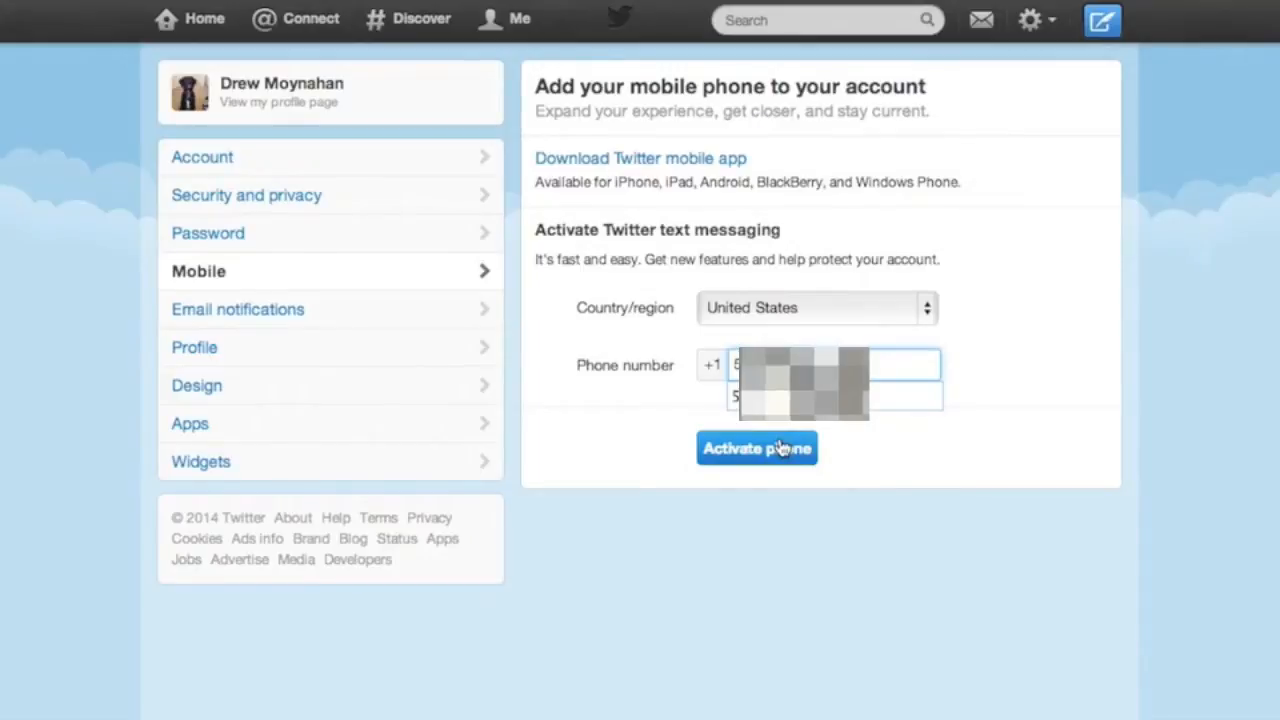
pyautogui.click(757, 447)
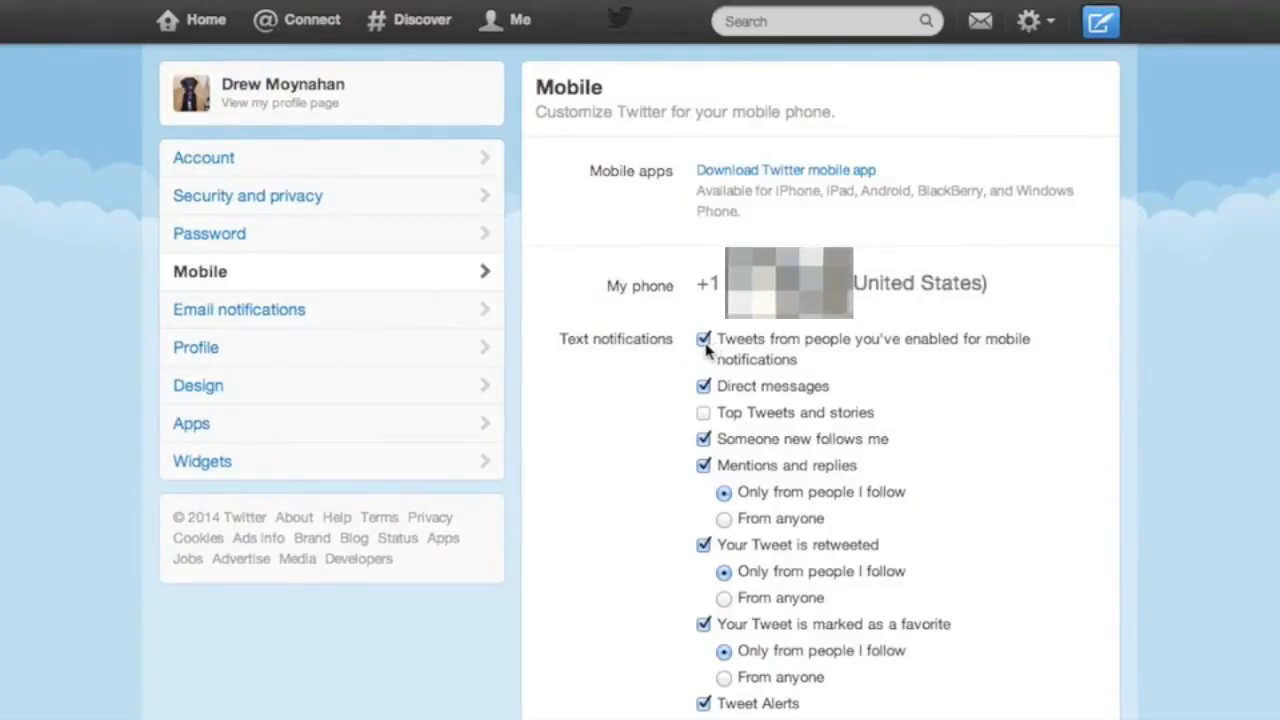
pyautogui.scroll(-3)
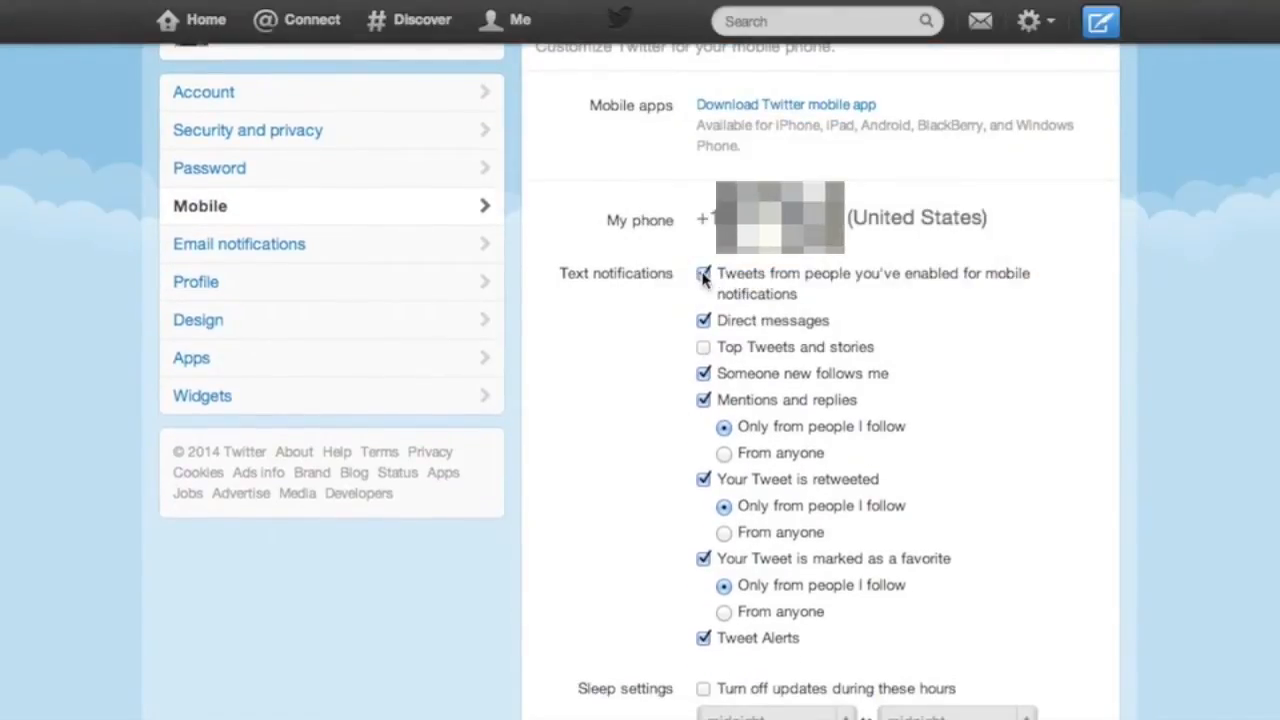
# Turn off texts for tweets, direct messages and favorites, and save the preferences
pyautogui.click(703, 274)
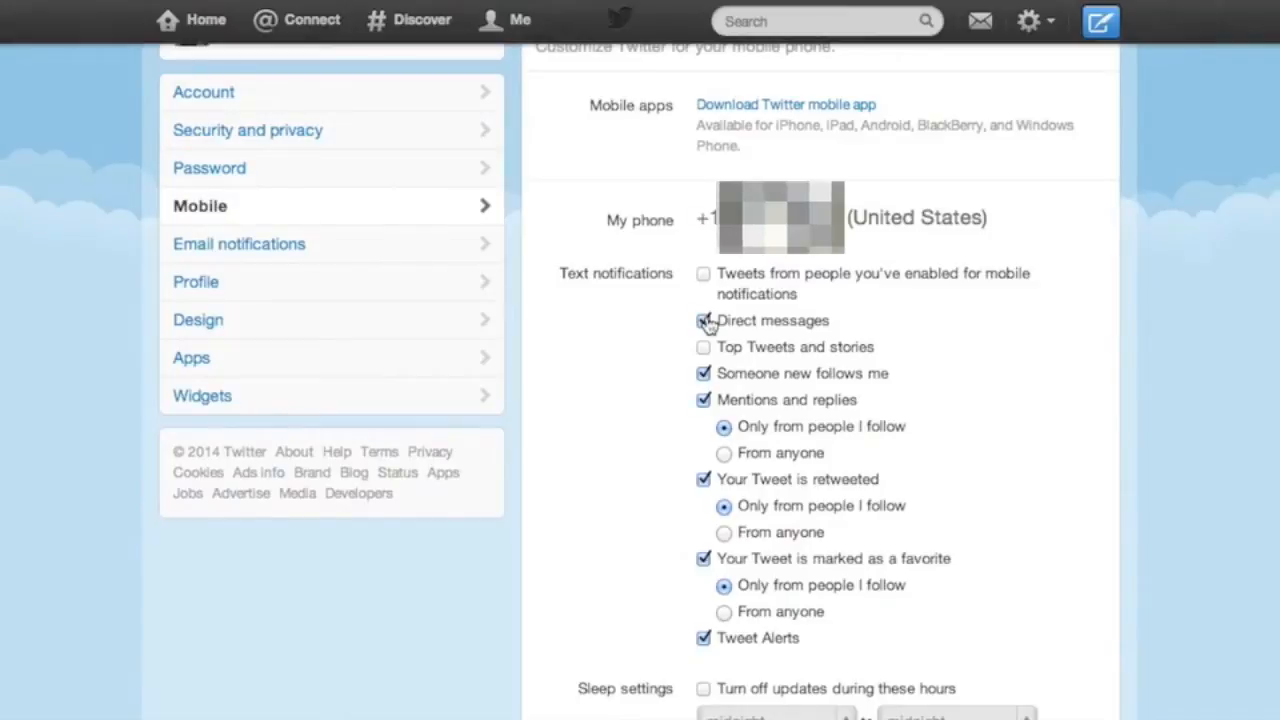
pyautogui.click(703, 373)
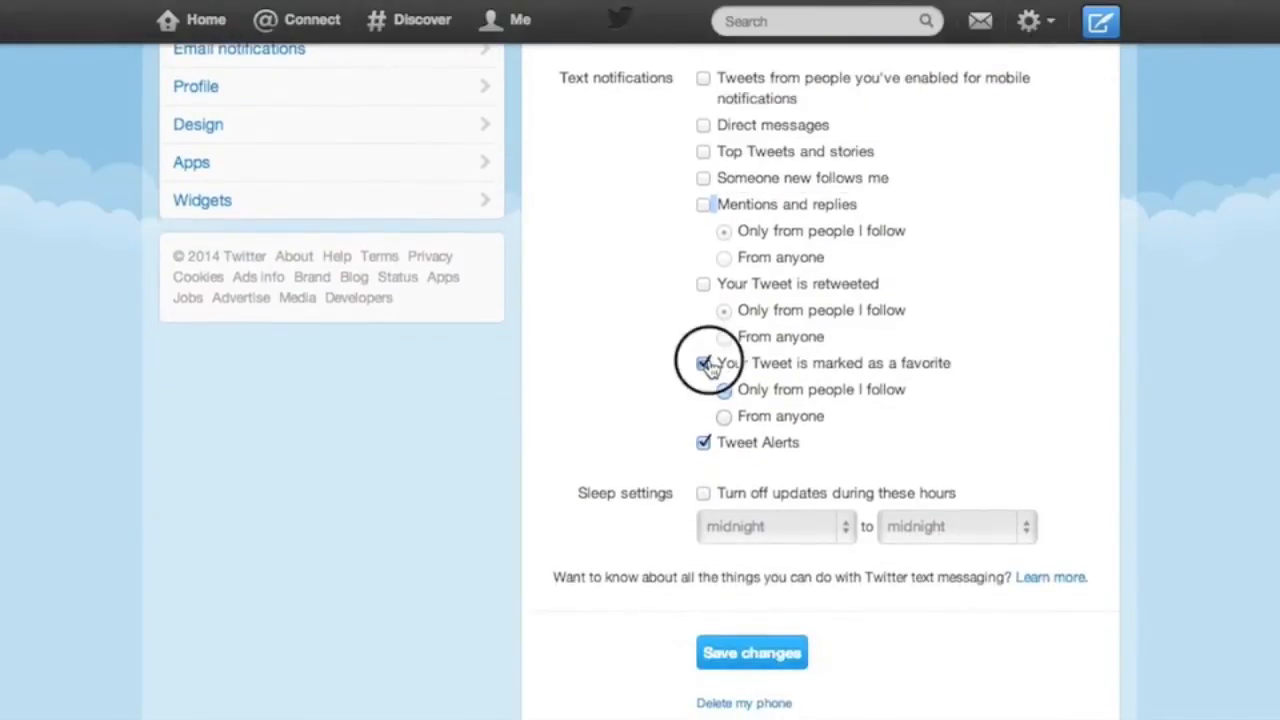
pyautogui.click(704, 363)
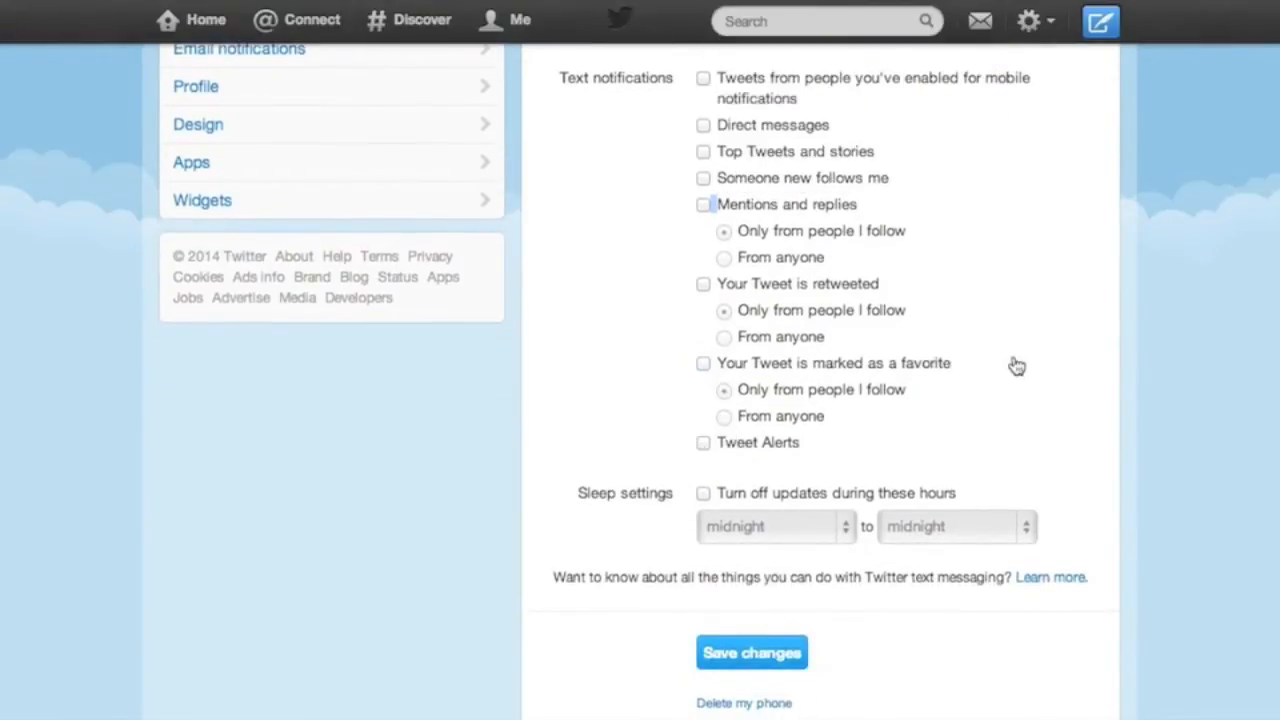
pyautogui.scroll(-3)
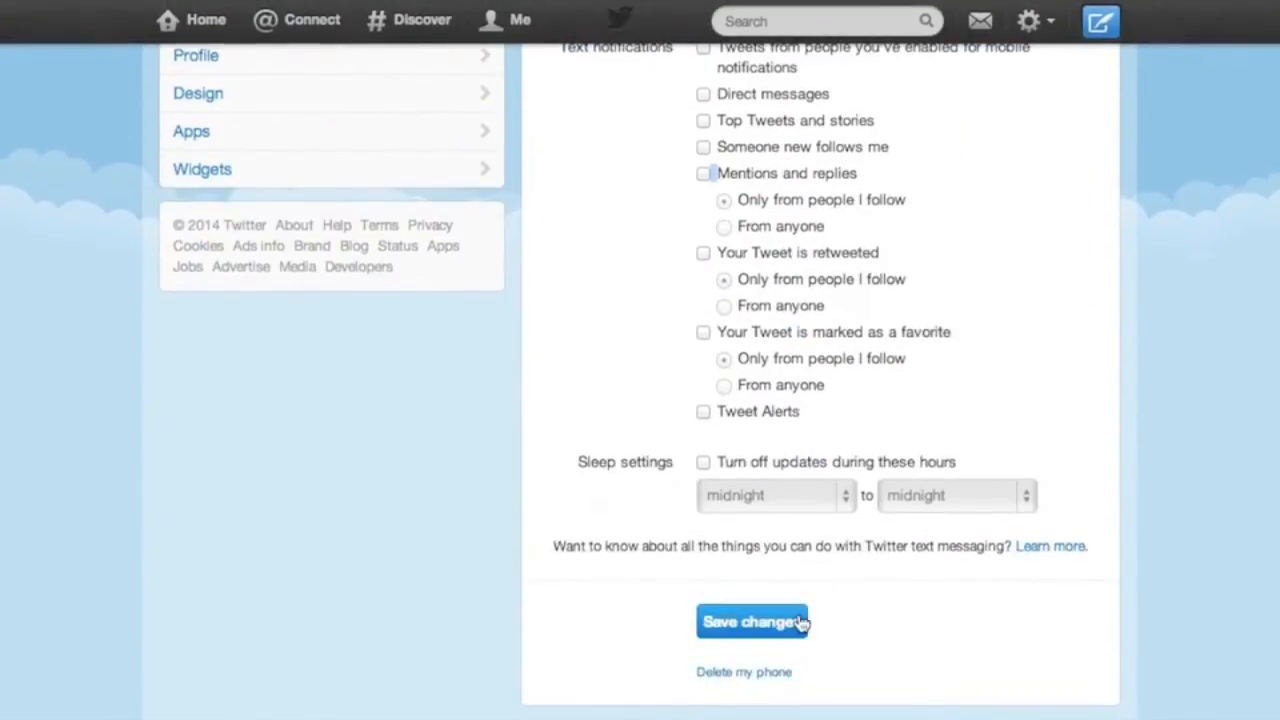
pyautogui.click(752, 622)
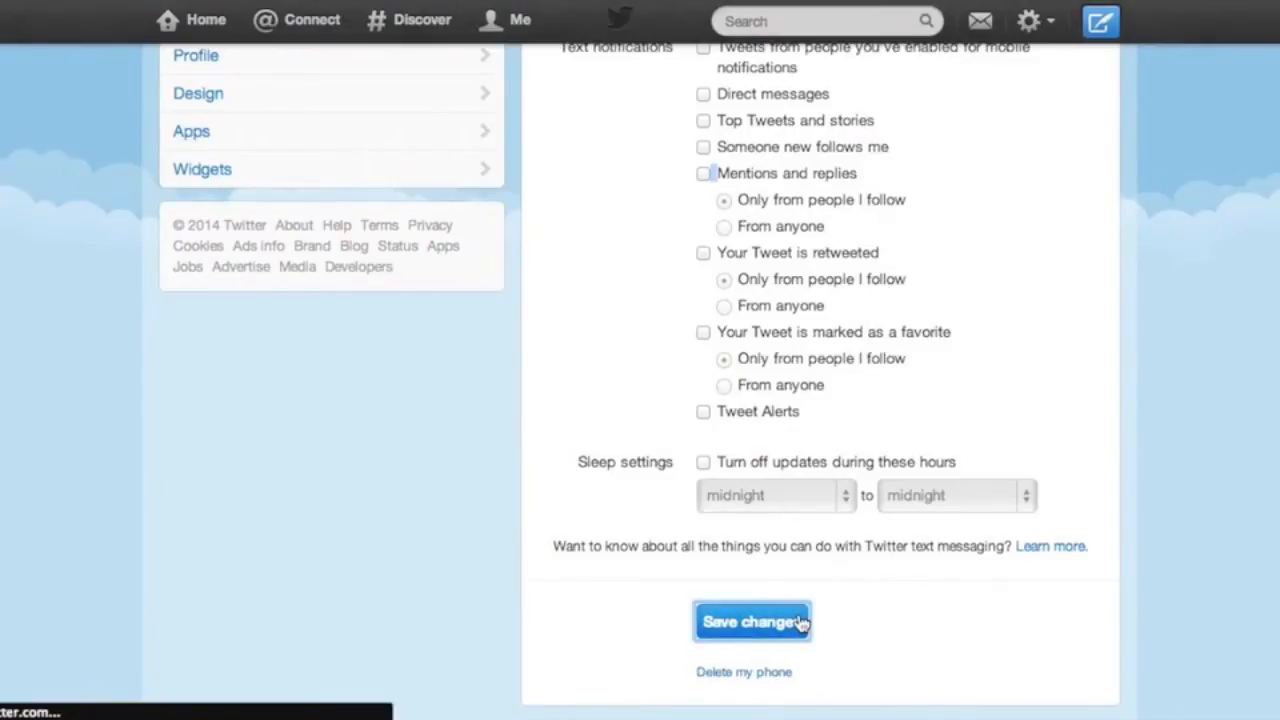
pyautogui.click(752, 622)
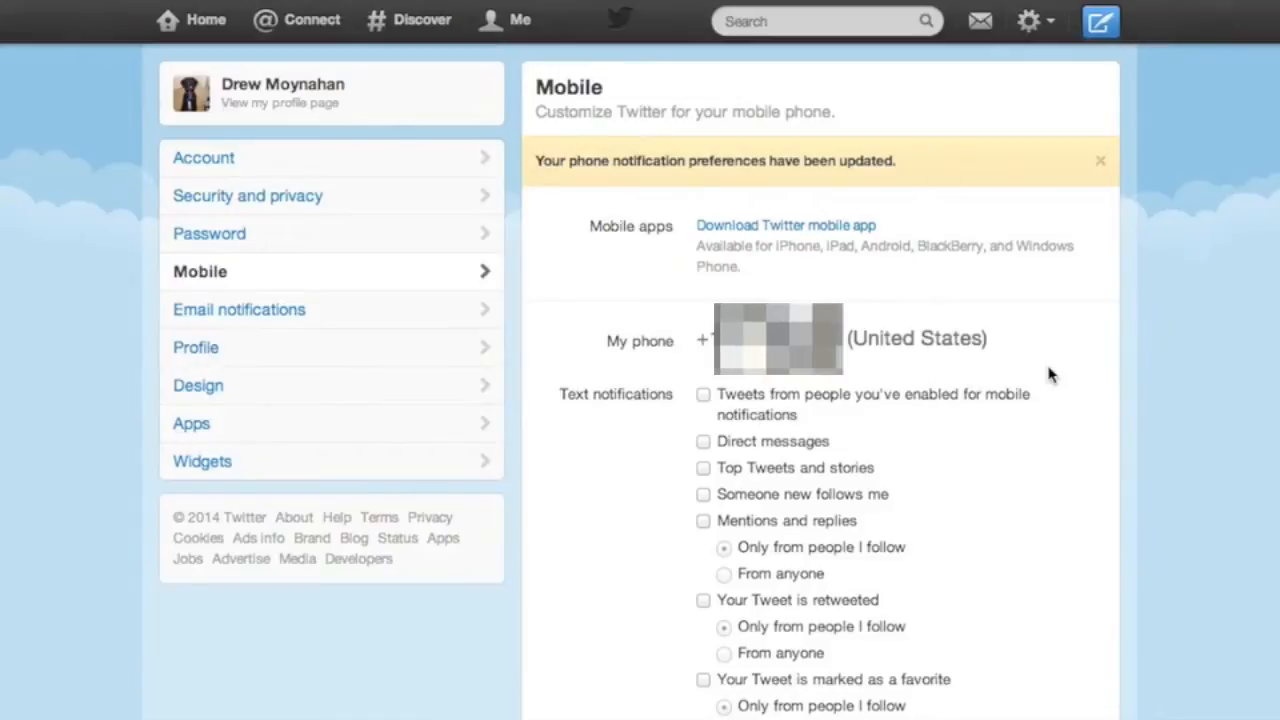
pyautogui.scroll(-3)
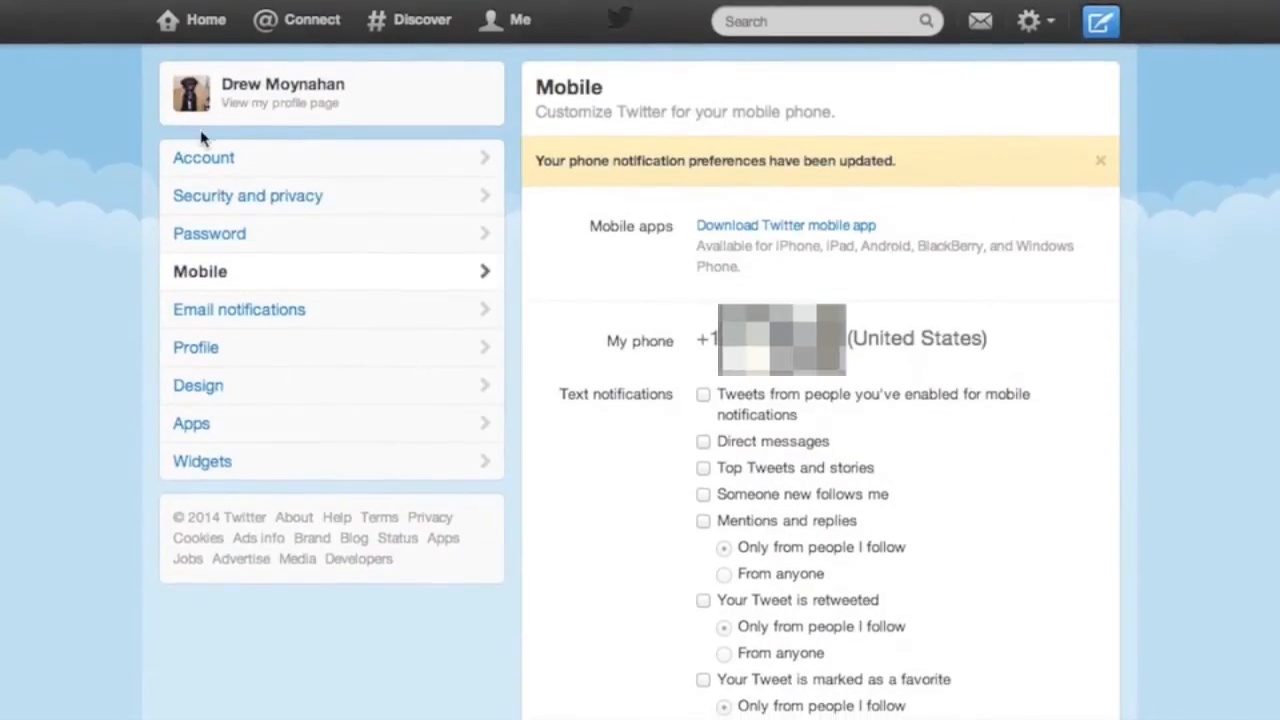
# Send login verification requests to the phone, send the test message, and confirm receipt
pyautogui.click(204, 157)
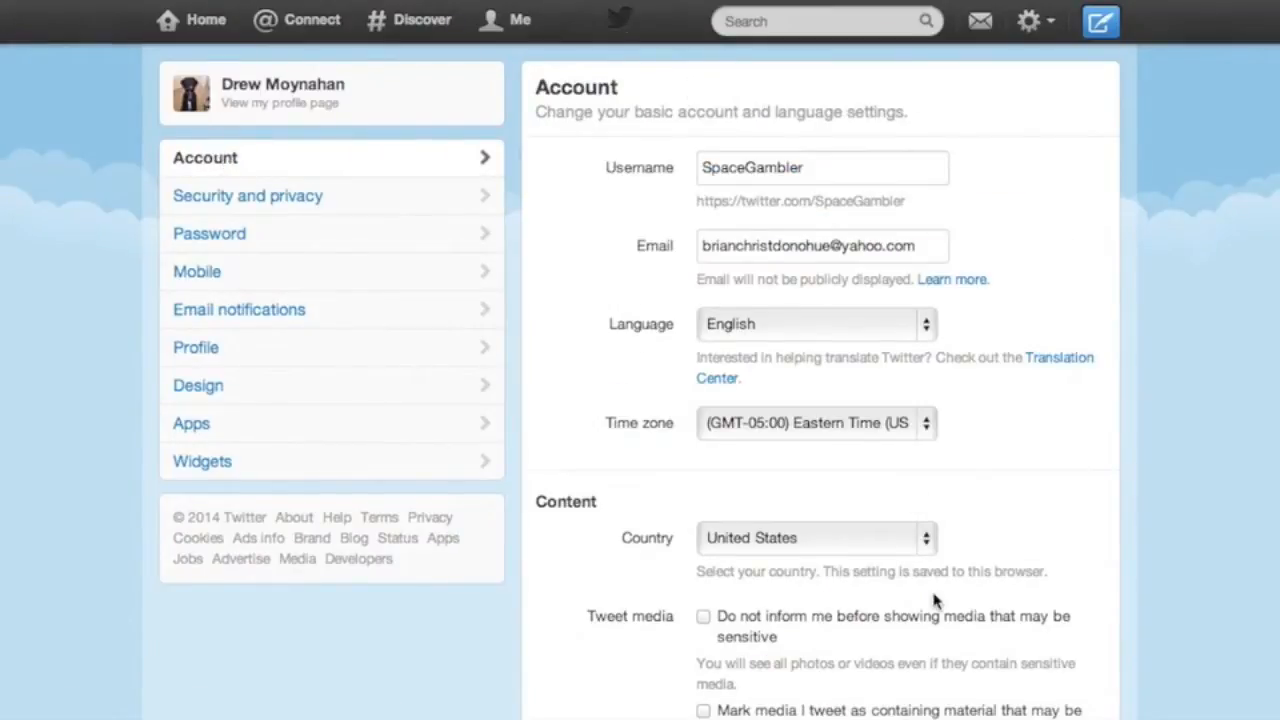
pyautogui.click(247, 195)
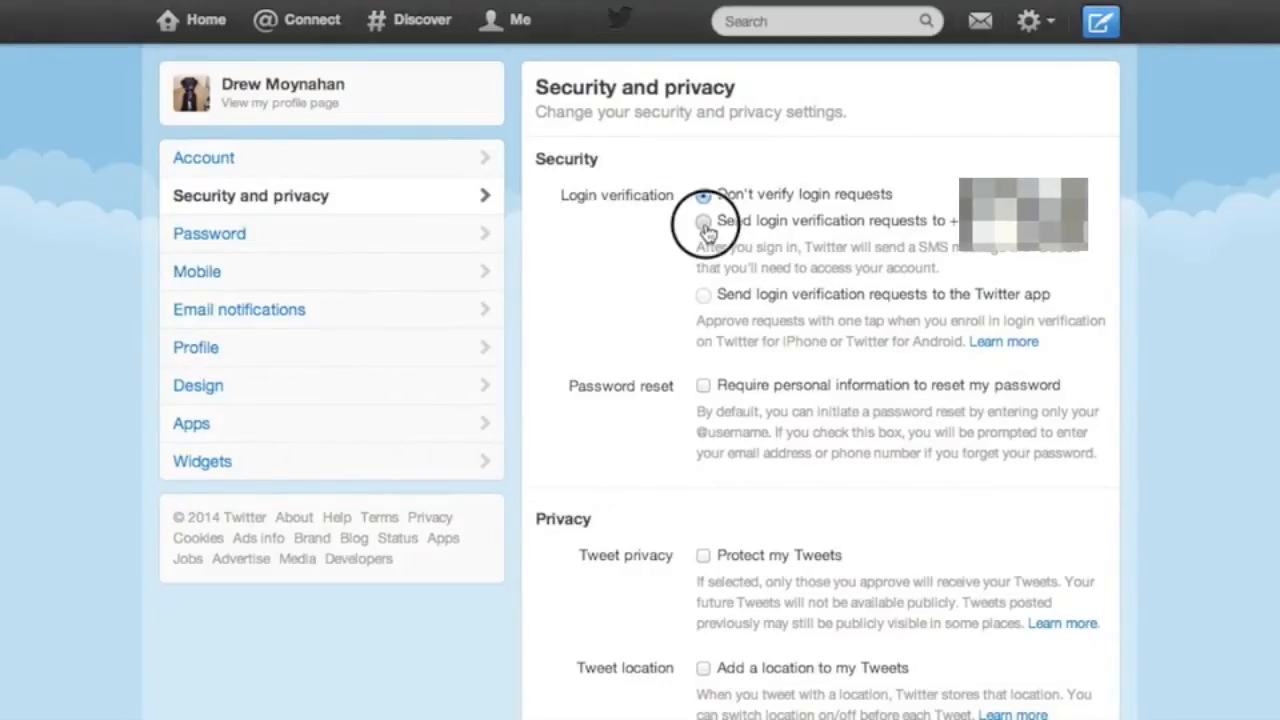
pyautogui.click(702, 221)
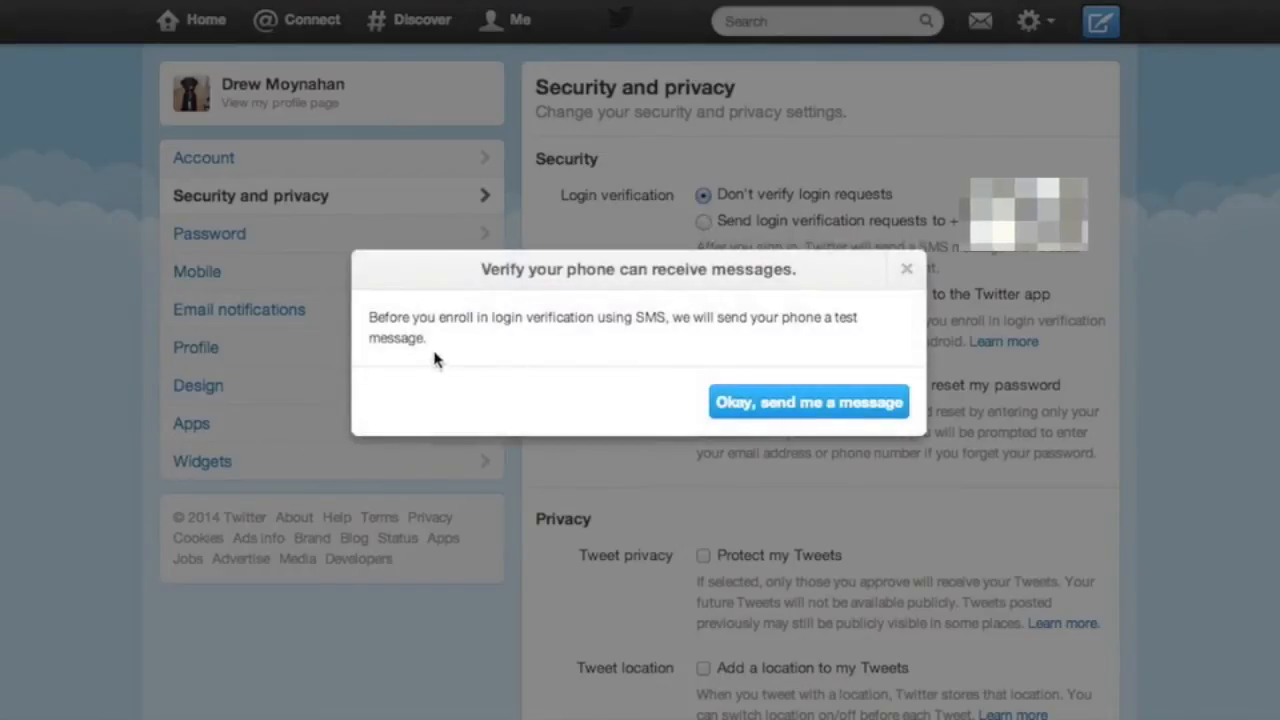
pyautogui.moveTo(827, 410)
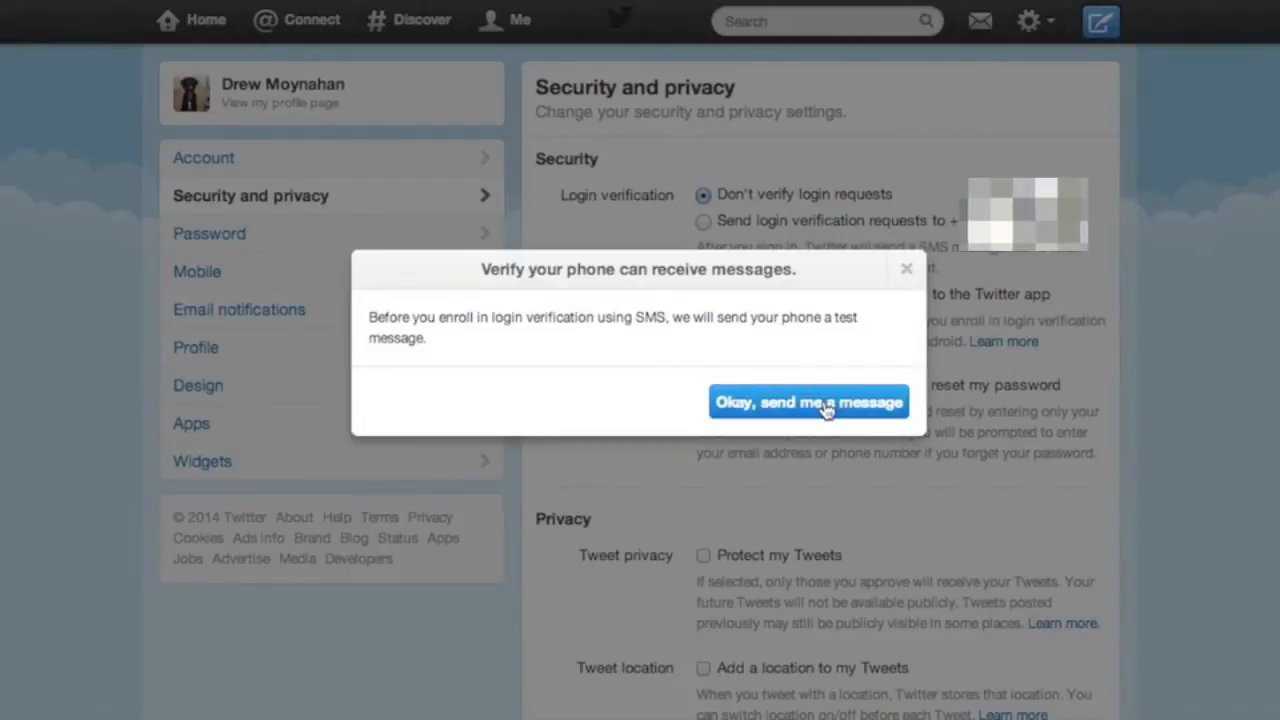
pyautogui.click(825, 401)
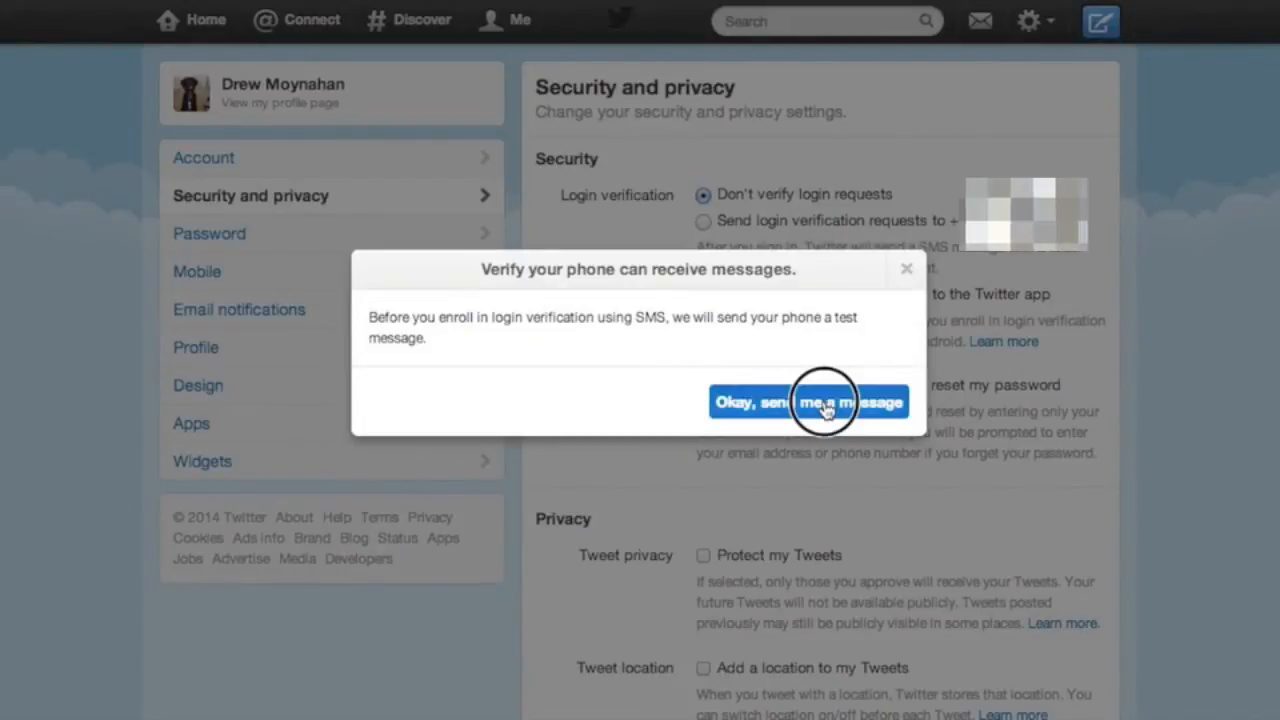
pyautogui.click(827, 402)
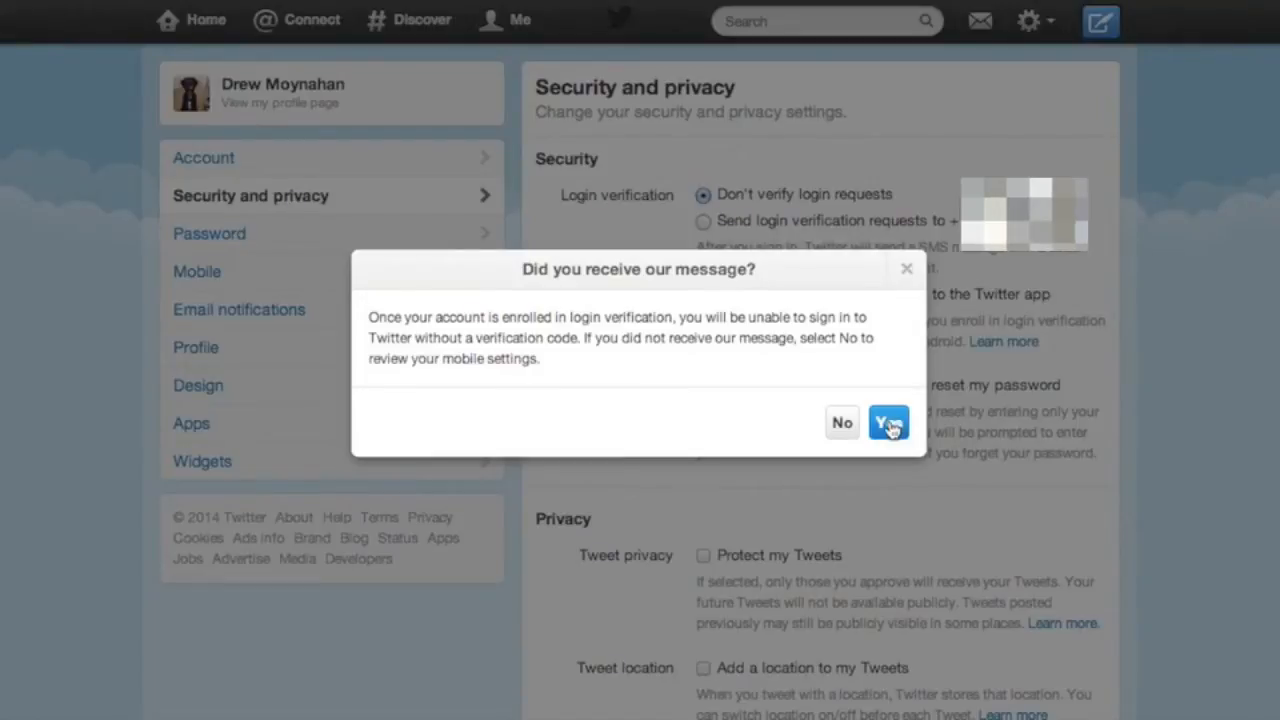
pyautogui.click(888, 422)
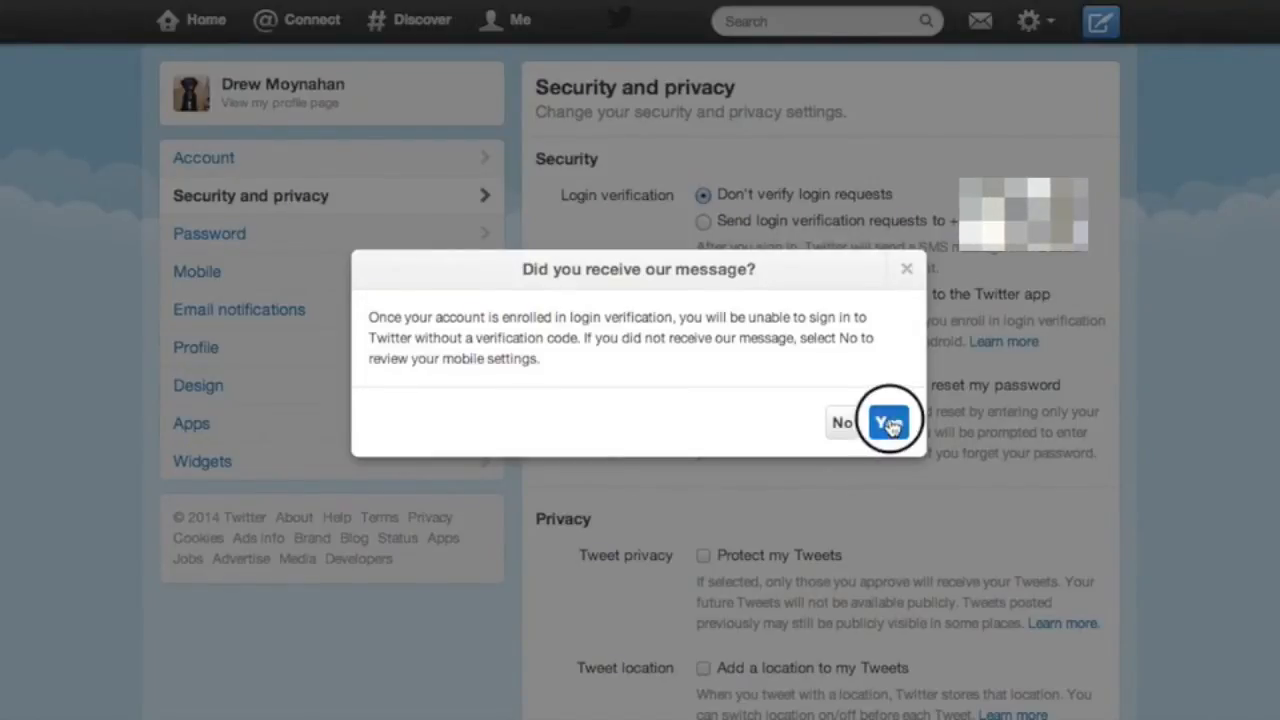
pyautogui.click(872, 420)
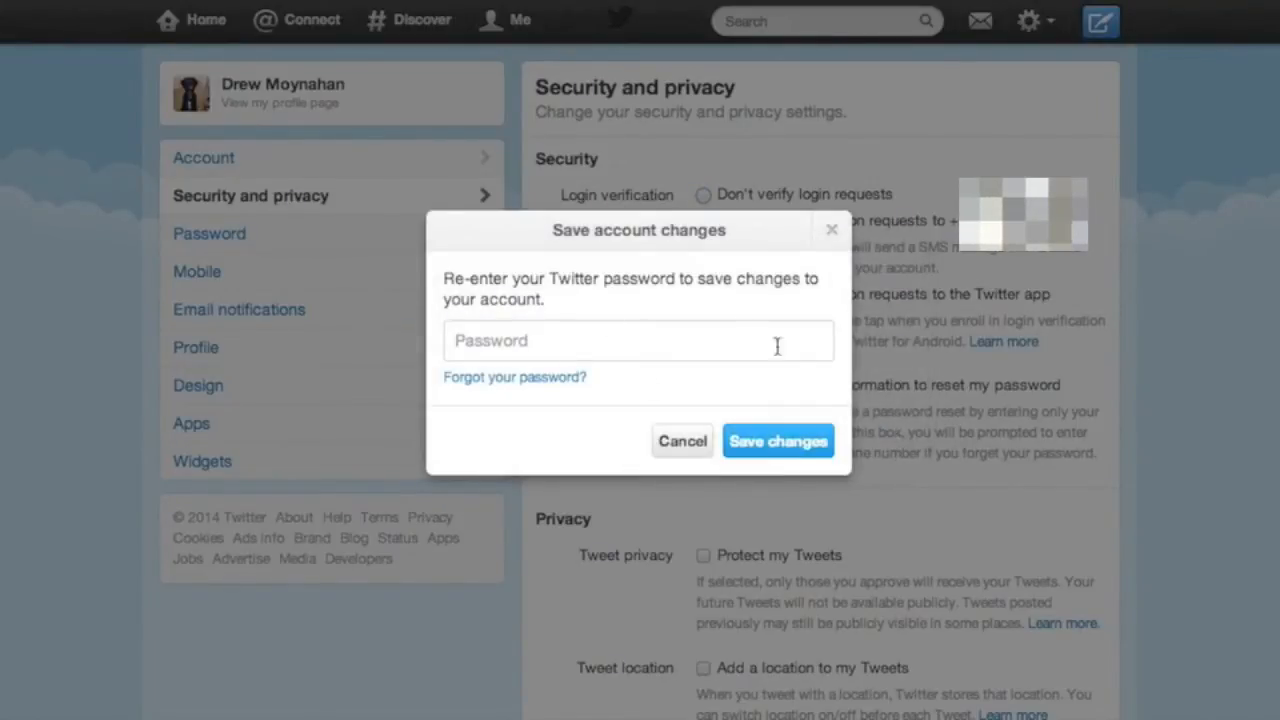
# Enter the account password in the 'Save account changes' dialog and save
pyautogui.click(638, 340)
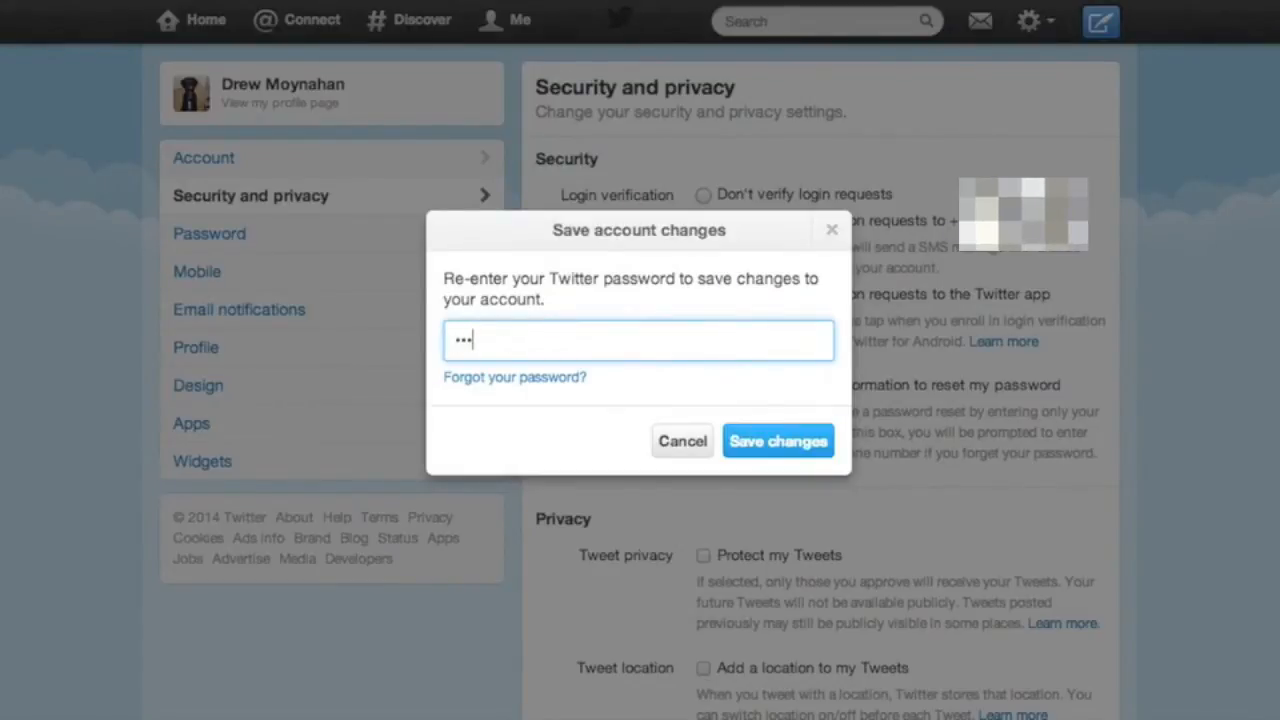
pyautogui.write('••••')
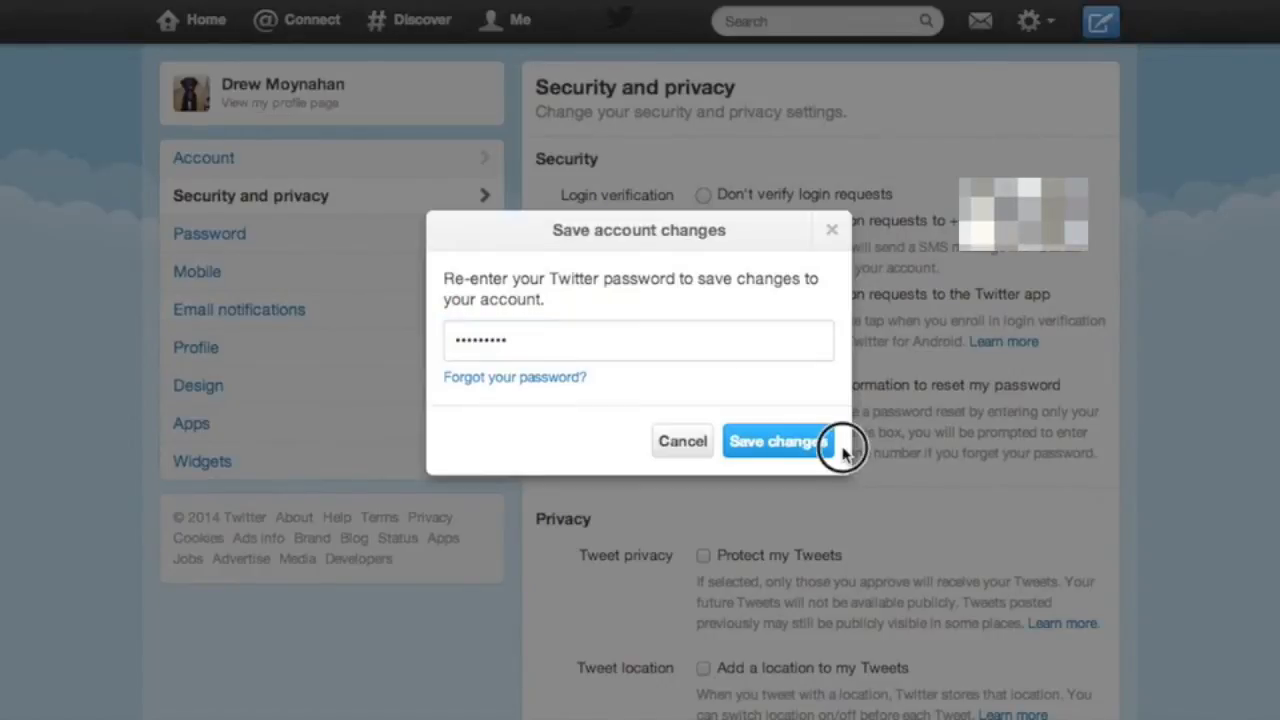
pyautogui.click(779, 441)
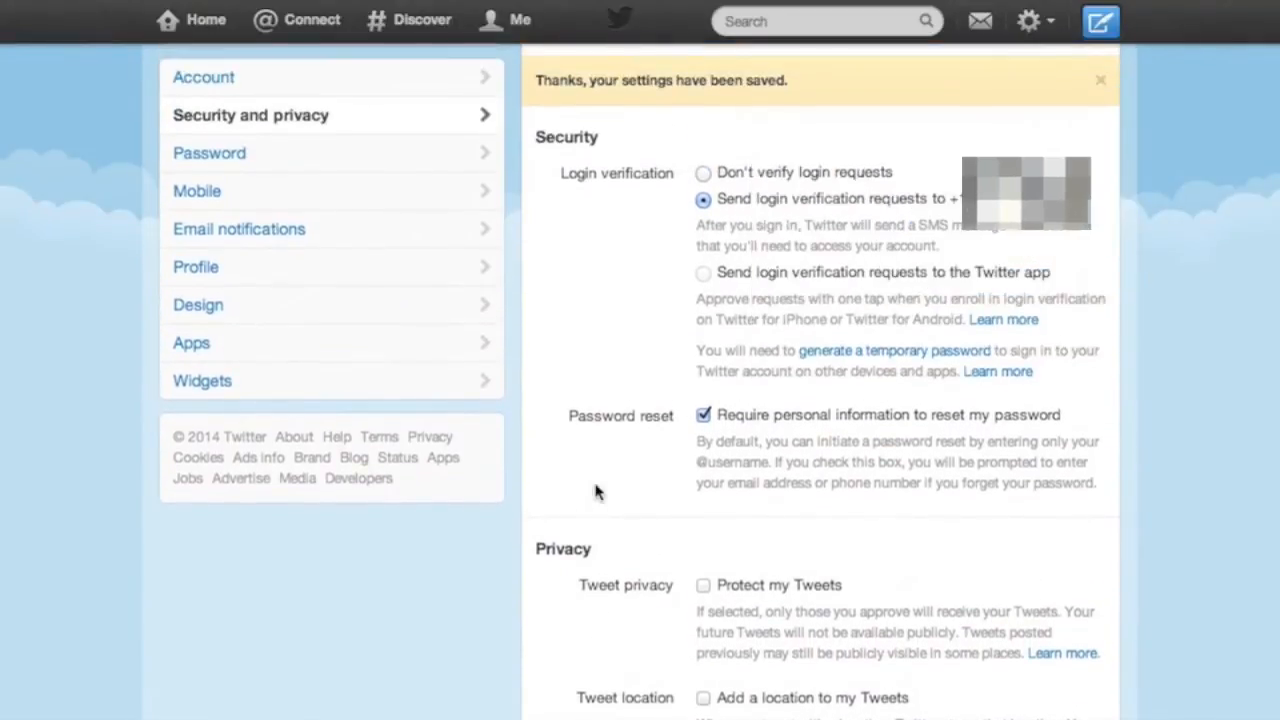
pyautogui.scroll(-3)
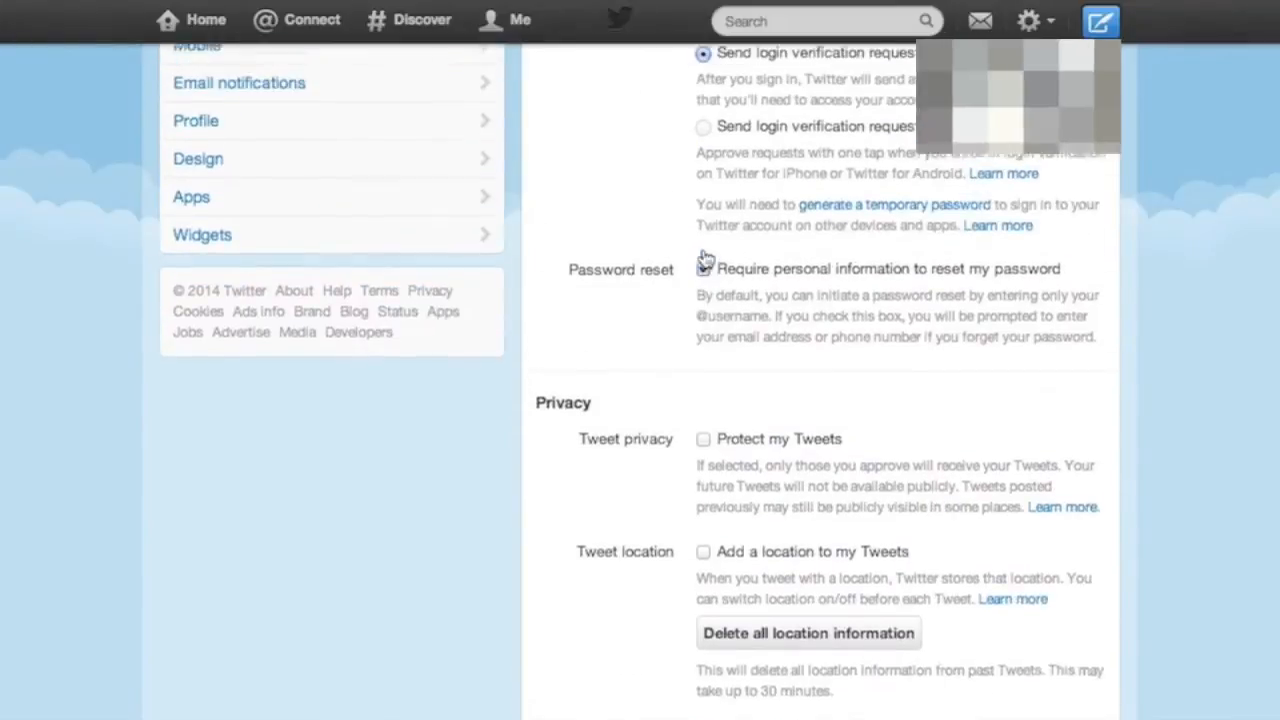
pyautogui.click(703, 268)
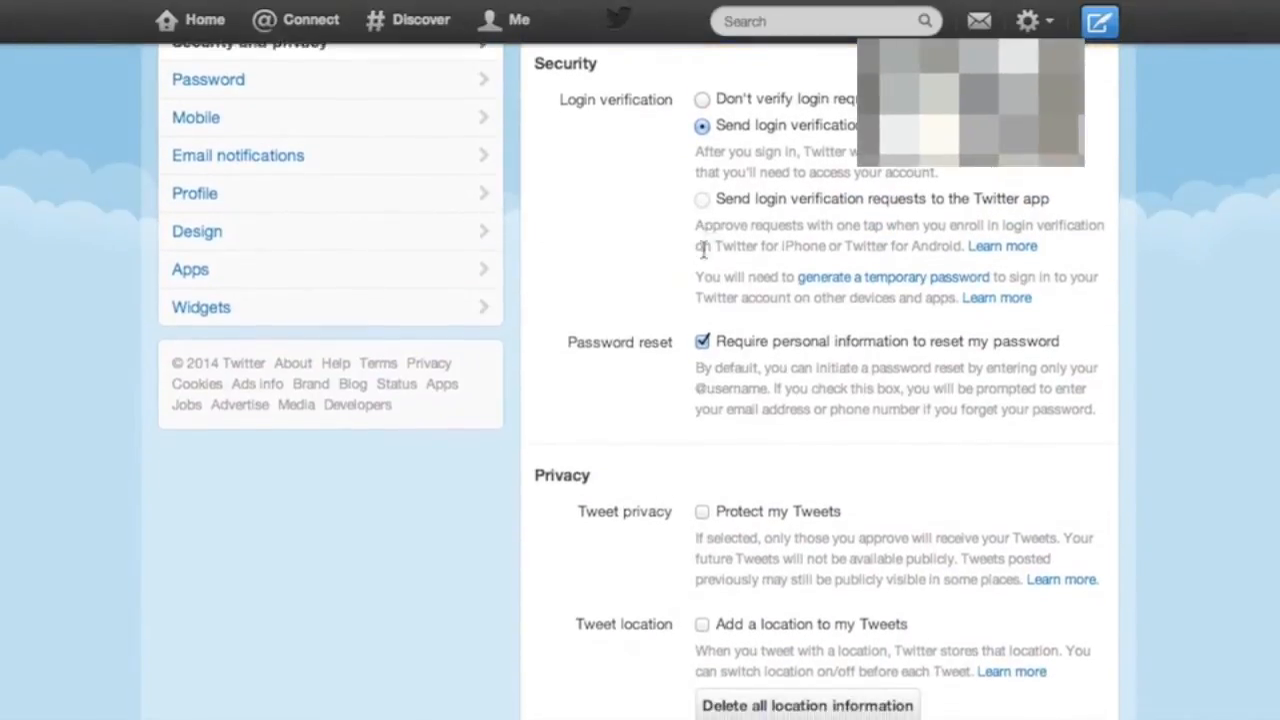
pyautogui.scroll(-3)
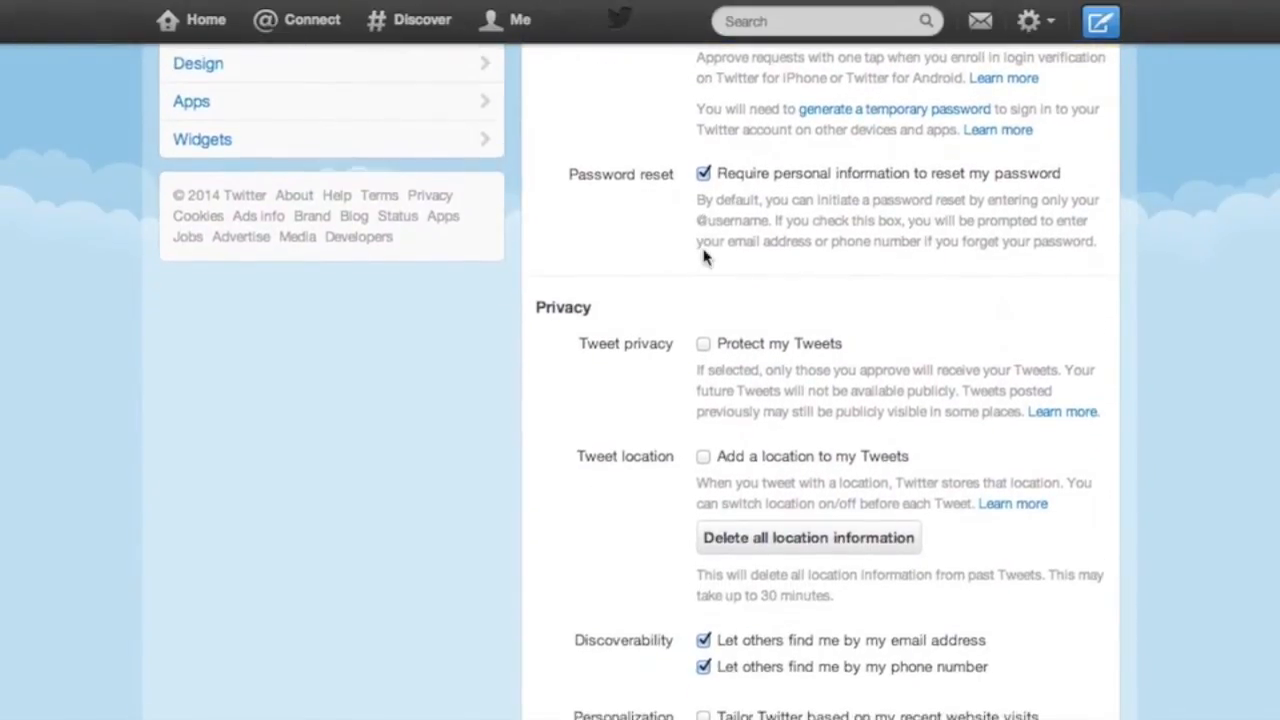
pyautogui.scroll(-3)
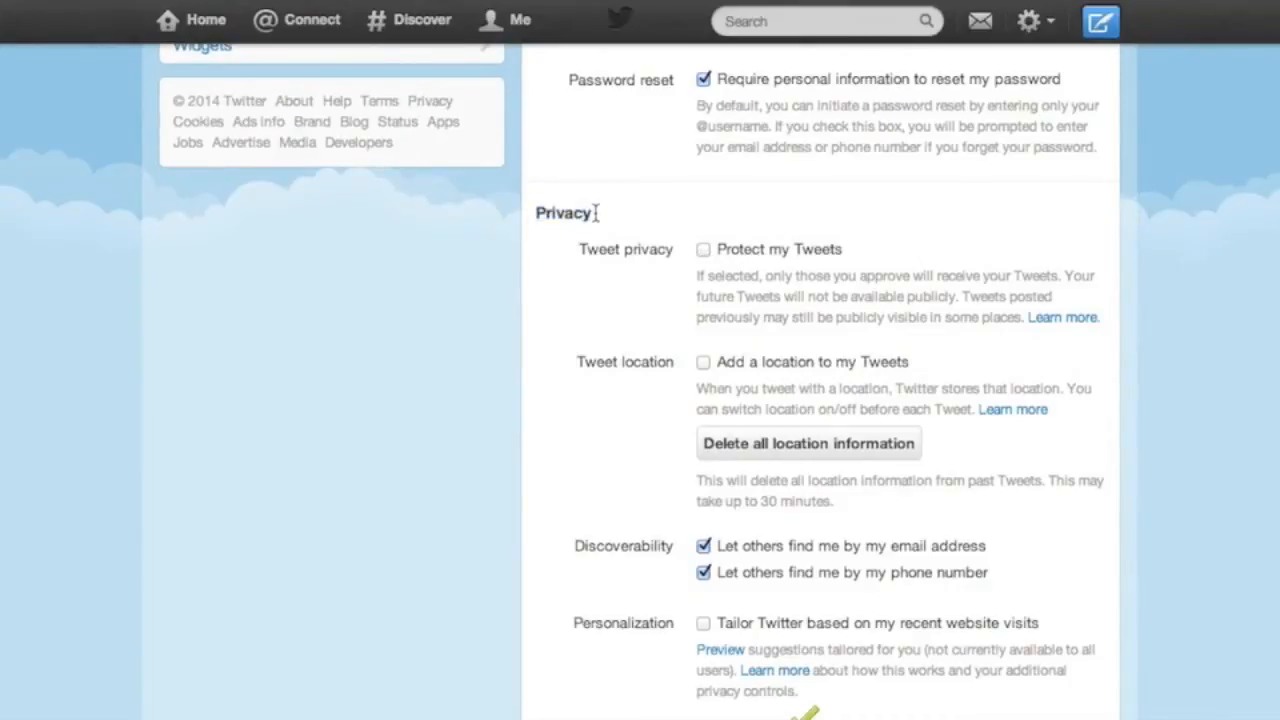
# Leave Protect my Tweets and Tweet location unchecked after briefly toggling each
pyautogui.click(703, 249)
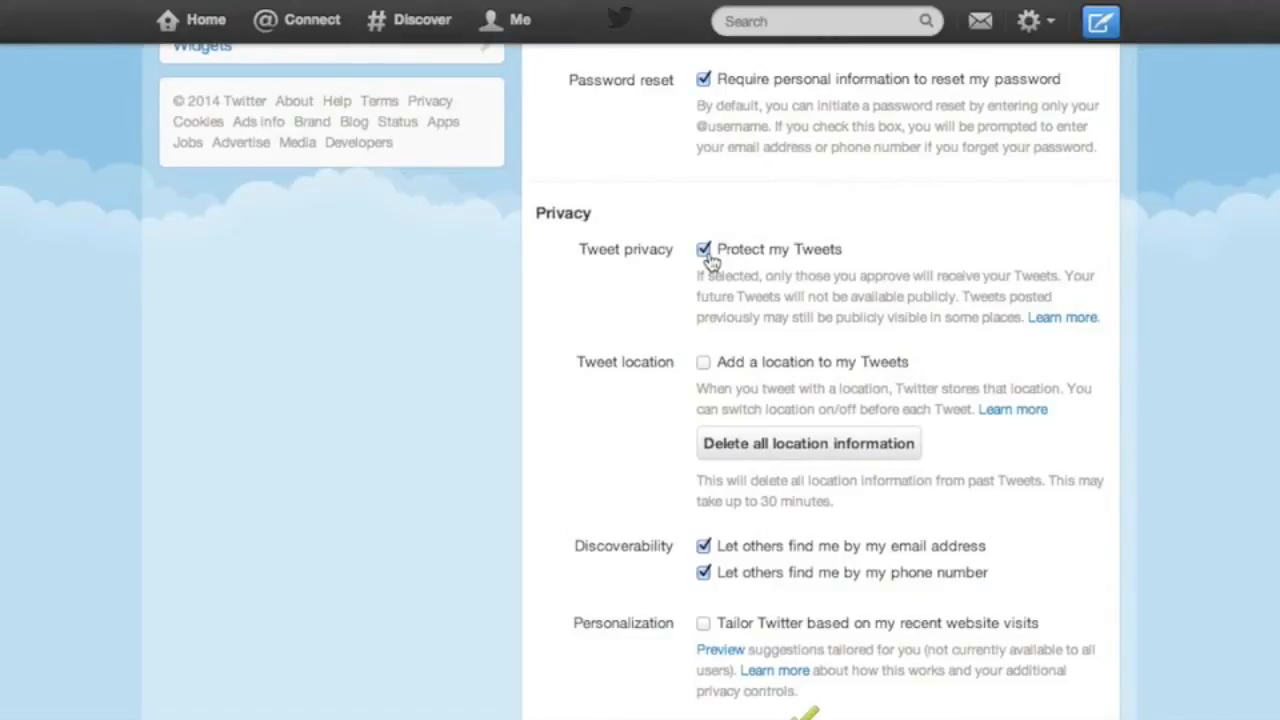
pyautogui.click(702, 249)
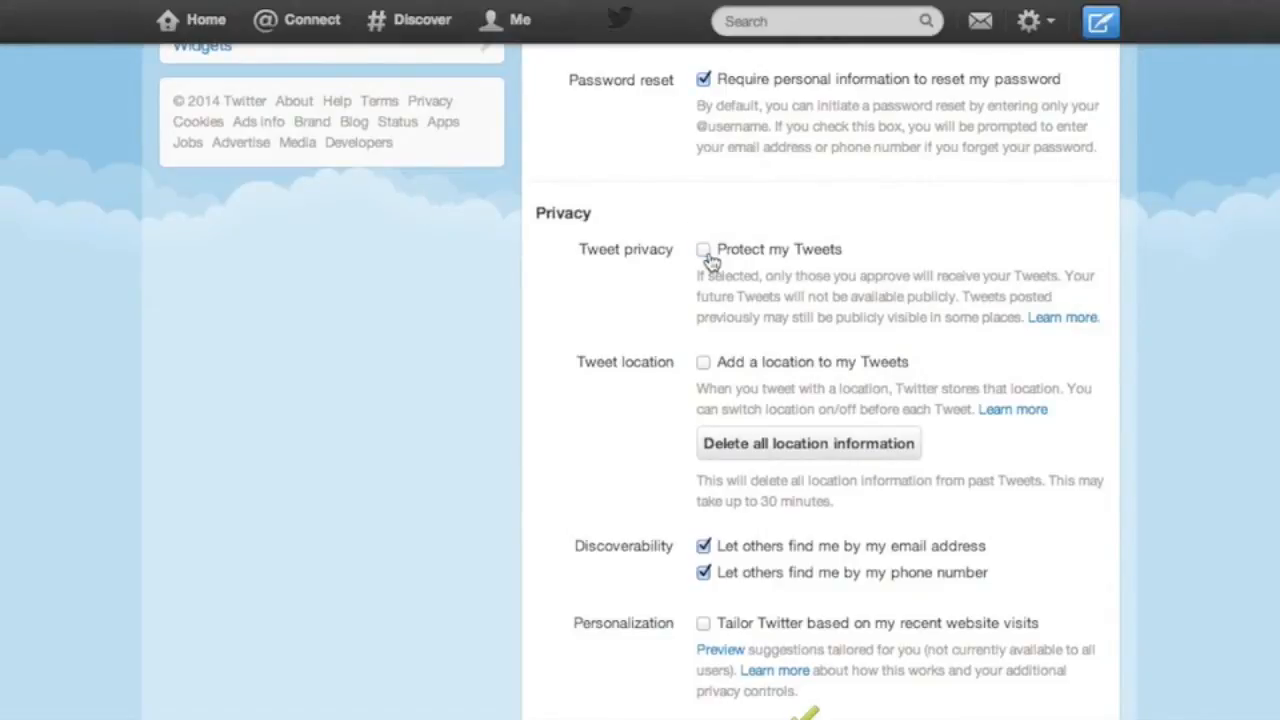
pyautogui.scroll(-3)
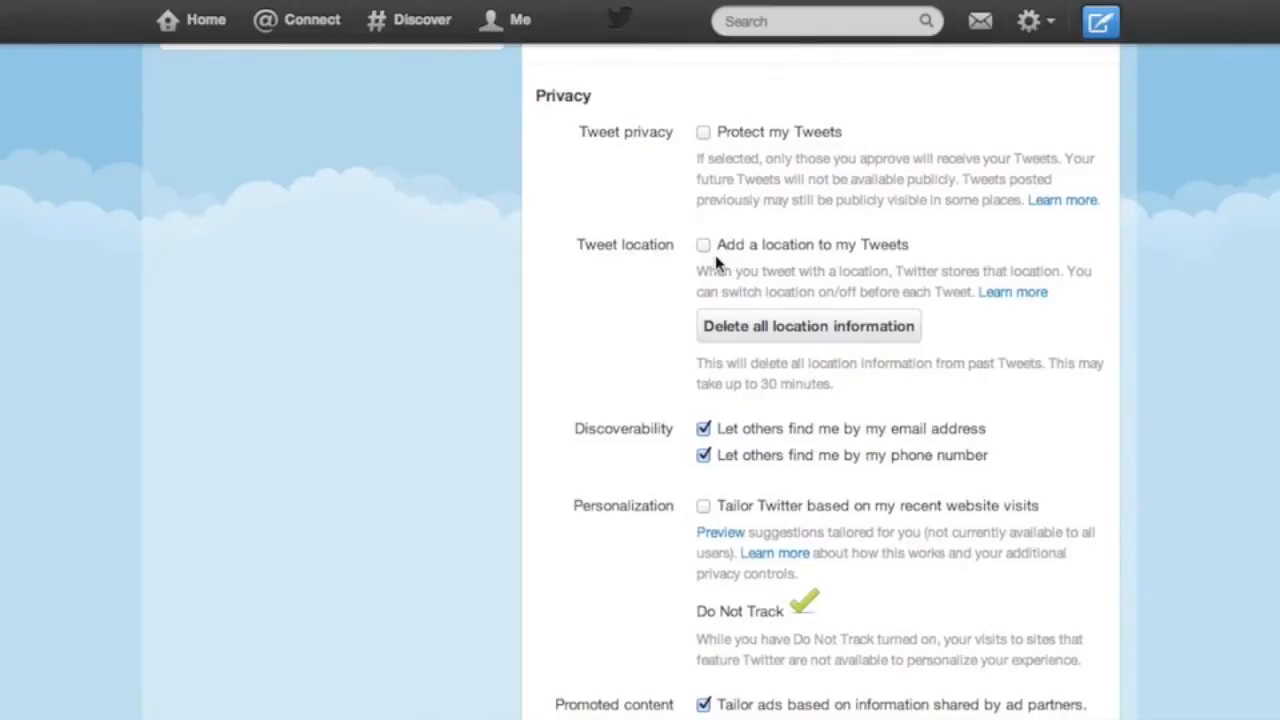
pyautogui.scroll(-3)
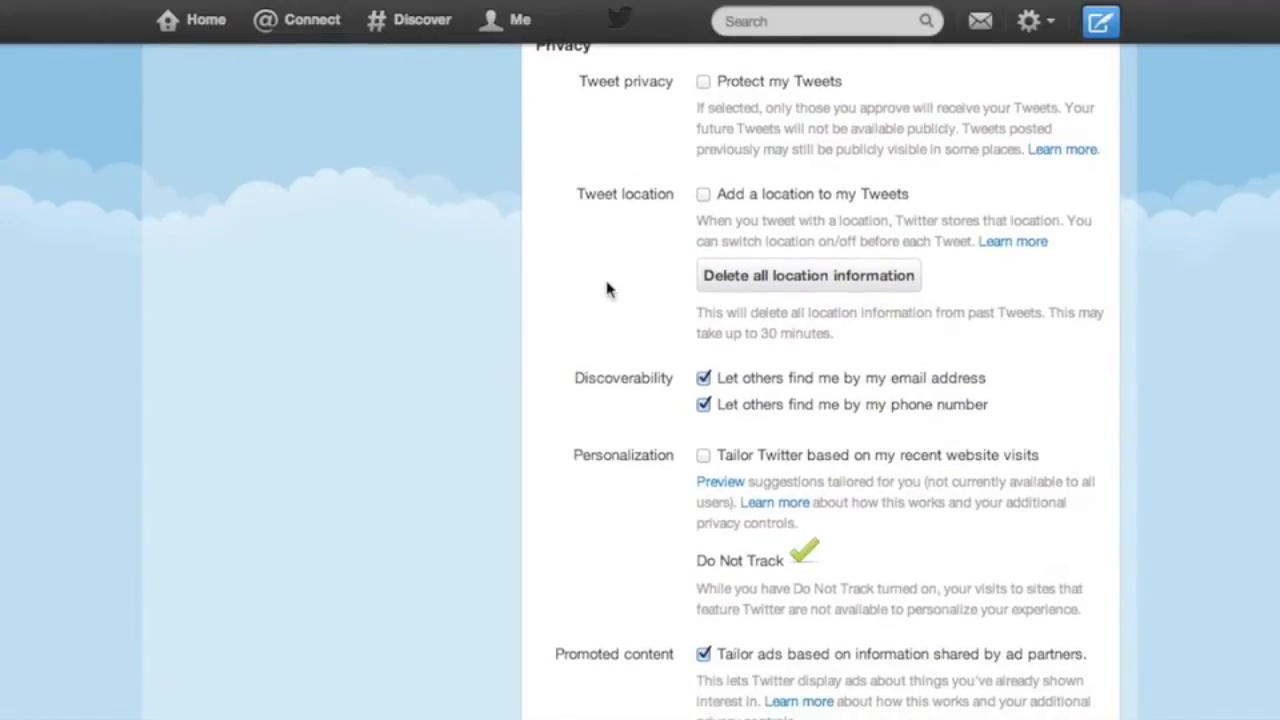
pyautogui.moveTo(665, 362)
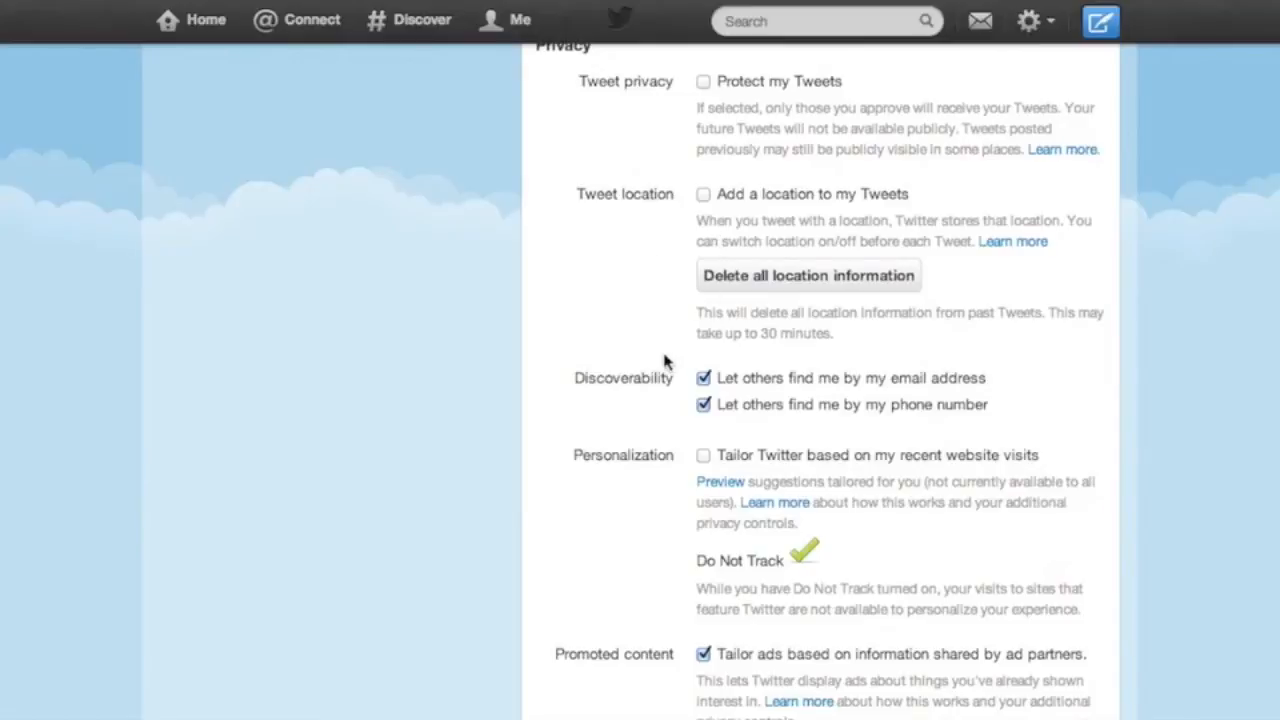
pyautogui.scroll(-3)
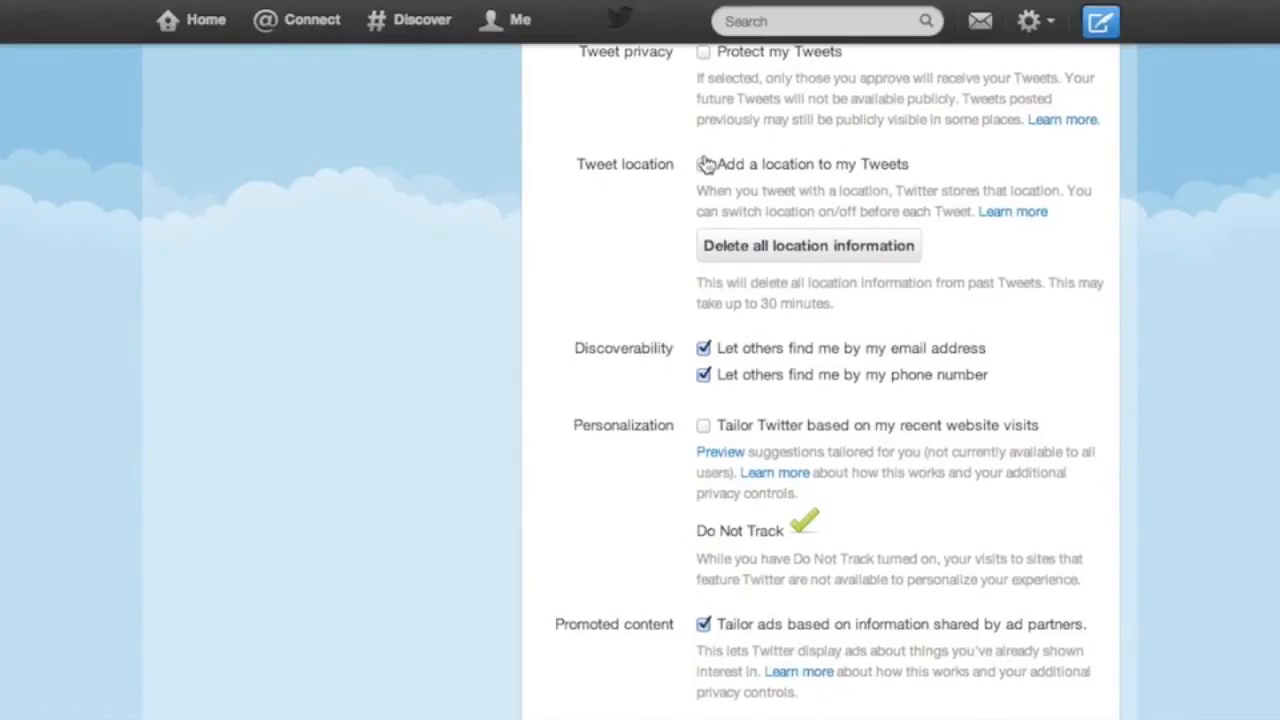
pyautogui.click(702, 164)
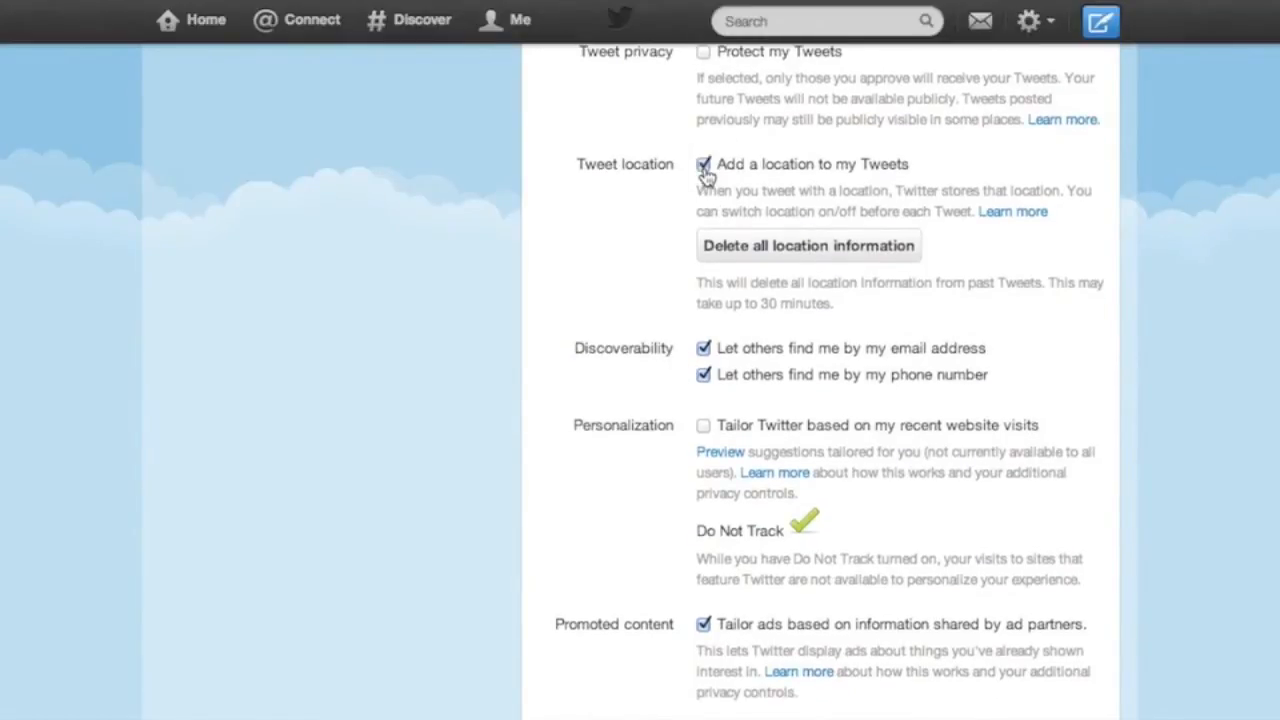
pyautogui.click(702, 164)
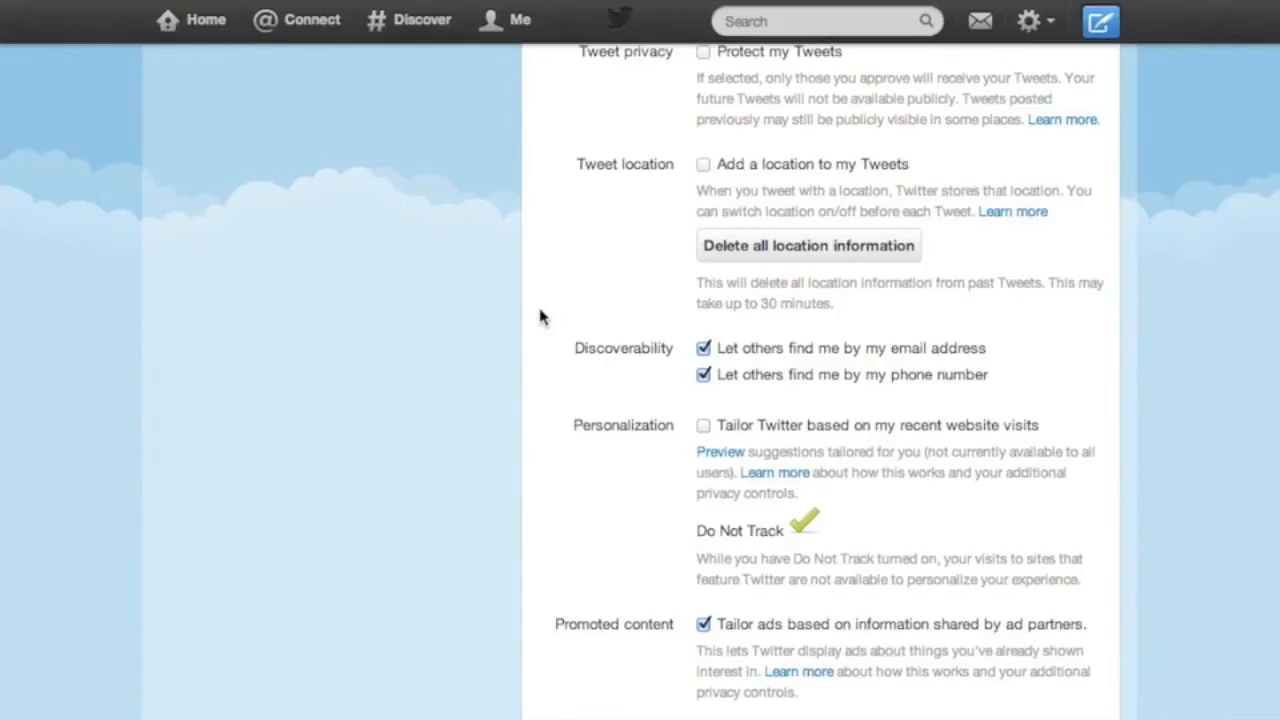
pyautogui.moveTo(704, 166)
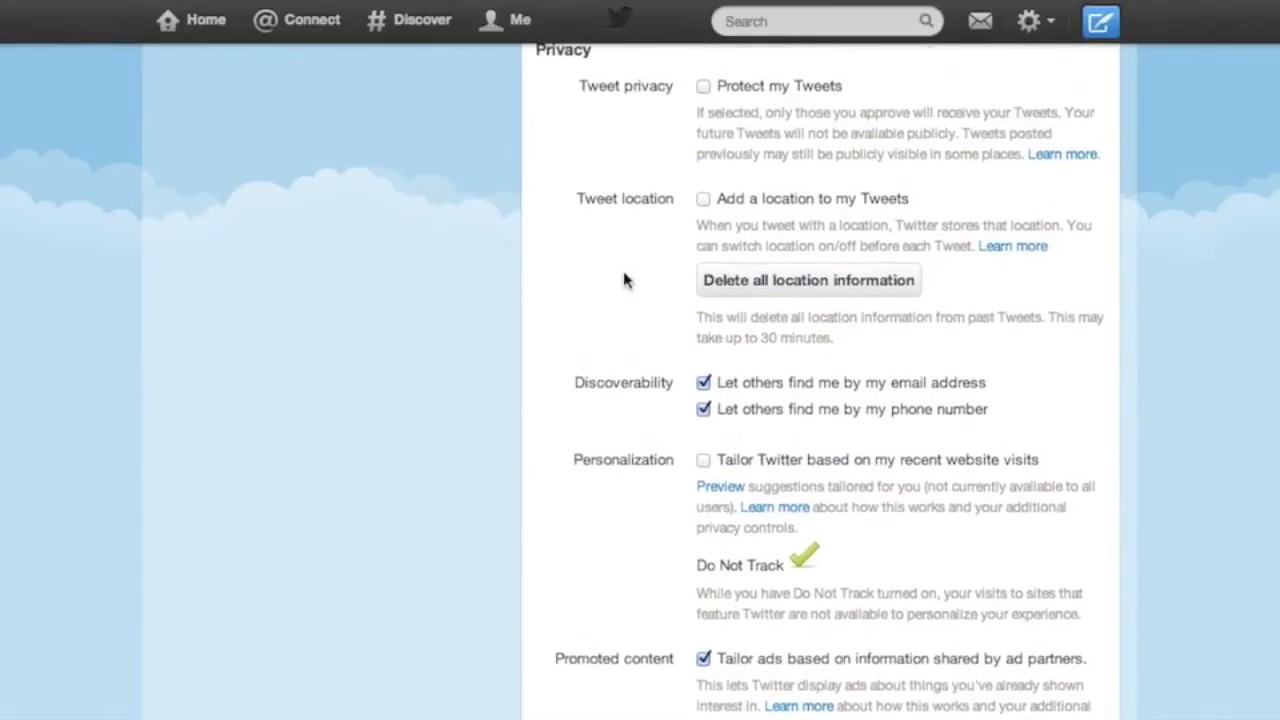
# Uncheck discoverability by email address and by phone number
pyautogui.scroll(-3)
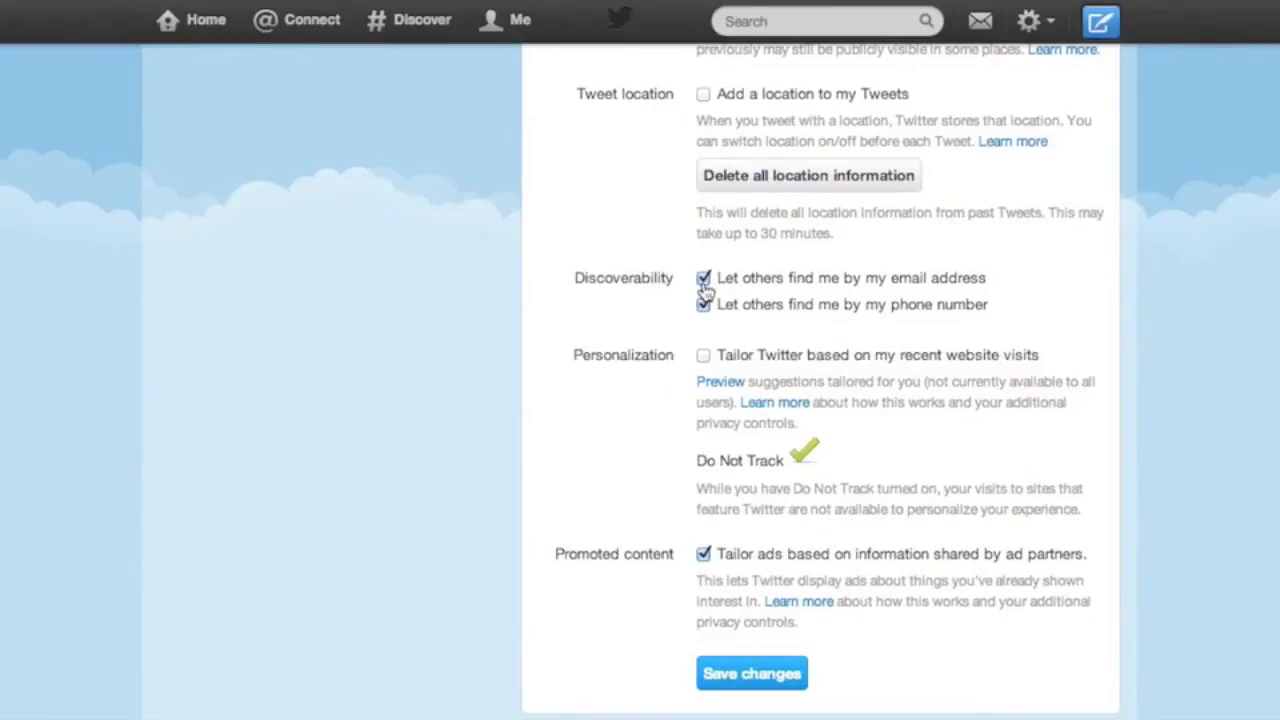
pyautogui.click(703, 278)
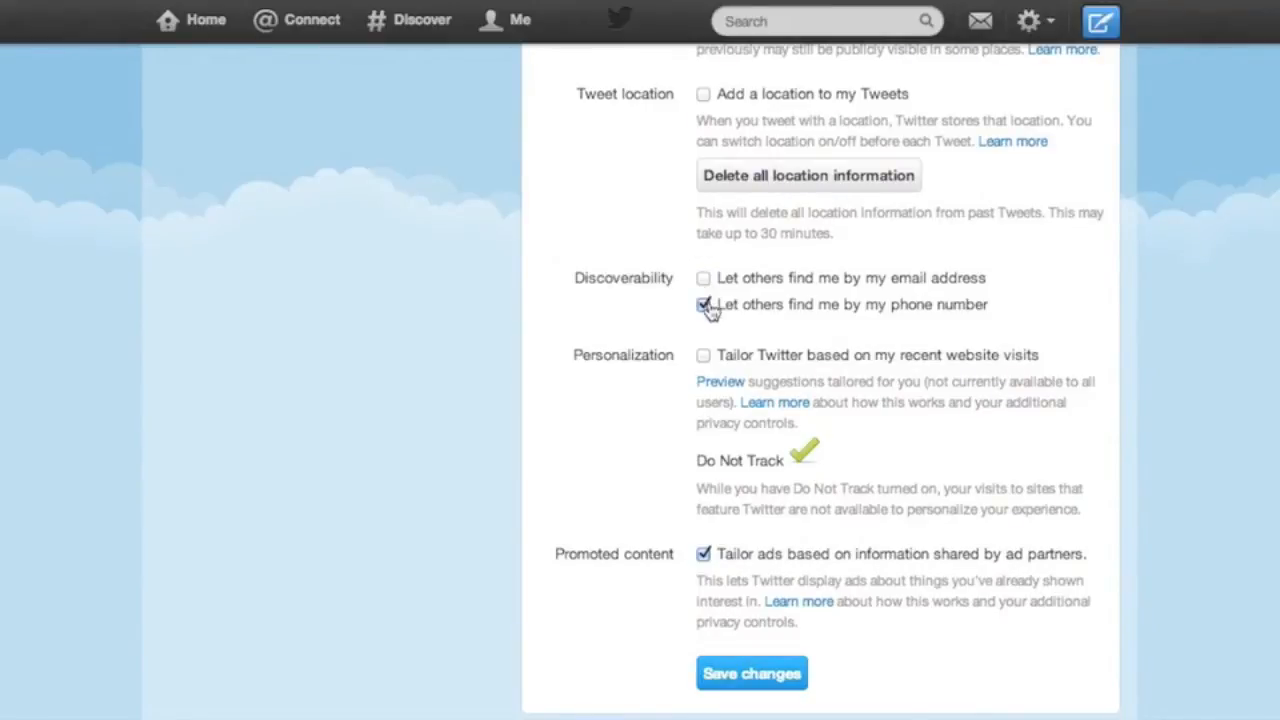
pyautogui.click(703, 305)
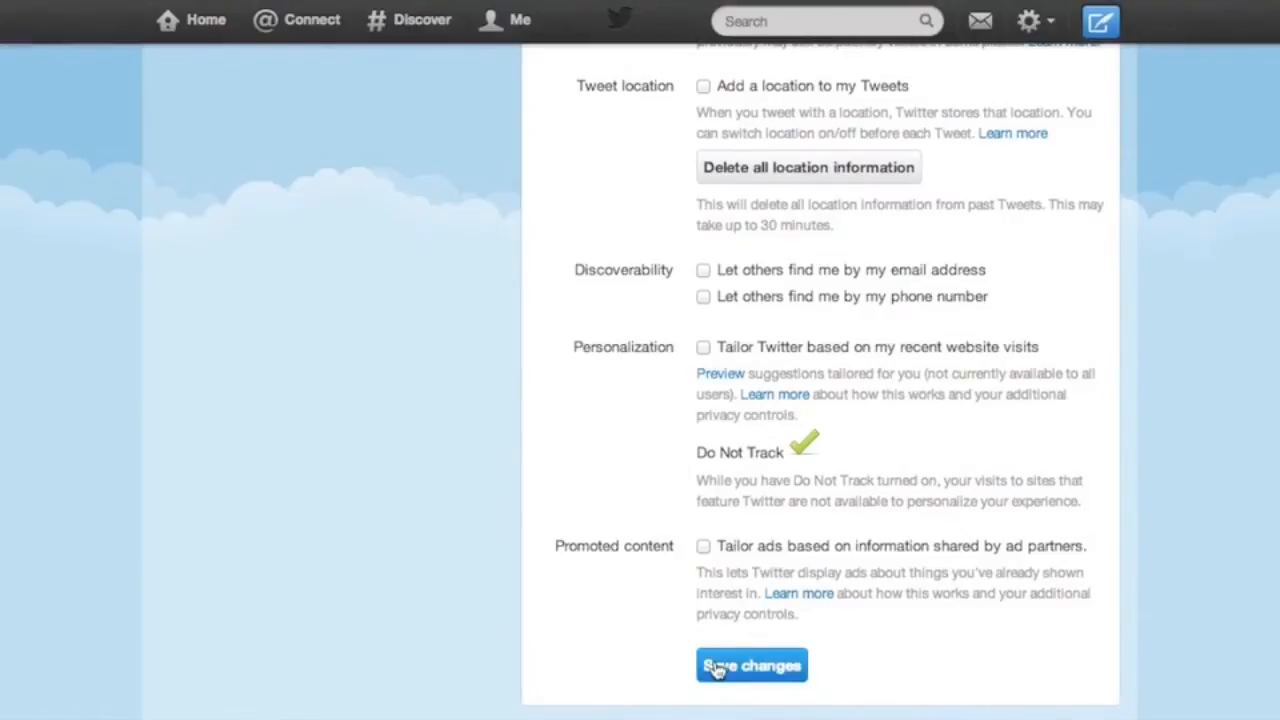
# Save the privacy changes and re-enter the password to confirm
pyautogui.click(751, 665)
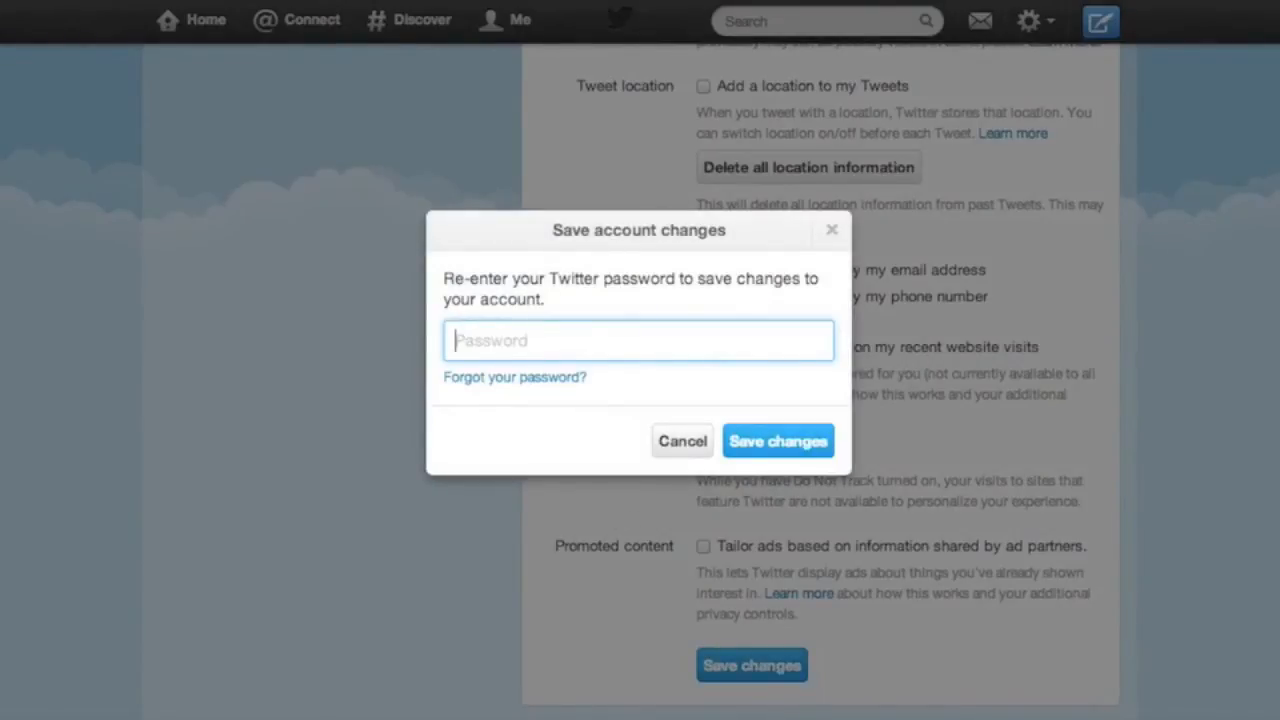
pyautogui.write('•••••')
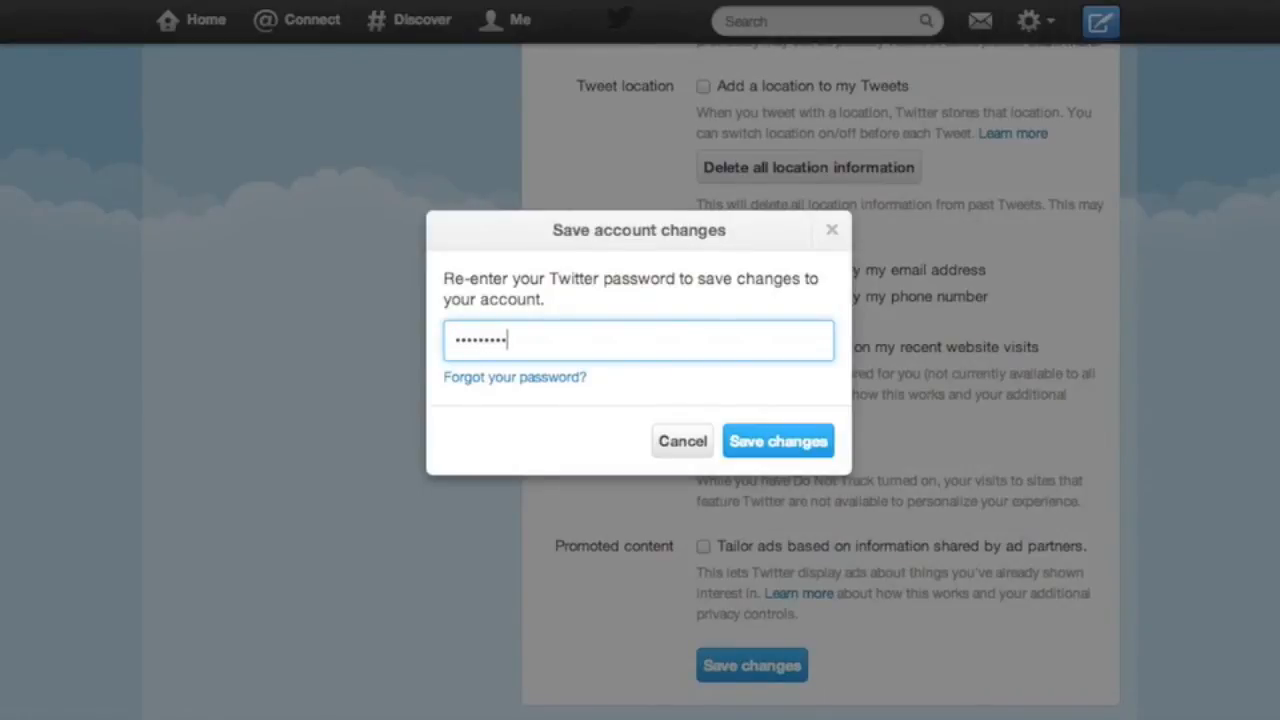
pyautogui.click(778, 440)
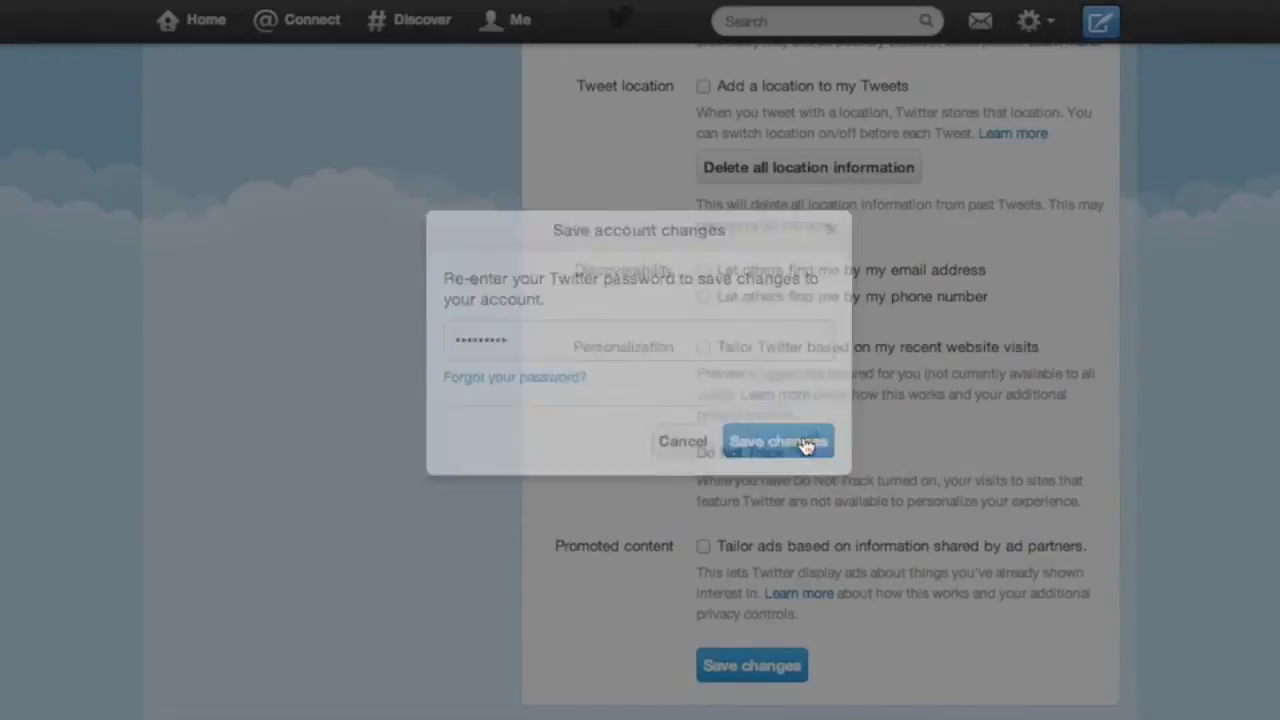
pyautogui.click(777, 440)
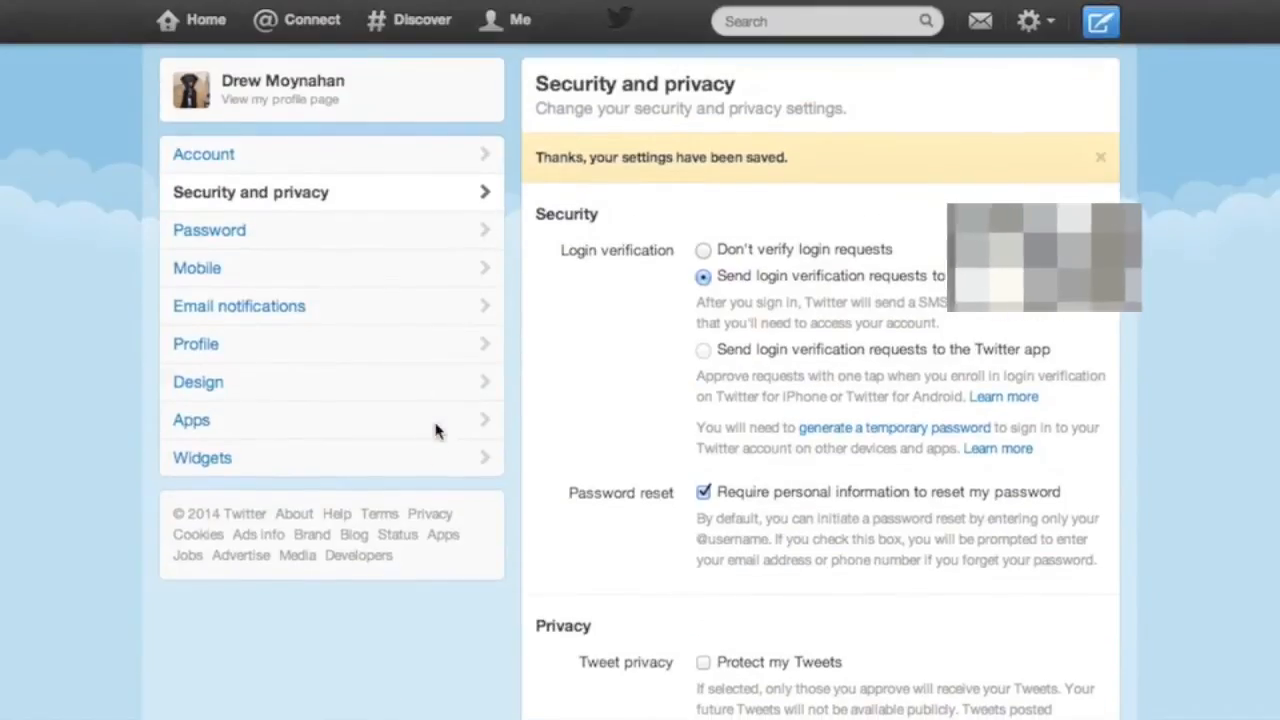
pyautogui.scroll(-3)
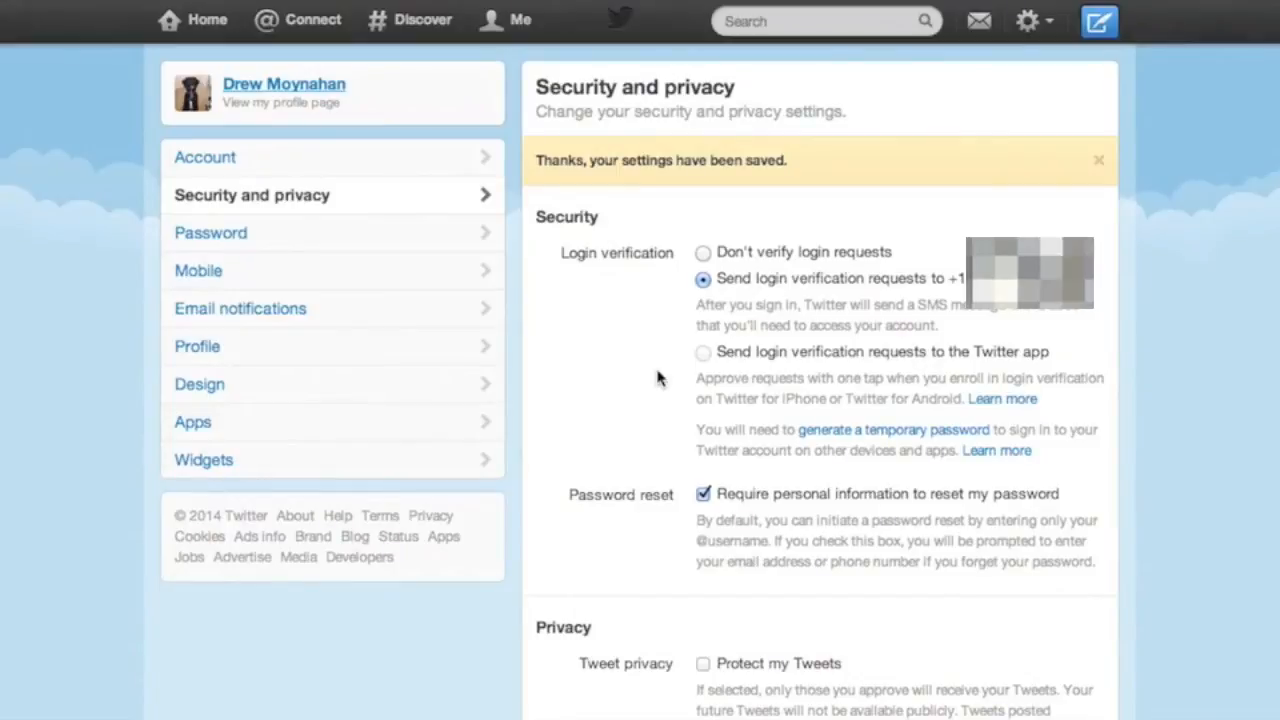
pyautogui.moveTo(275, 314)
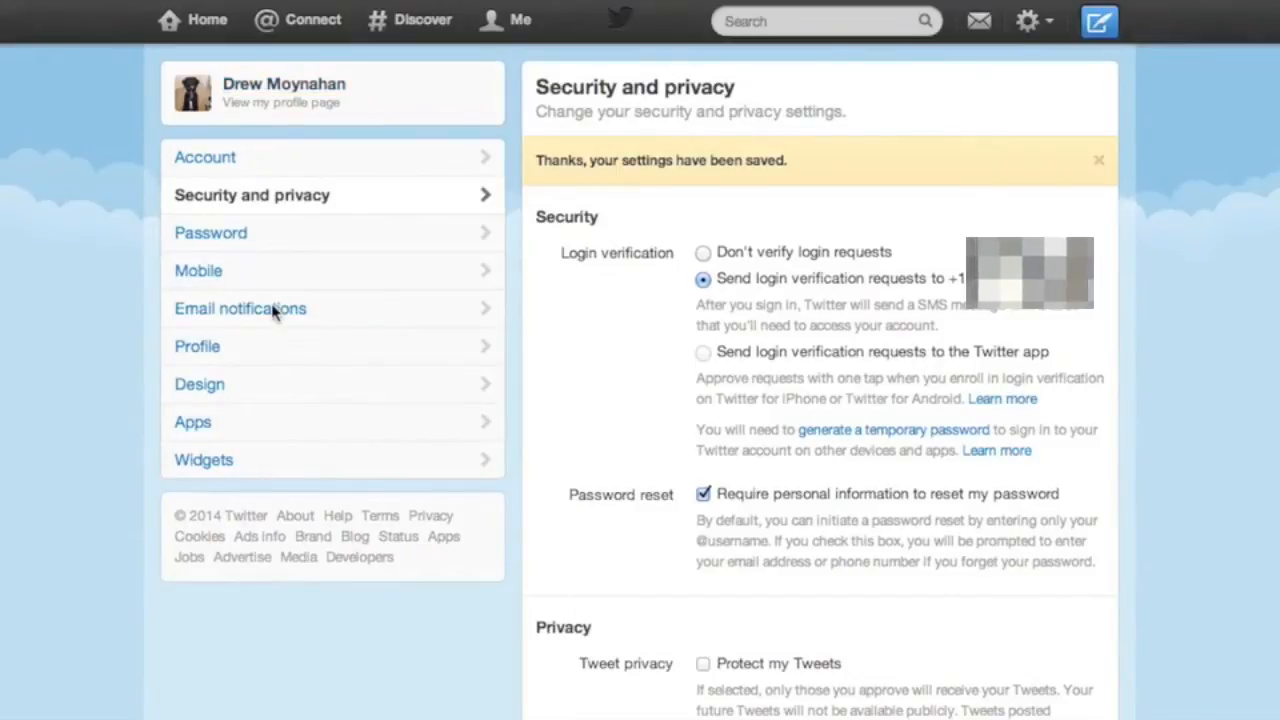
# Uncheck emails for contacts joining, Top Tweets and Stories, and Twitter updates, then save
pyautogui.click(240, 308)
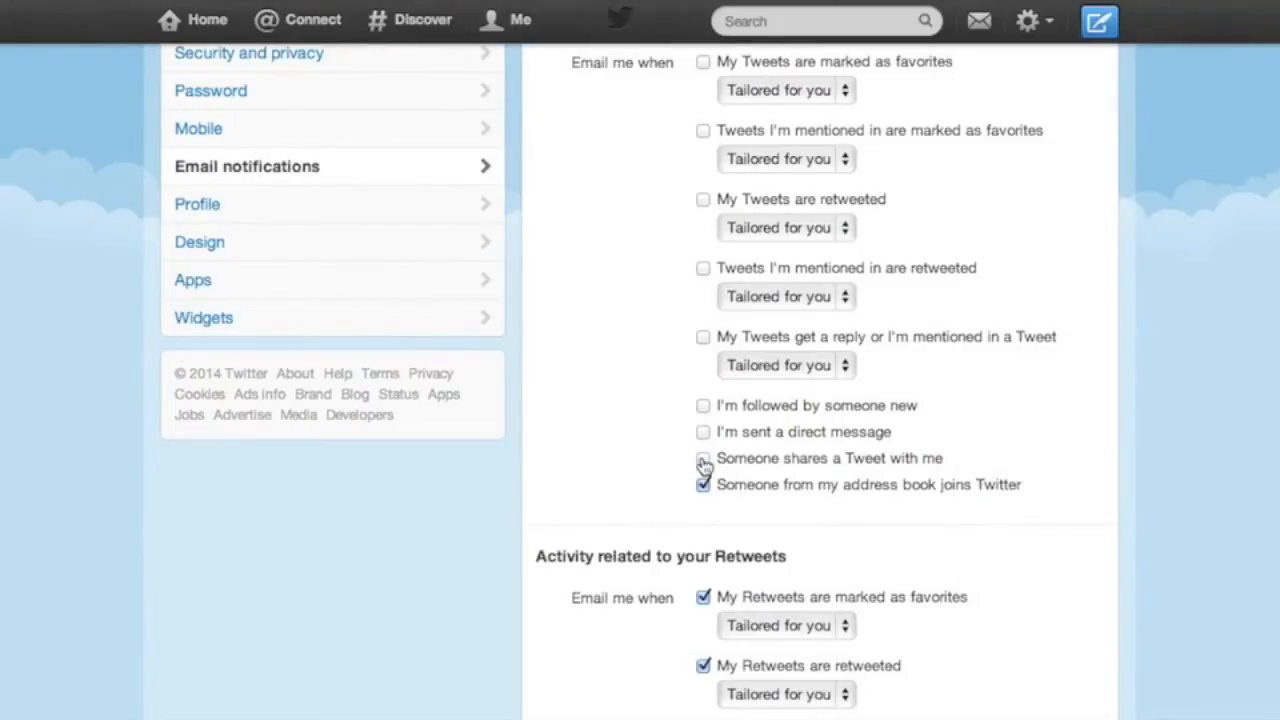
pyautogui.click(702, 485)
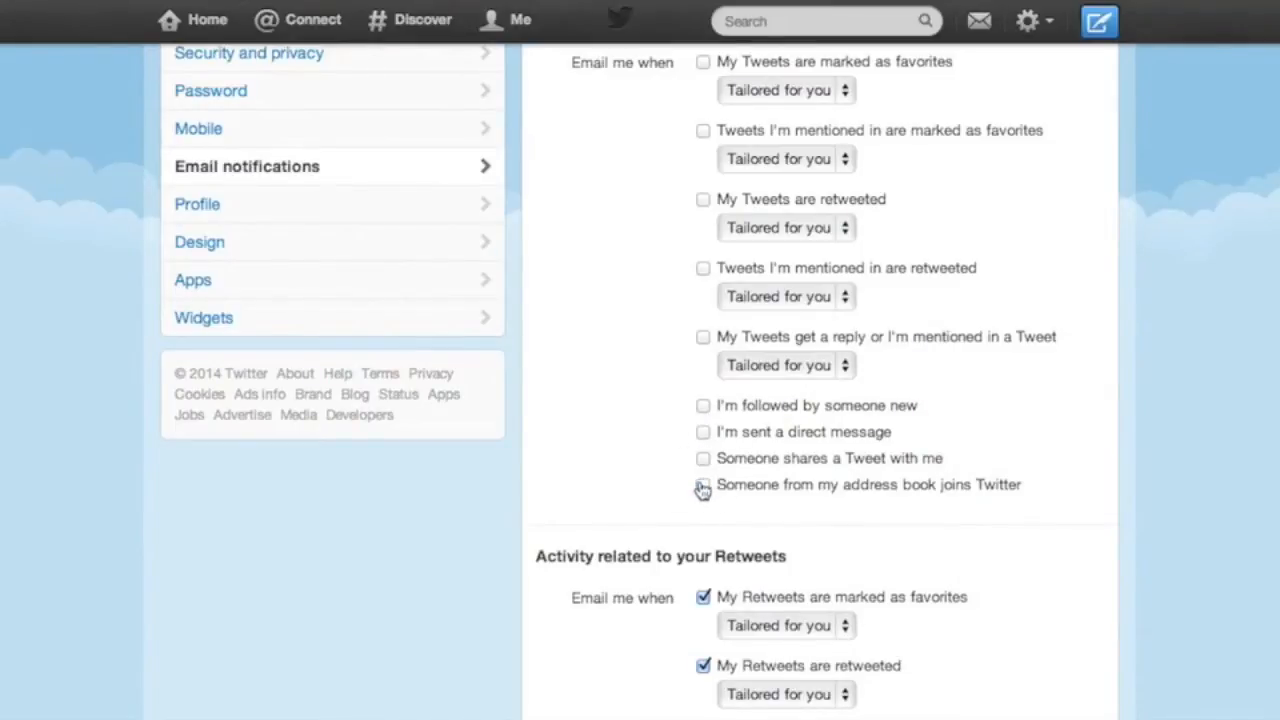
pyautogui.scroll(-3)
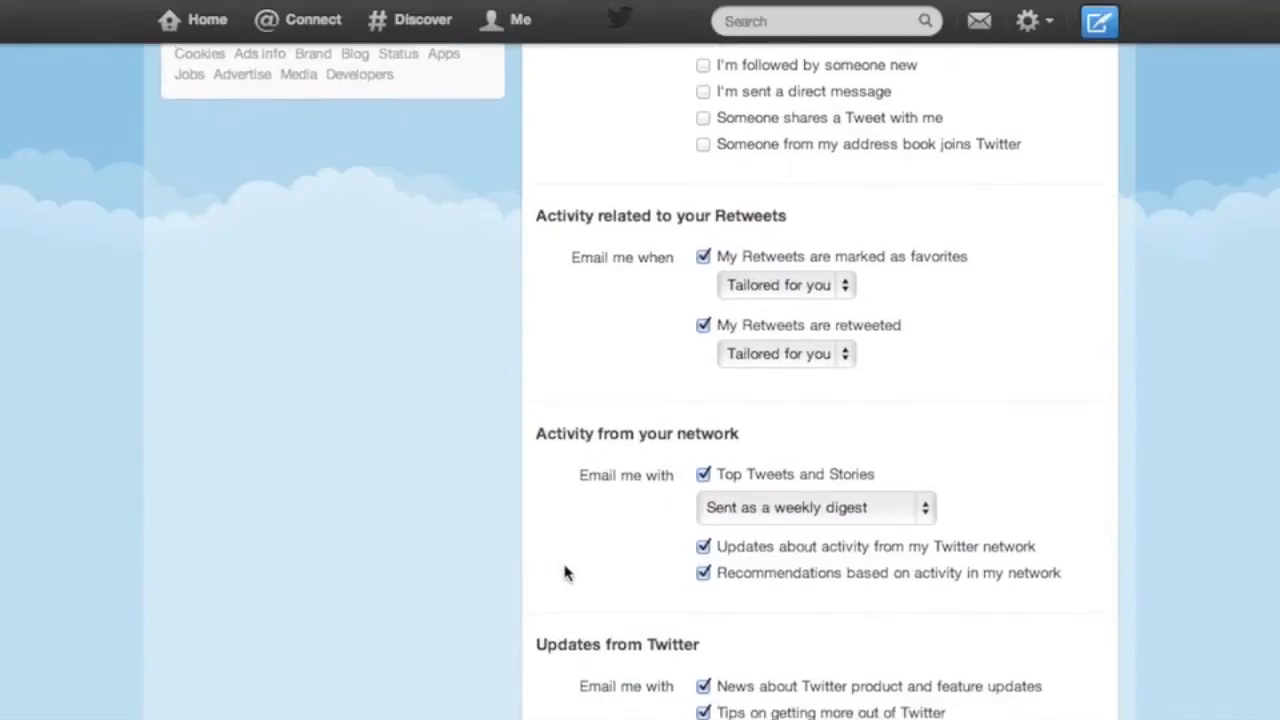
pyautogui.scroll(-3)
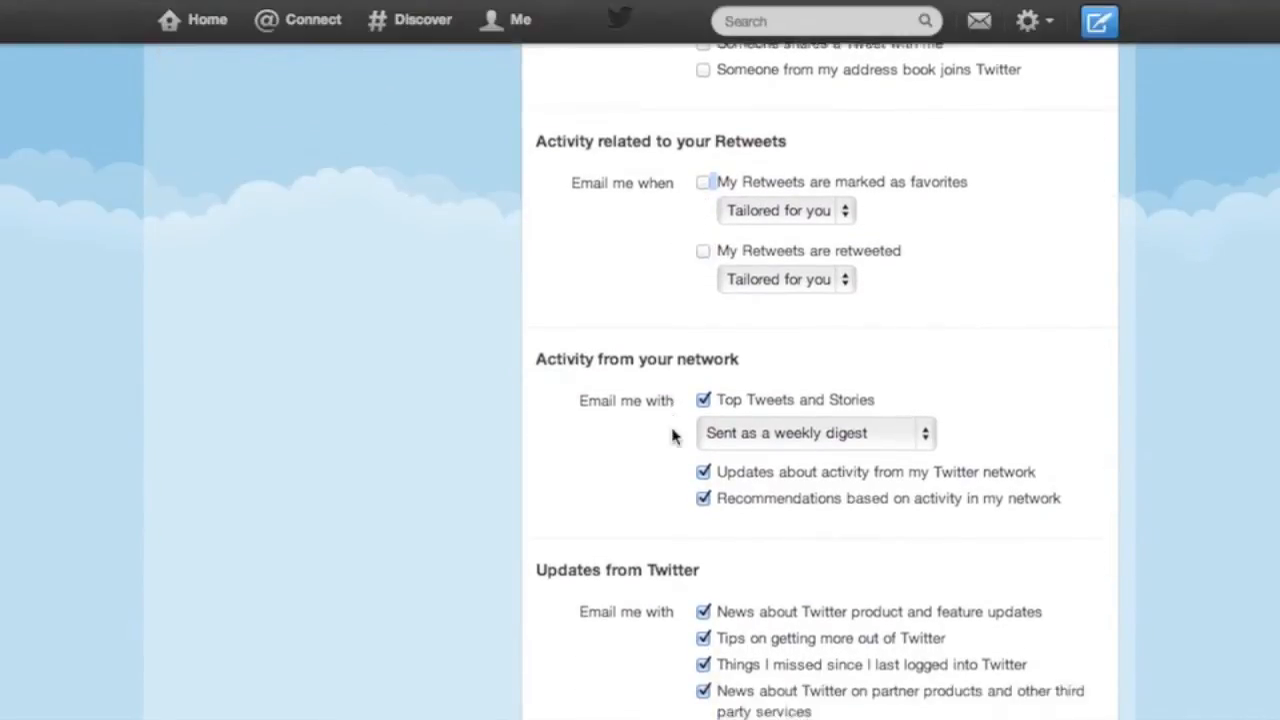
pyautogui.scroll(-3)
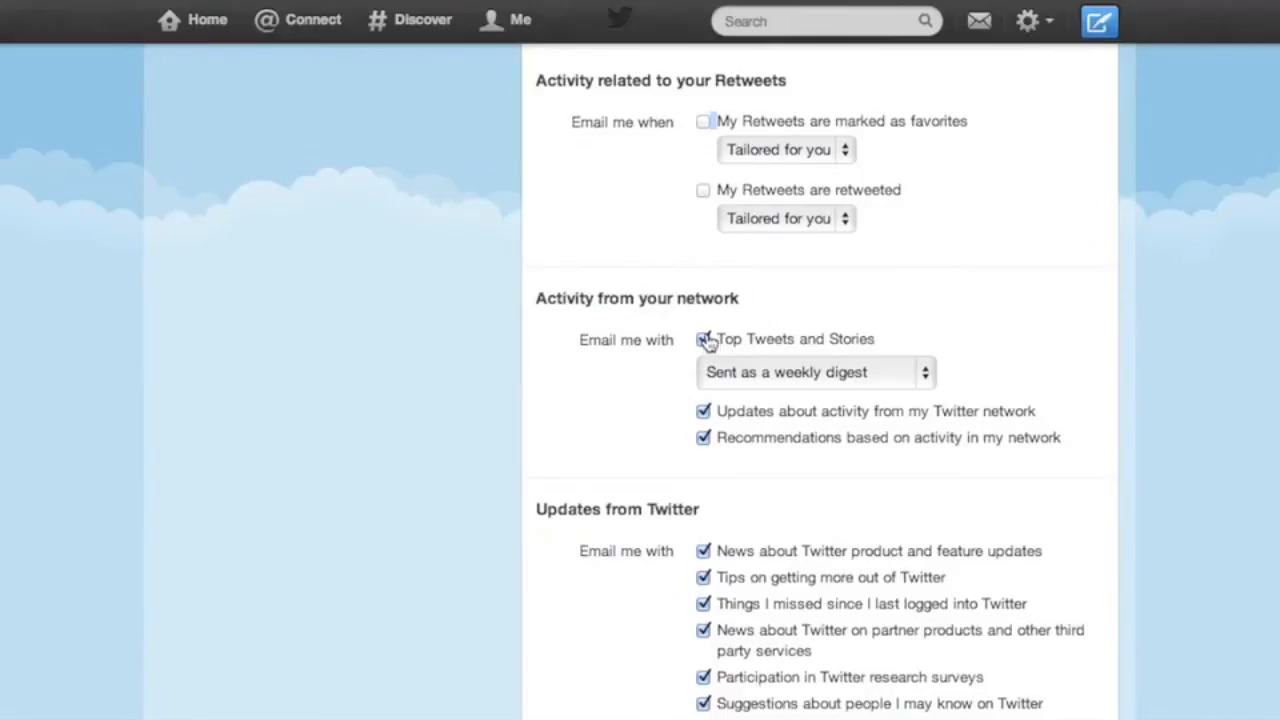
pyautogui.click(703, 339)
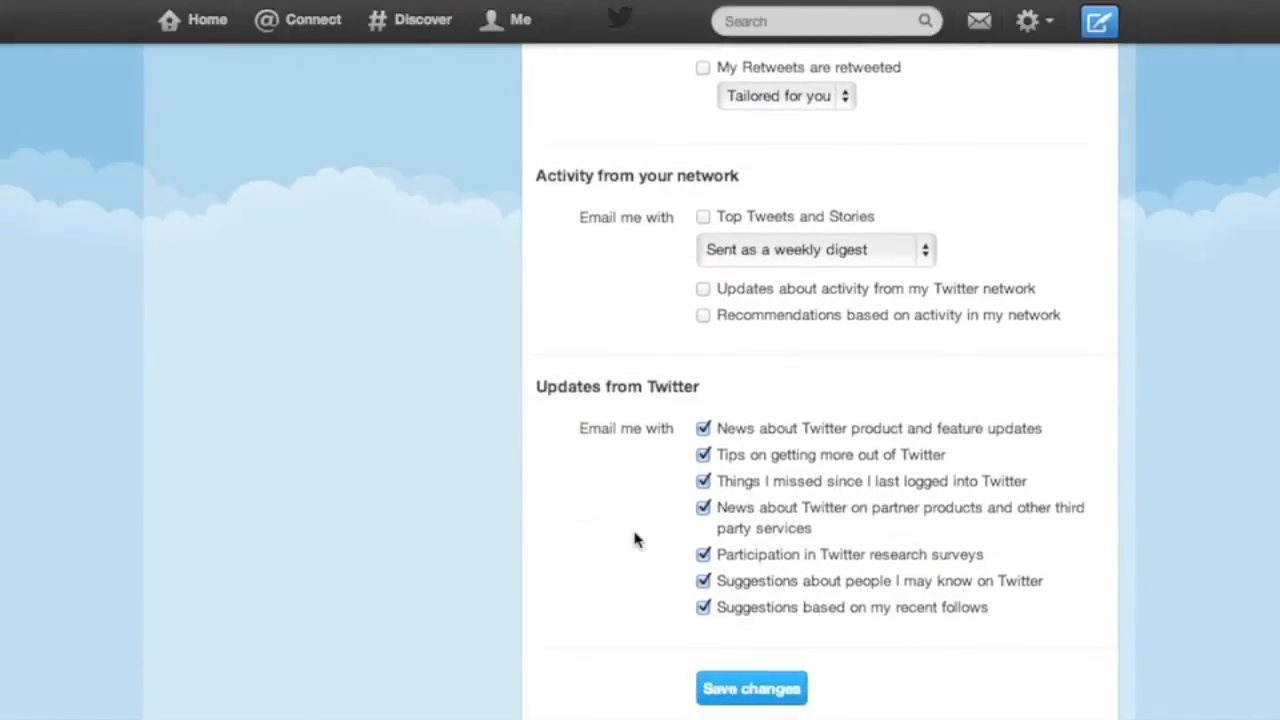
pyautogui.click(703, 429)
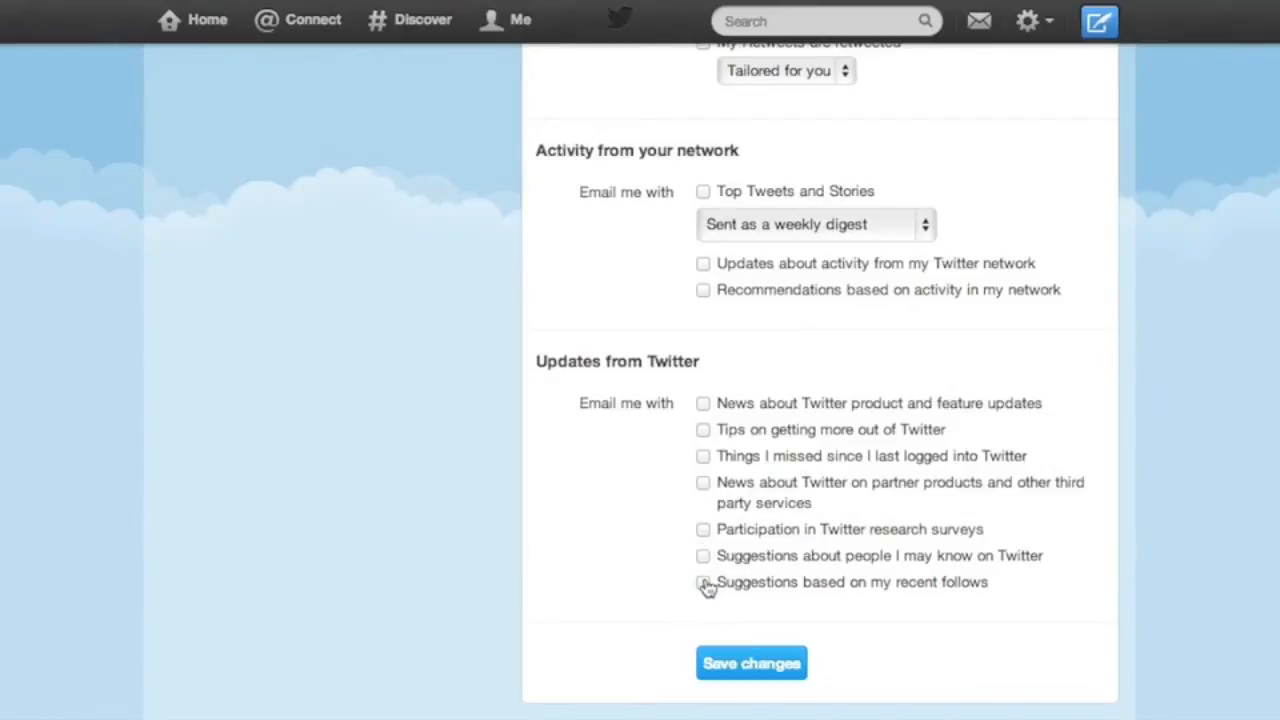
pyautogui.click(750, 663)
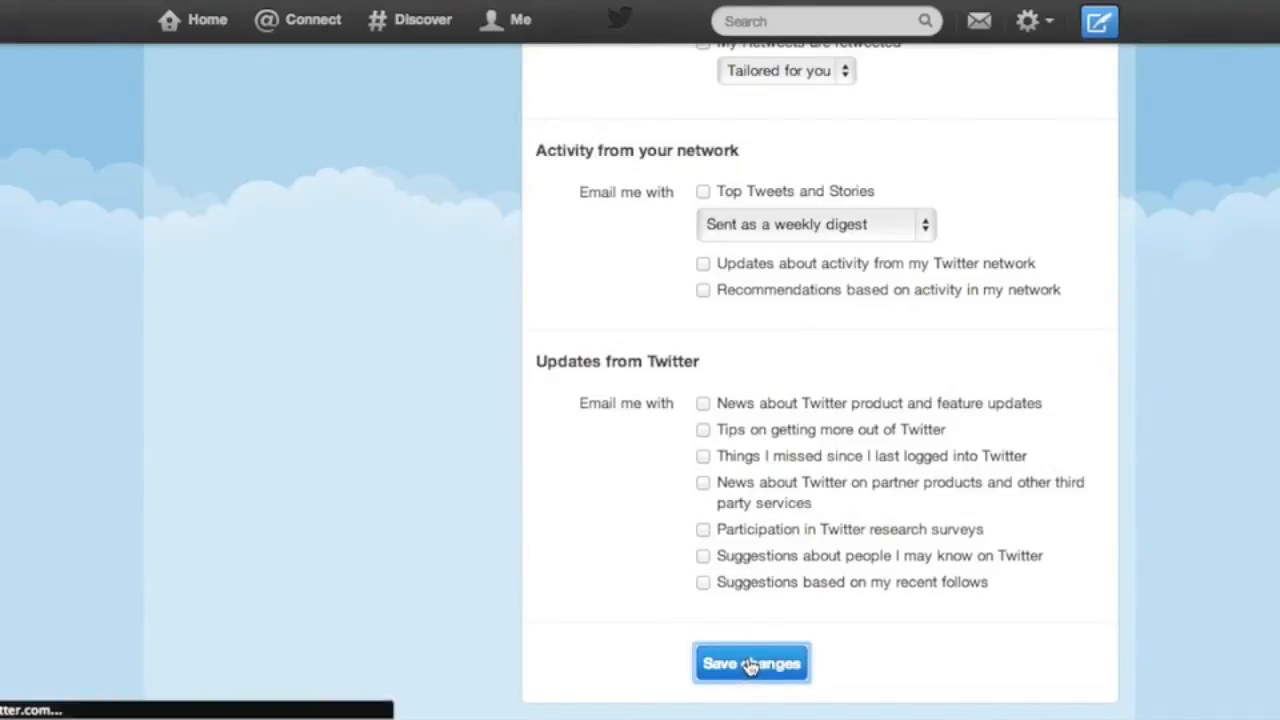
pyautogui.click(750, 662)
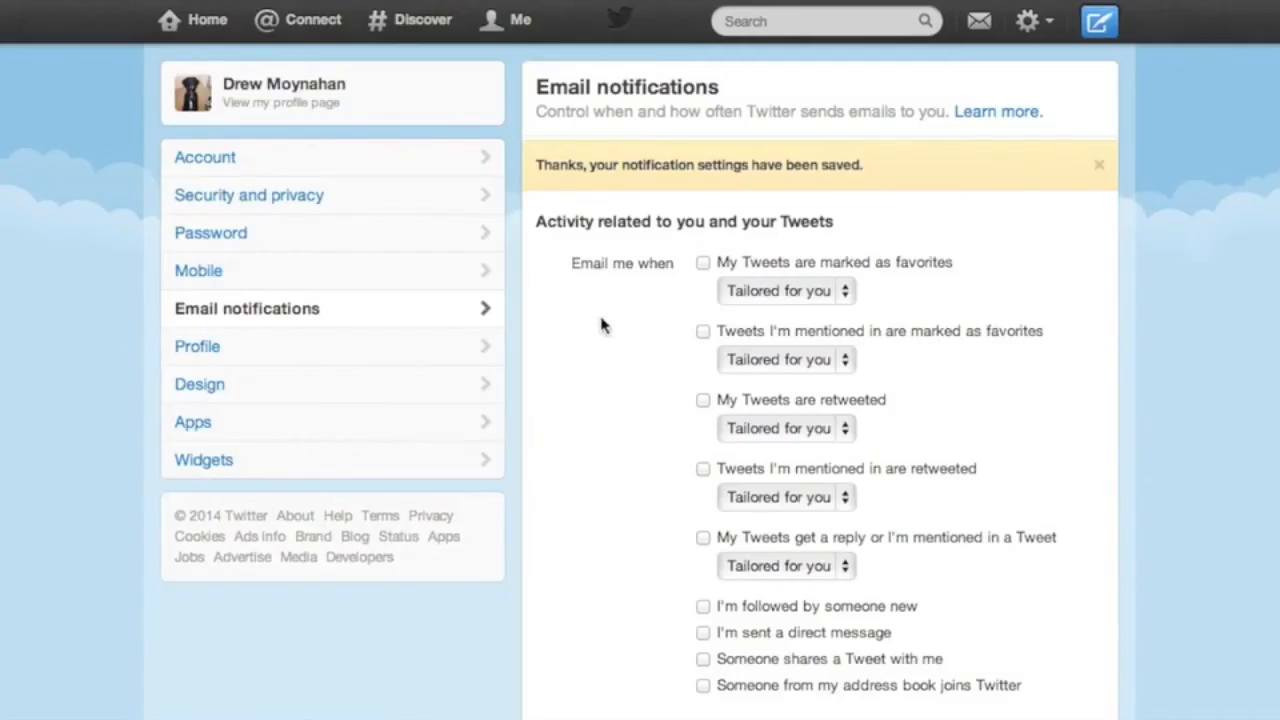
# Scroll through the saved email notification page to verify, then go to Profile settings
pyautogui.scroll(-3)
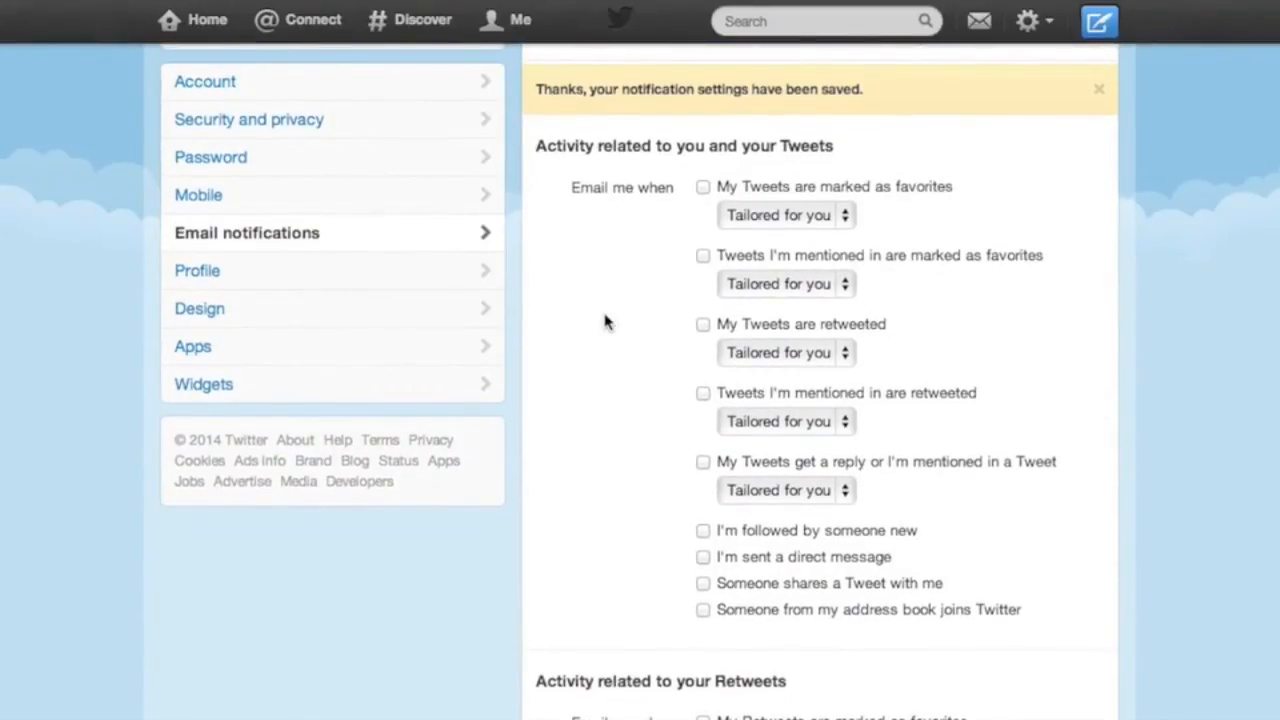
pyautogui.moveTo(573, 300)
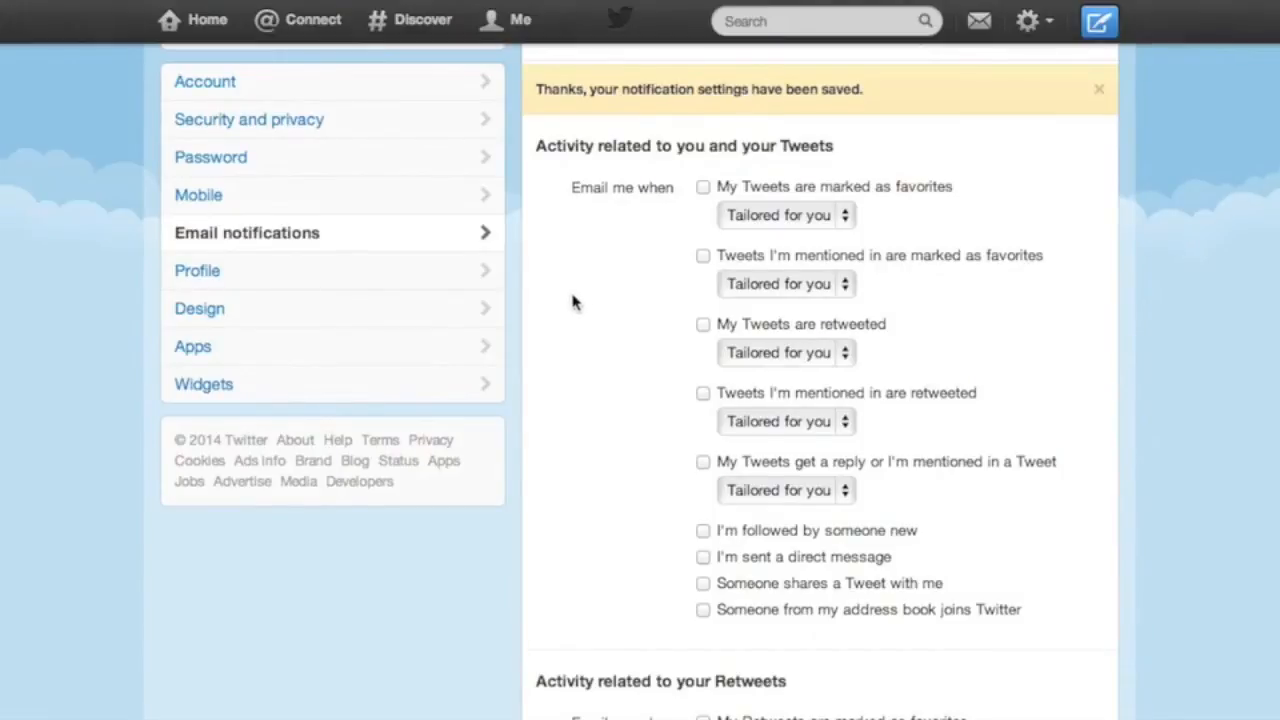
pyautogui.moveTo(566, 298)
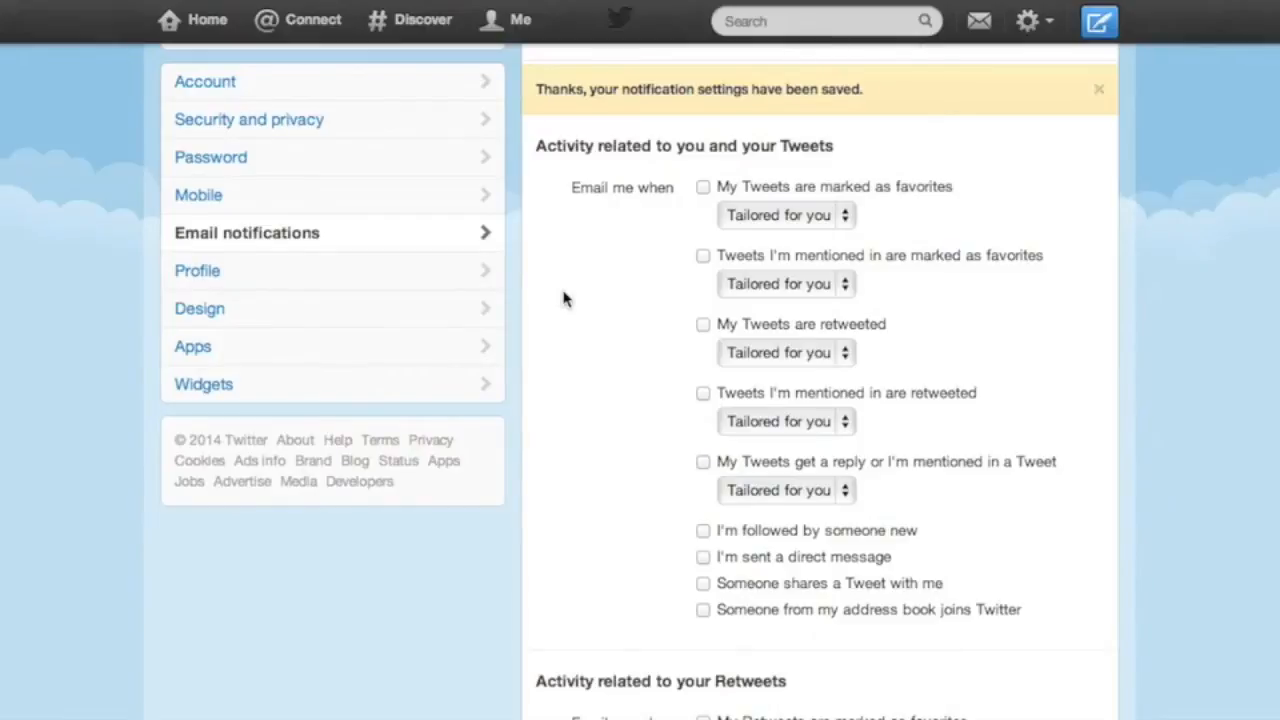
pyautogui.moveTo(655, 350)
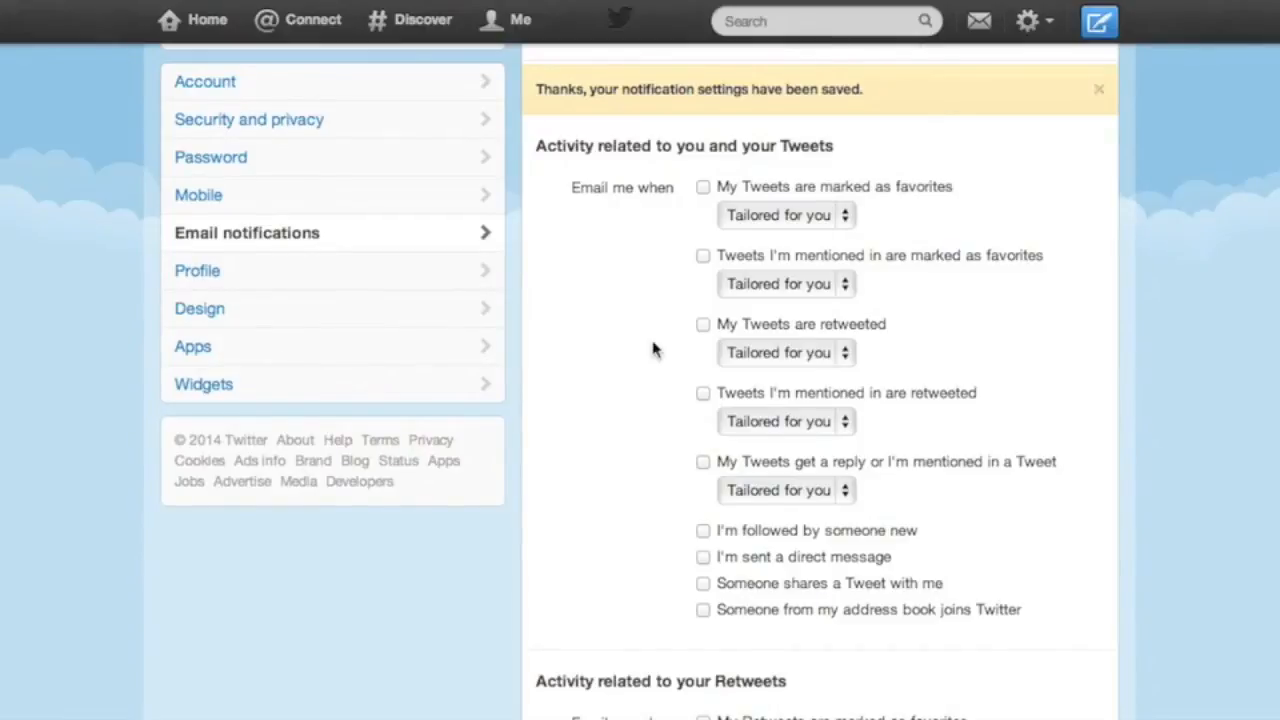
pyautogui.scroll(-3)
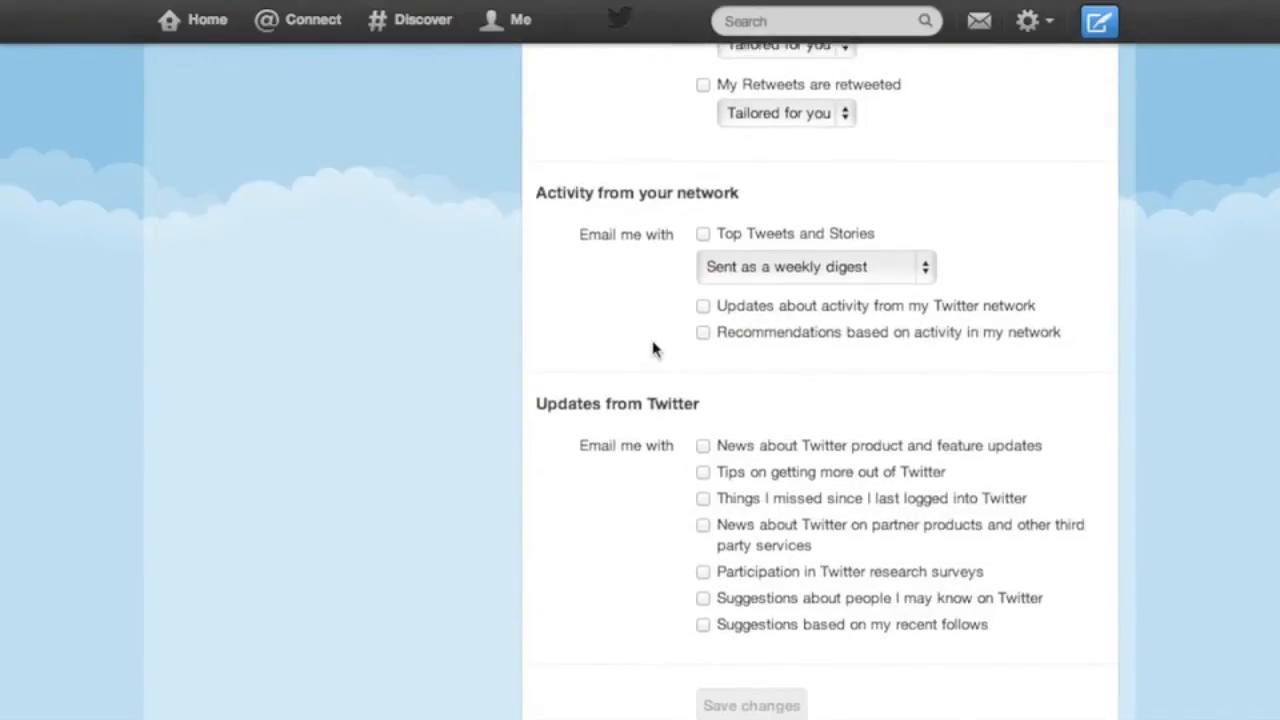
pyautogui.scroll(3)
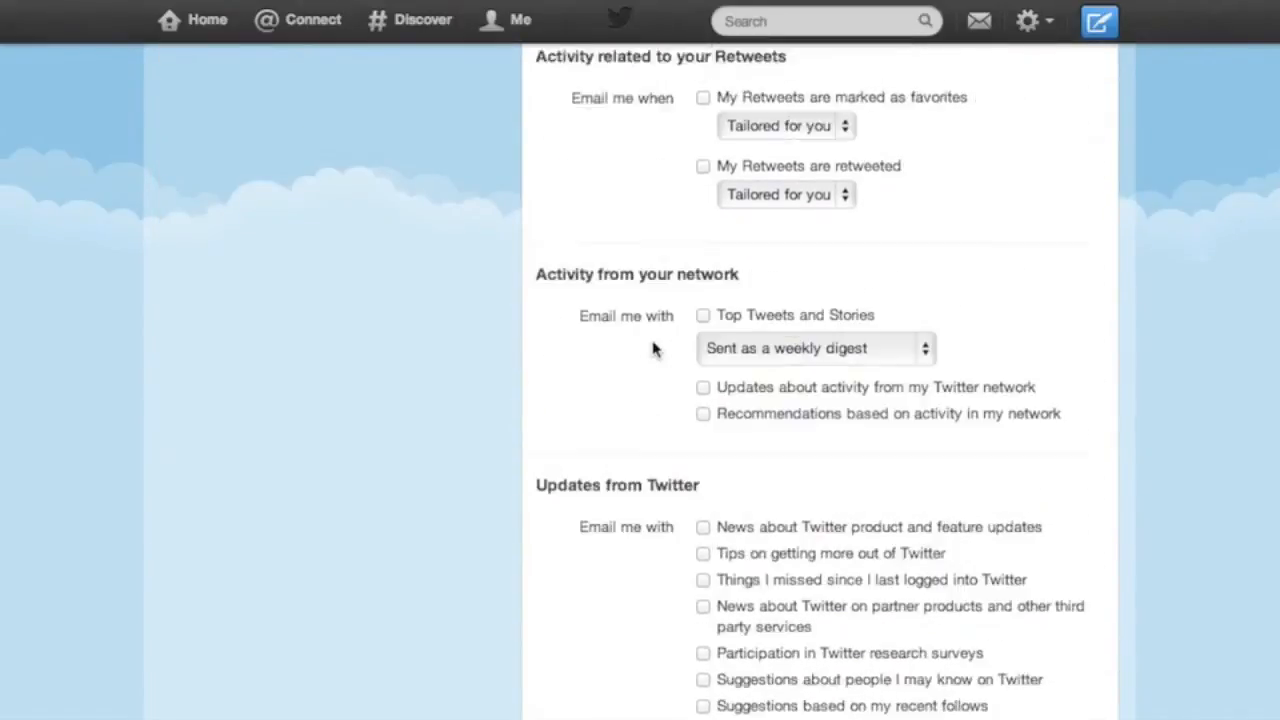
pyautogui.scroll(-3)
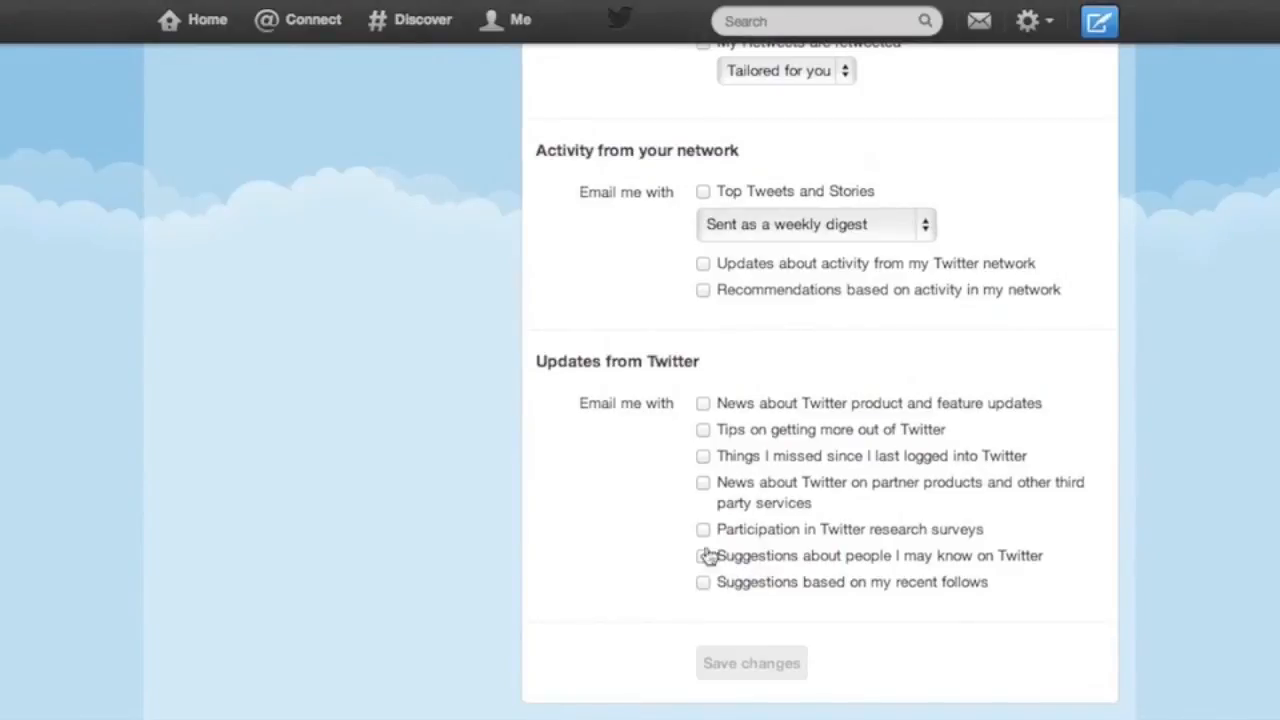
pyautogui.scroll(3)
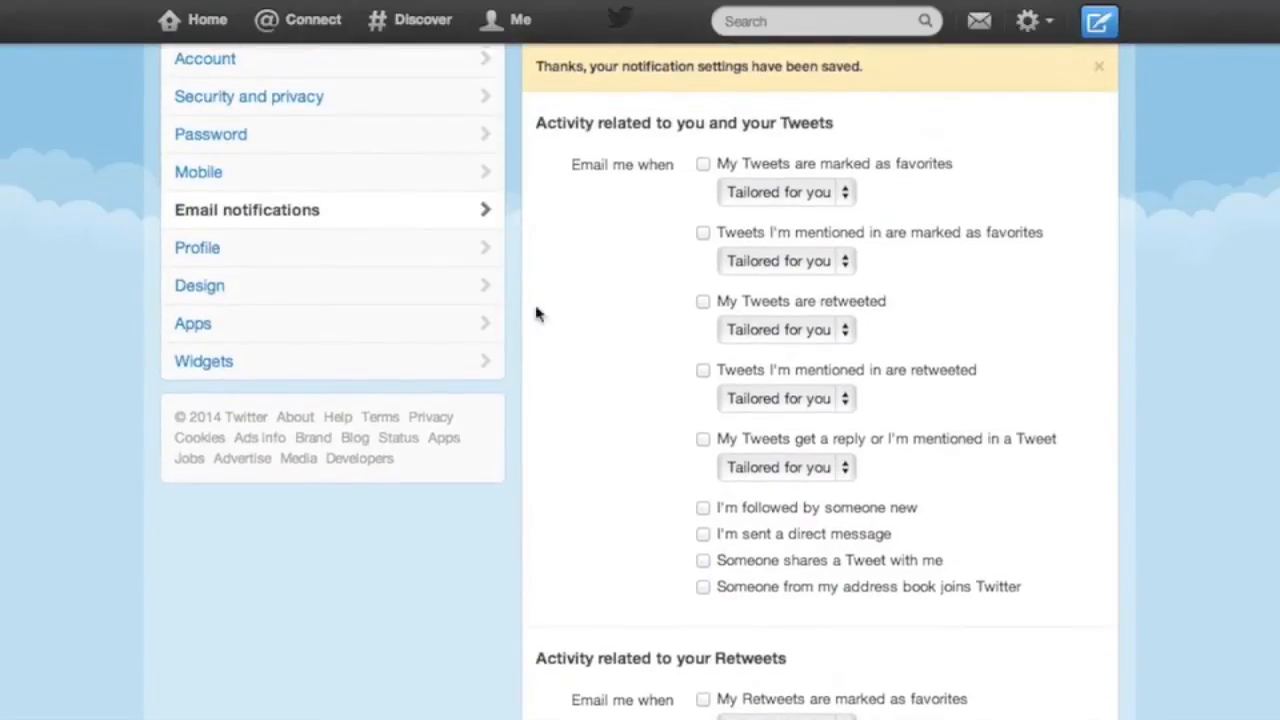
pyautogui.click(197, 247)
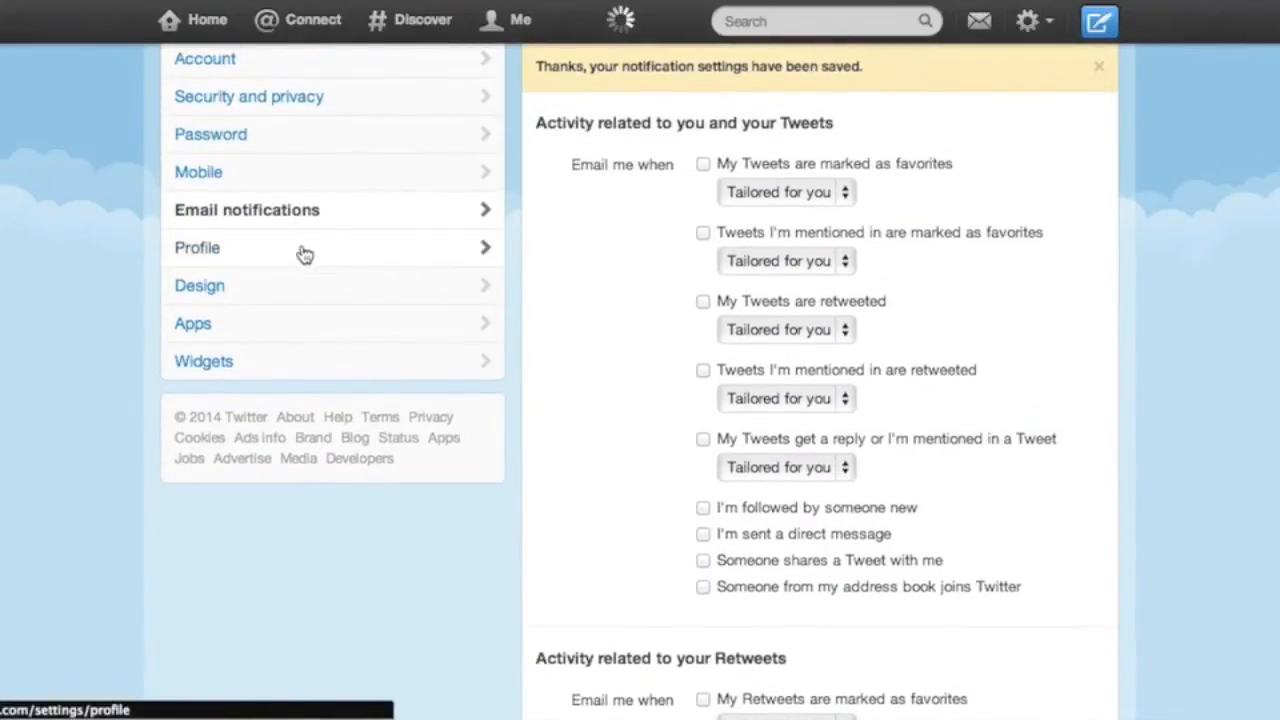
# Inspect the bio and location fields without changes, then go to the Design settings
pyautogui.click(197, 247)
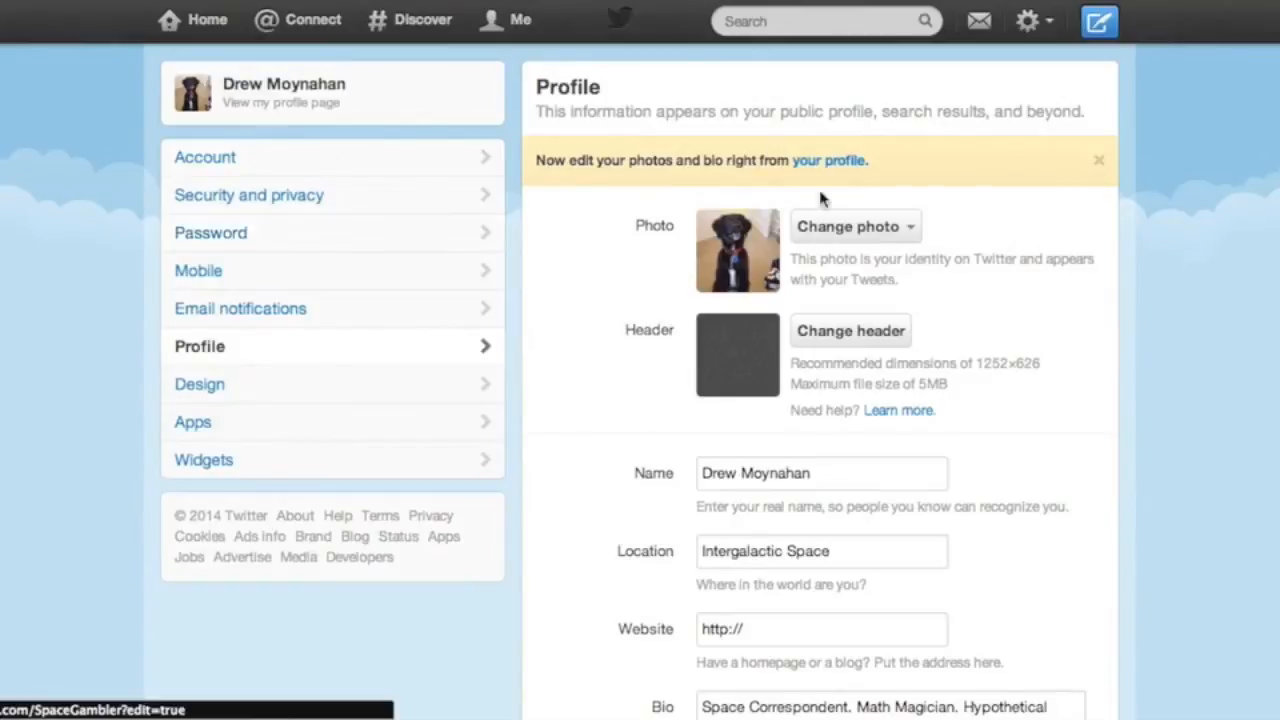
pyautogui.scroll(-3)
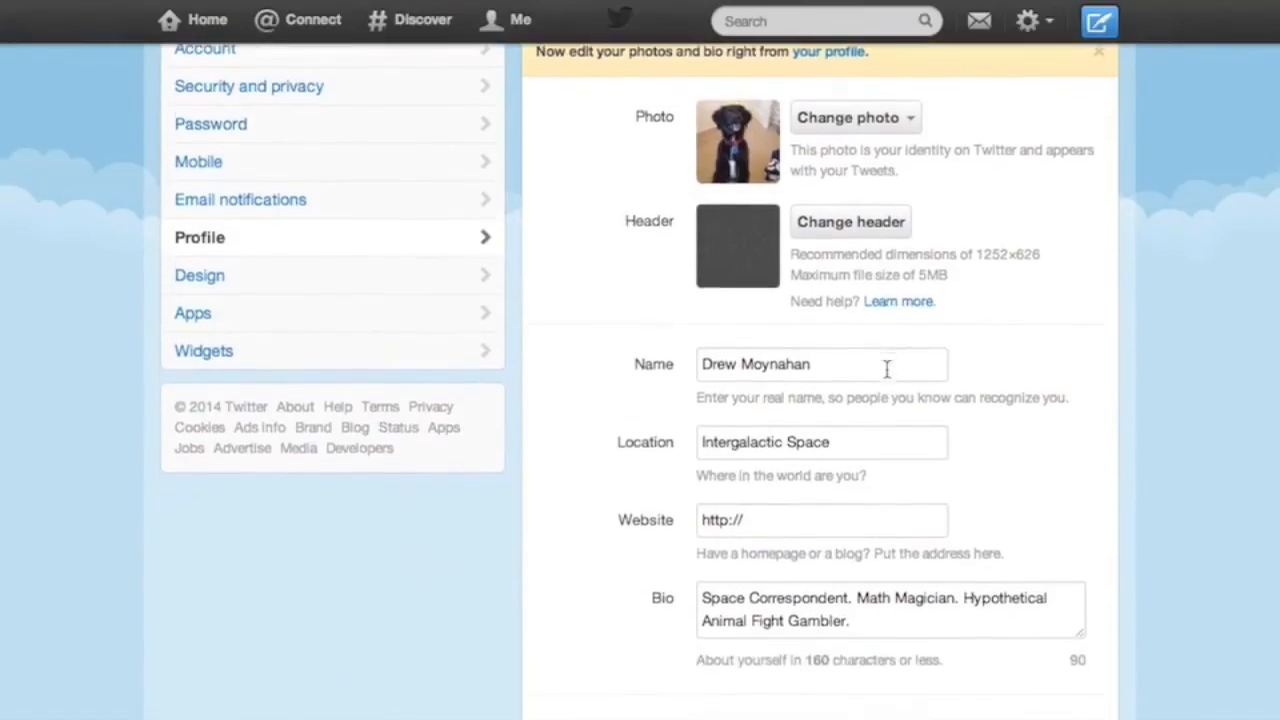
pyautogui.scroll(-3)
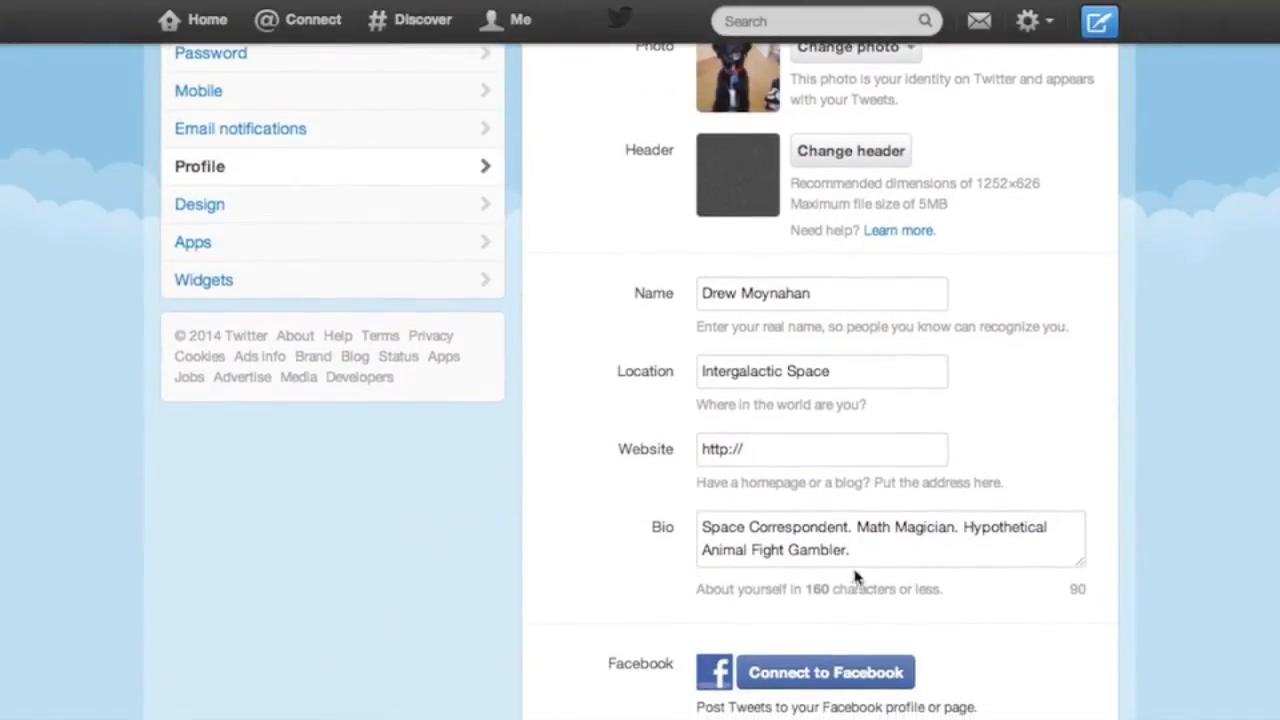
pyautogui.tripleClick(880, 527)
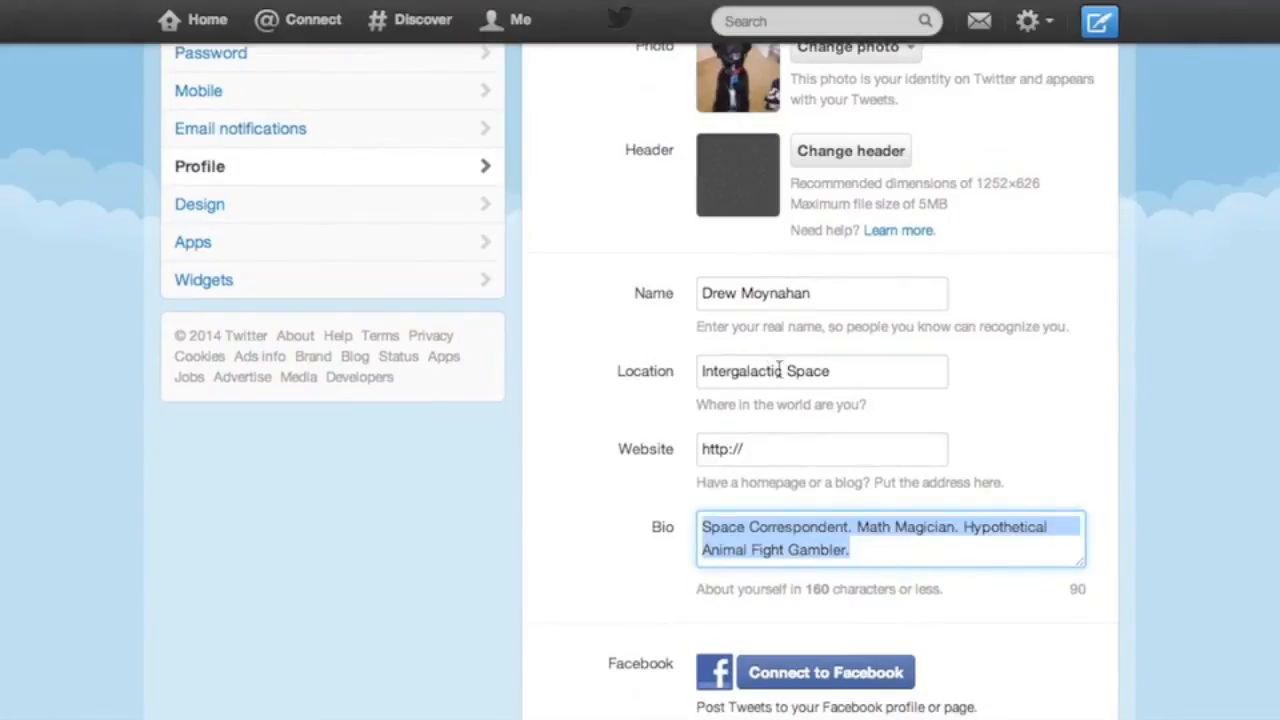
pyautogui.click(822, 371)
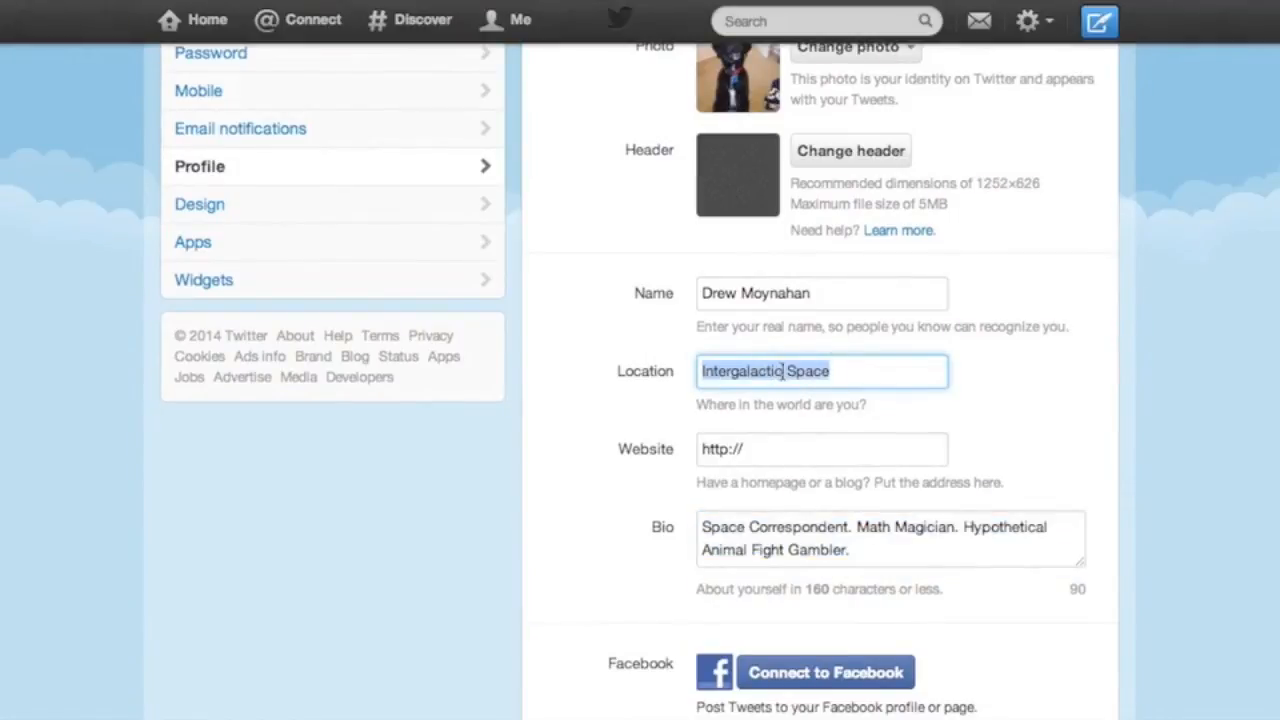
pyautogui.click(1006, 370)
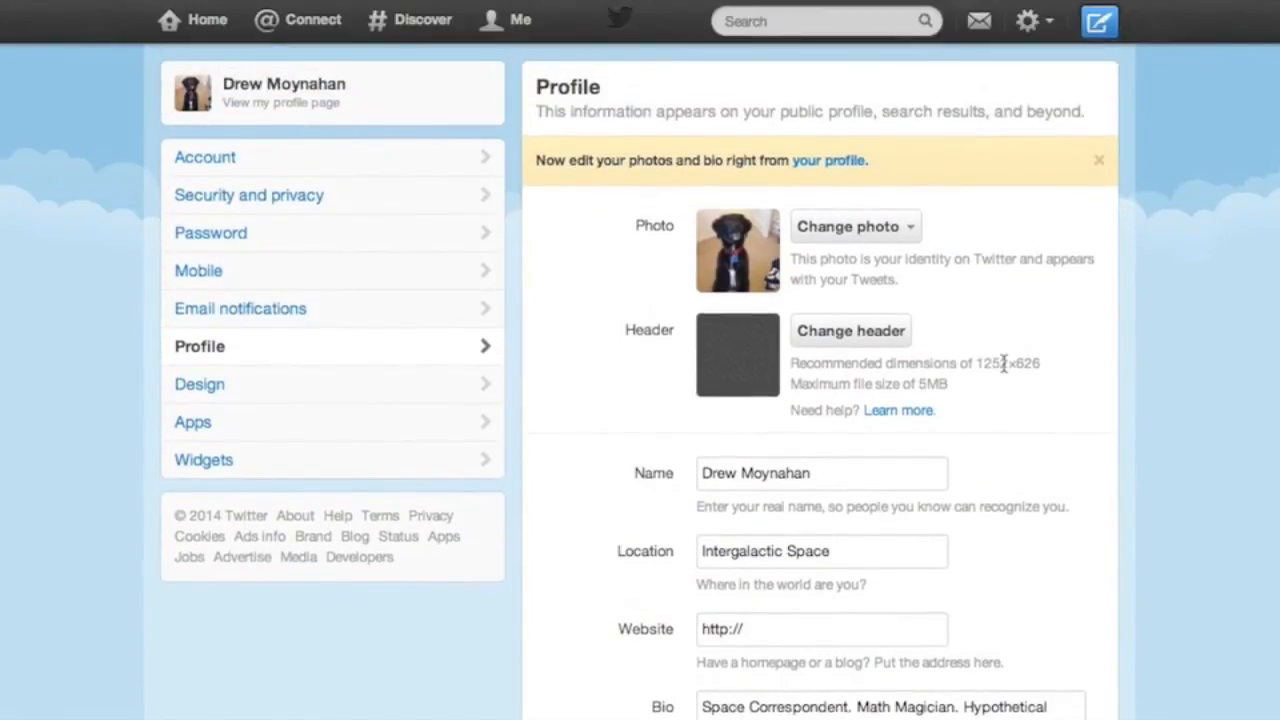
pyautogui.moveTo(358, 393)
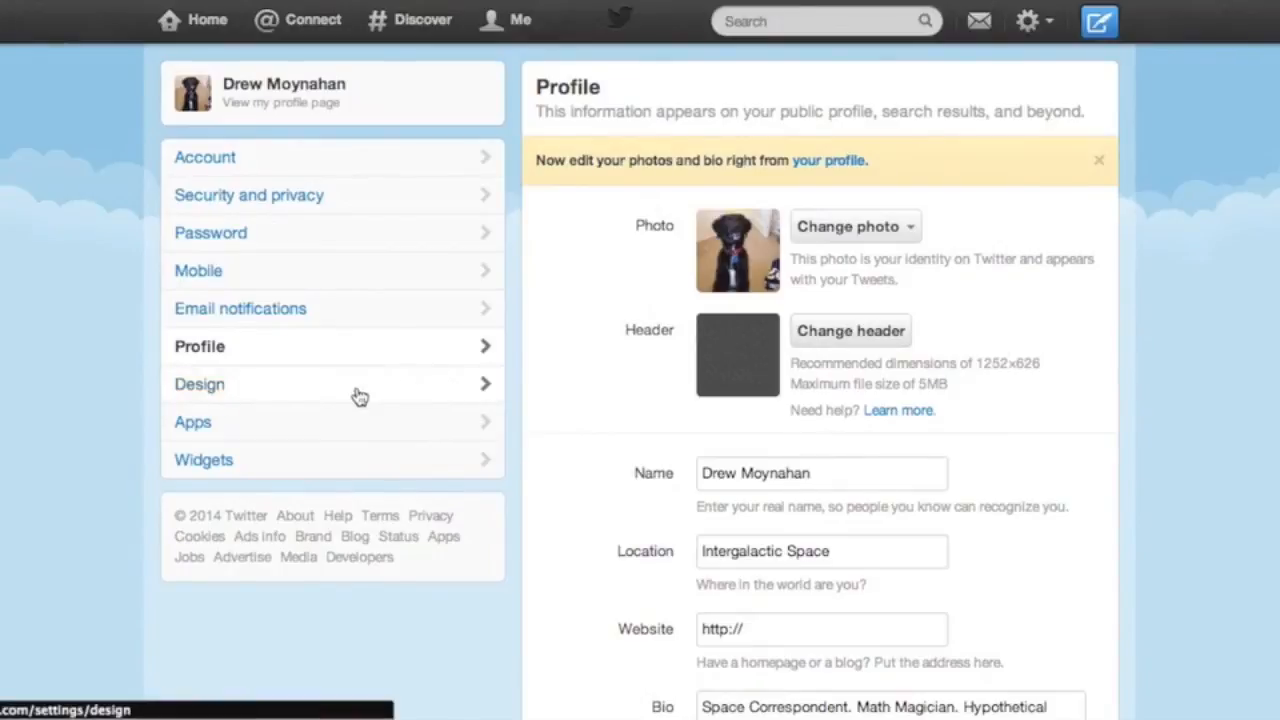
pyautogui.click(200, 384)
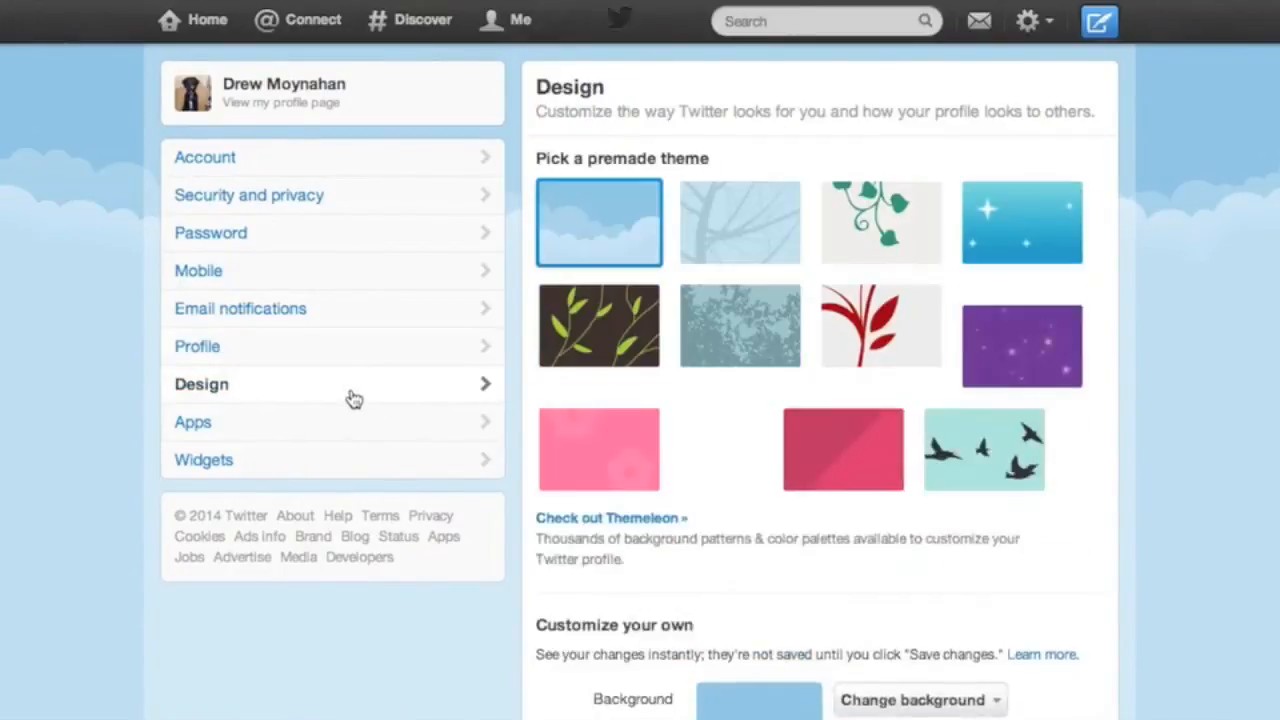
# Open the Apps settings and confirm no applications have access to the account
pyautogui.scroll(-3)
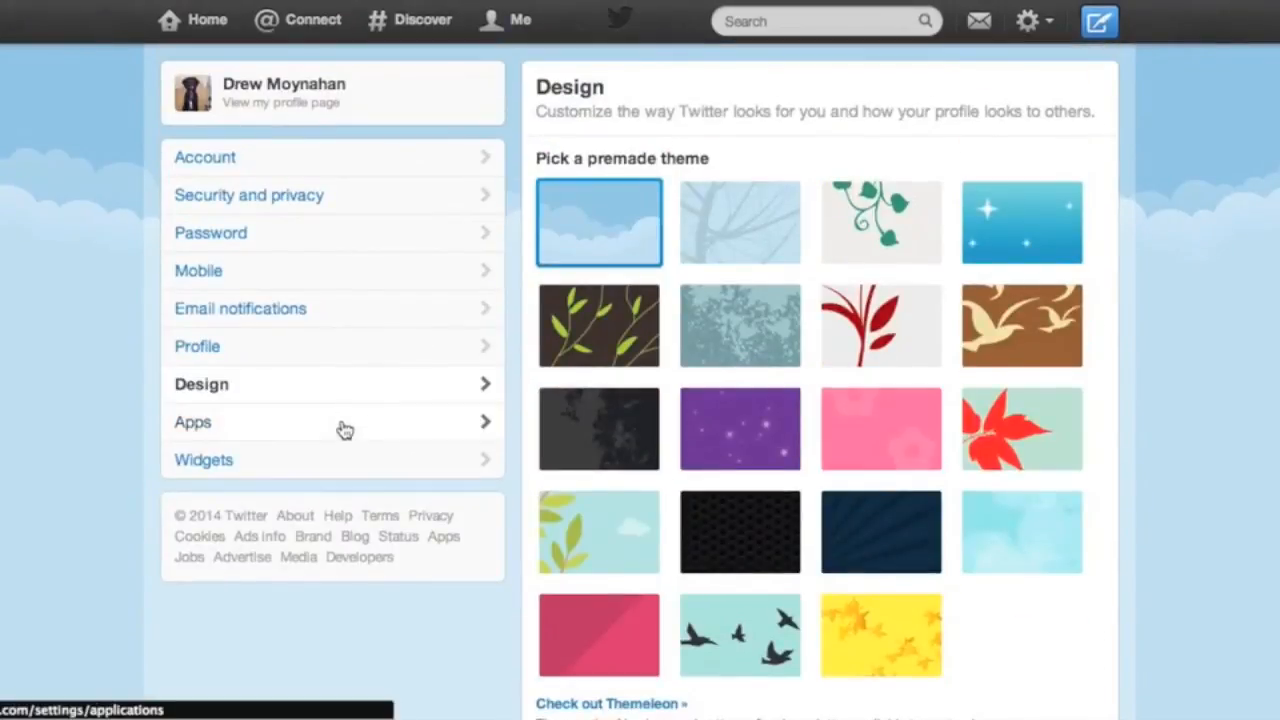
pyautogui.click(193, 422)
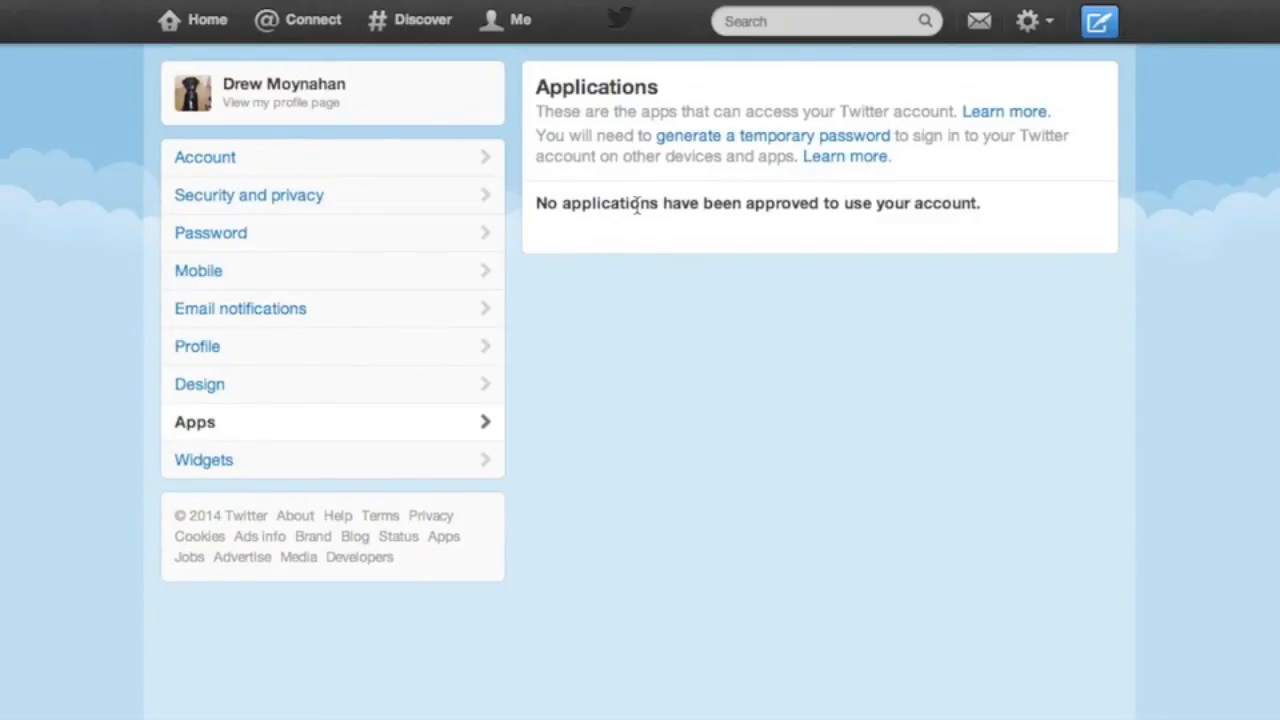
pyautogui.moveTo(873, 477)
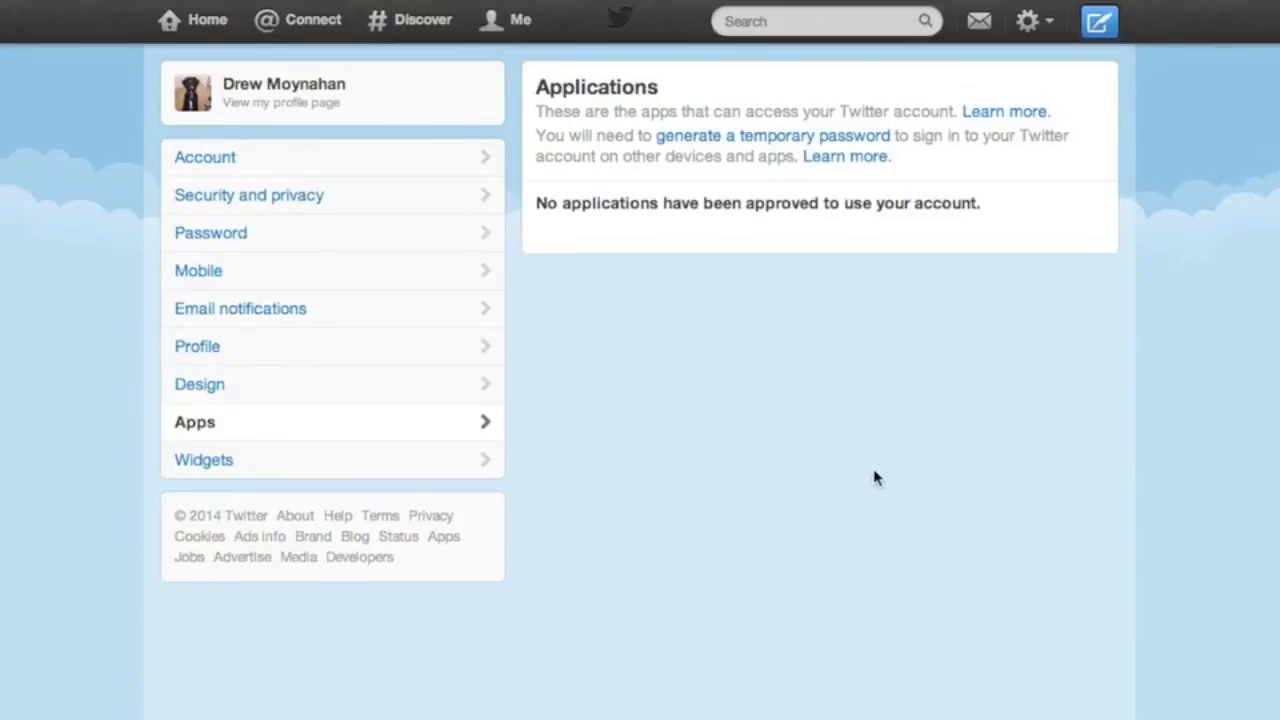
pyautogui.moveTo(720, 474)
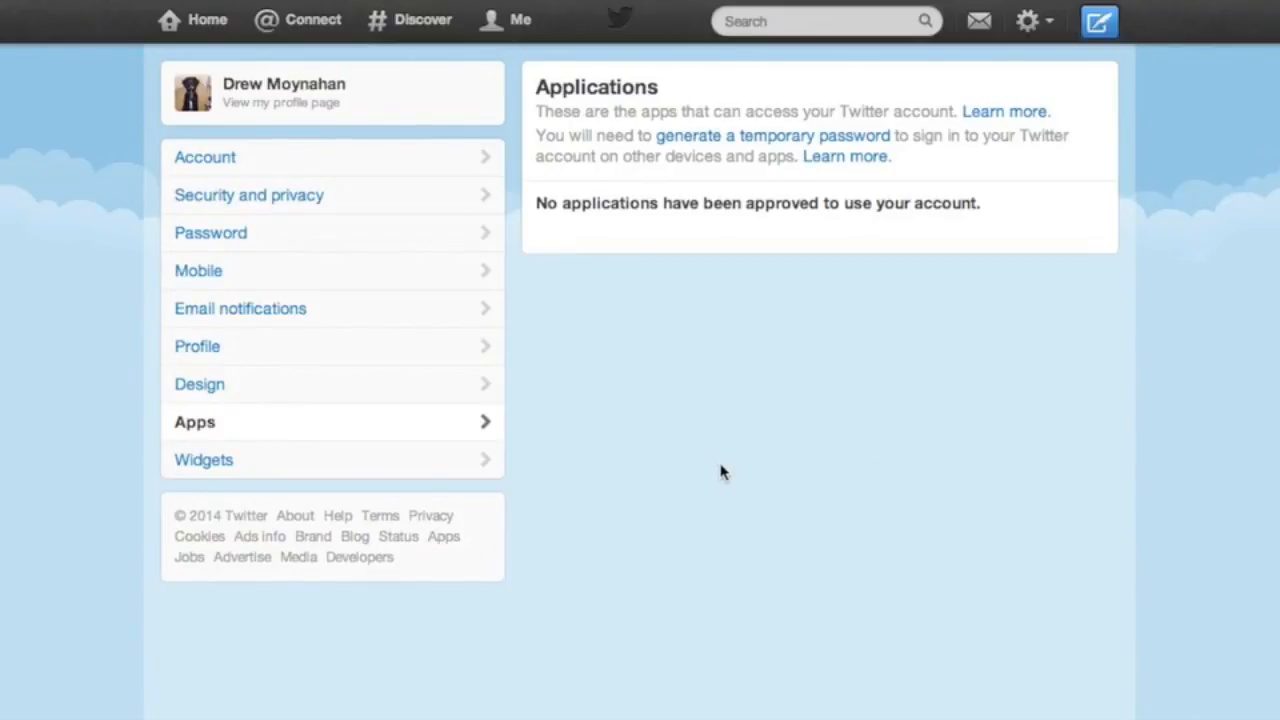
pyautogui.moveTo(750, 378)
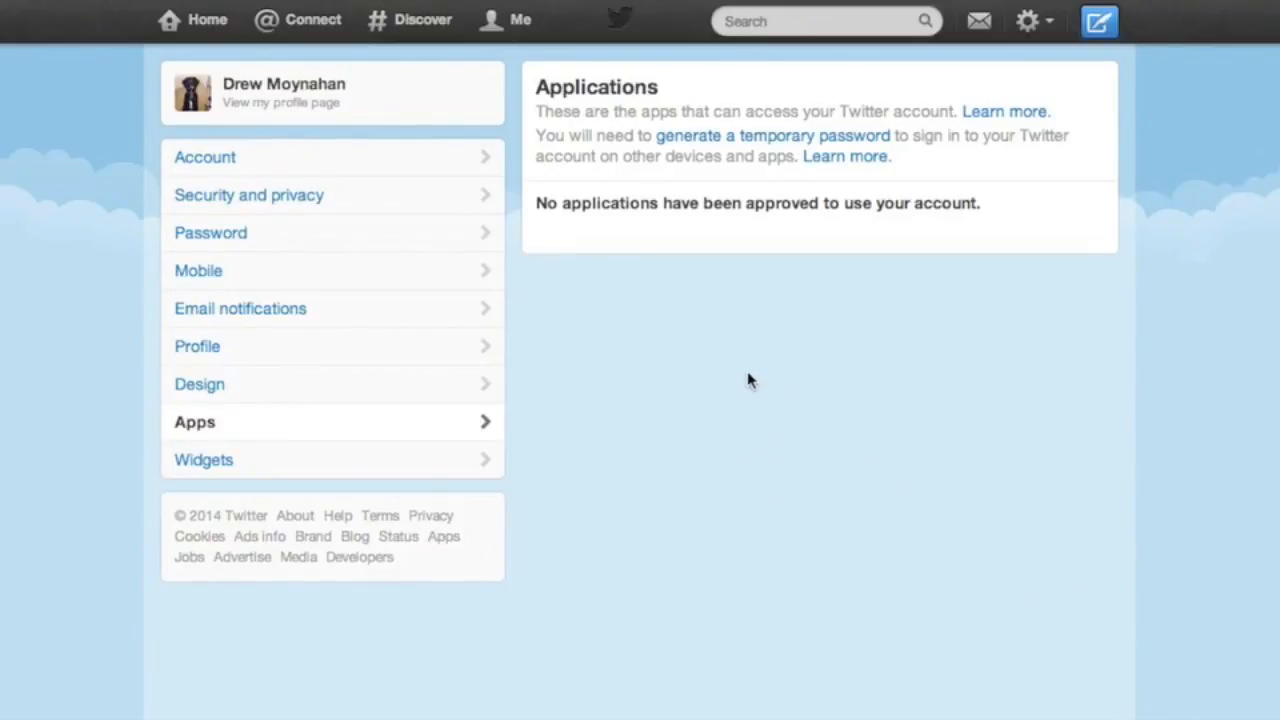
pyautogui.moveTo(892, 379)
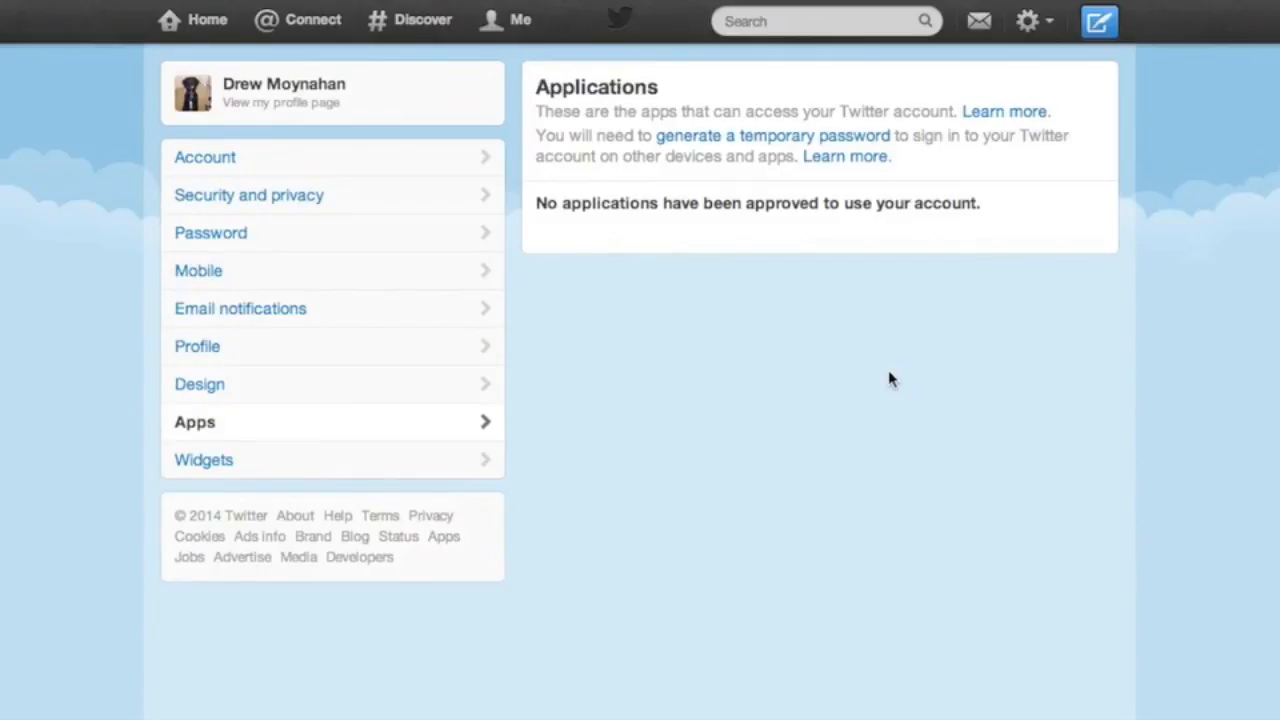
pyautogui.moveTo(542, 353)
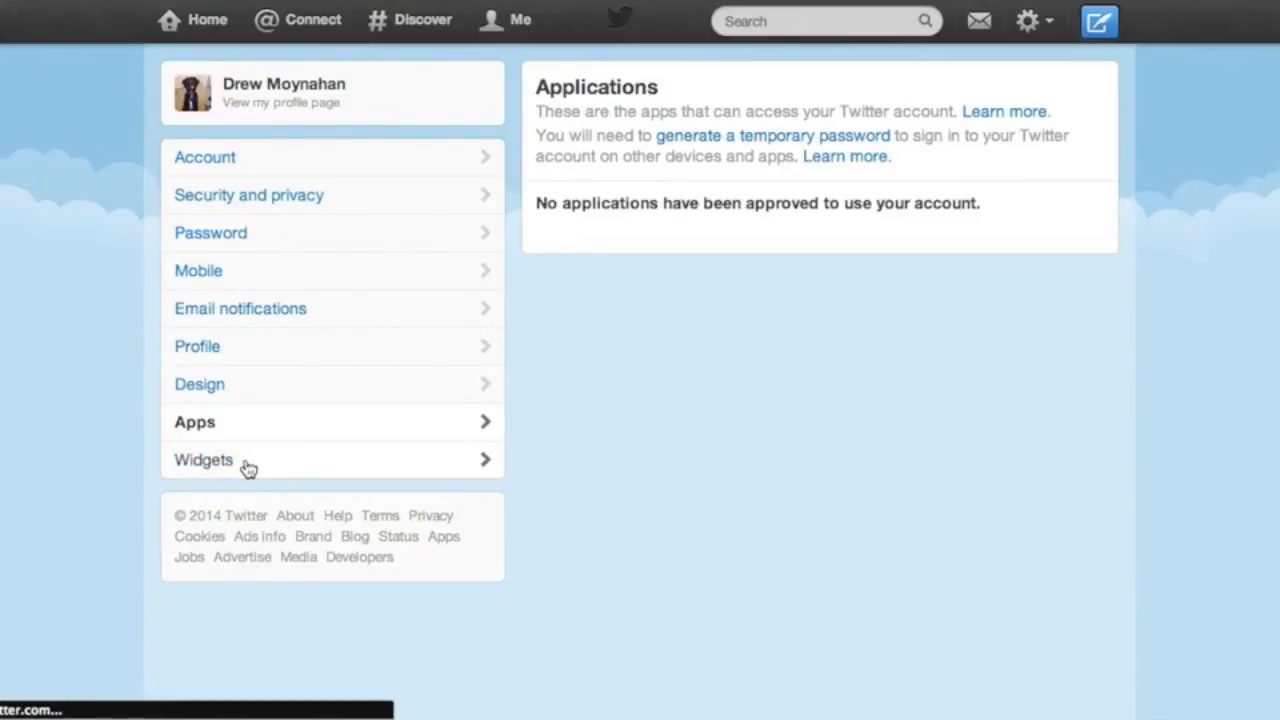
# Confirm the Widgets settings list no widgets, leaving the create-widget form unsaved, then go to the profile
pyautogui.click(204, 460)
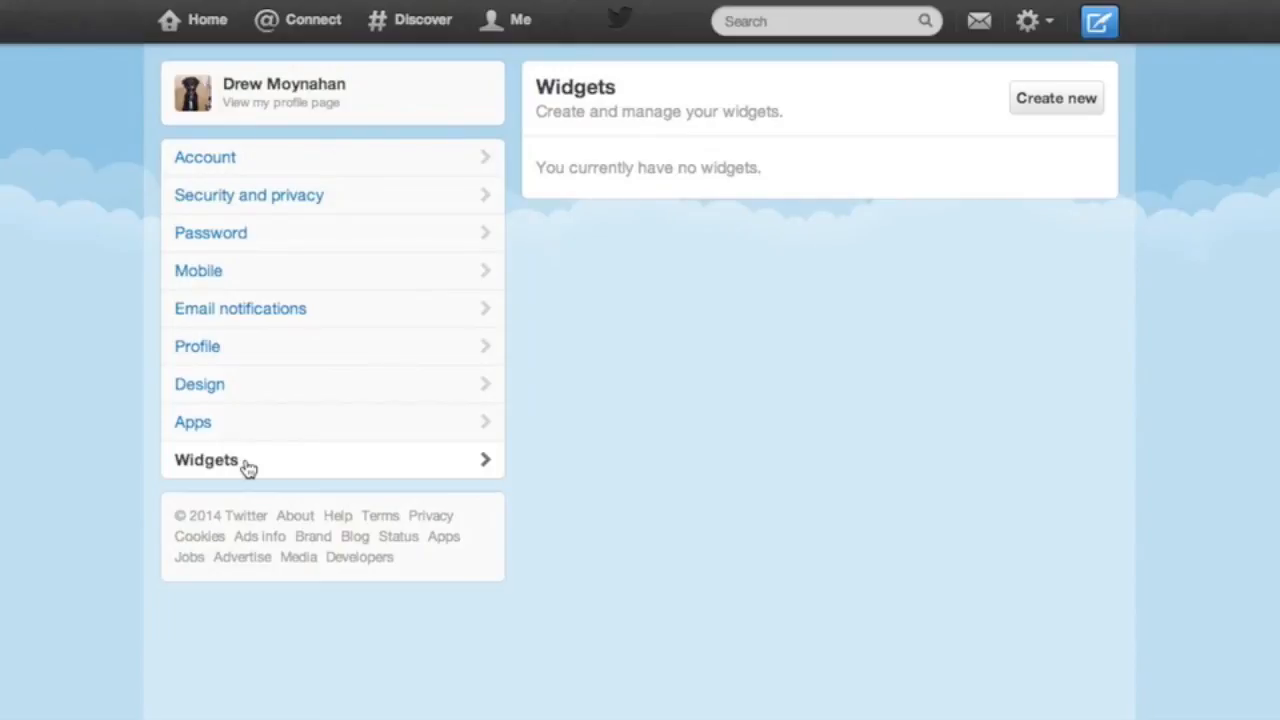
pyautogui.click(1083, 97)
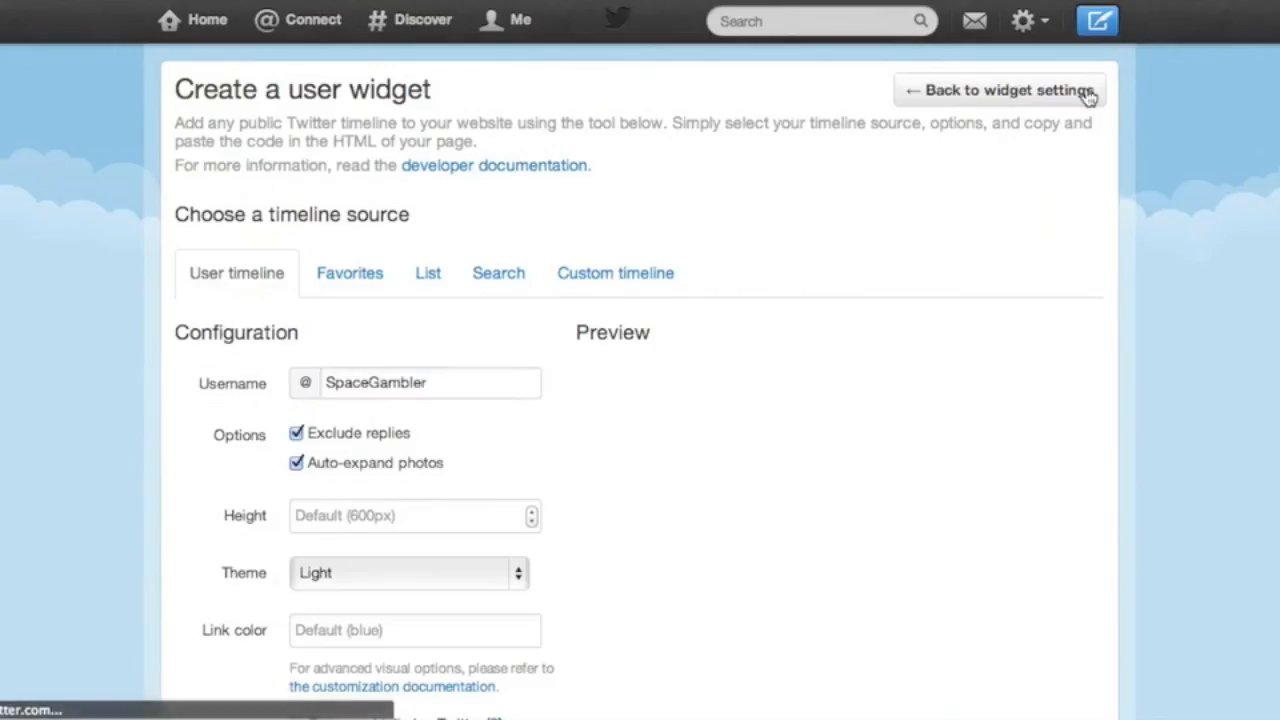
pyautogui.scroll(-3)
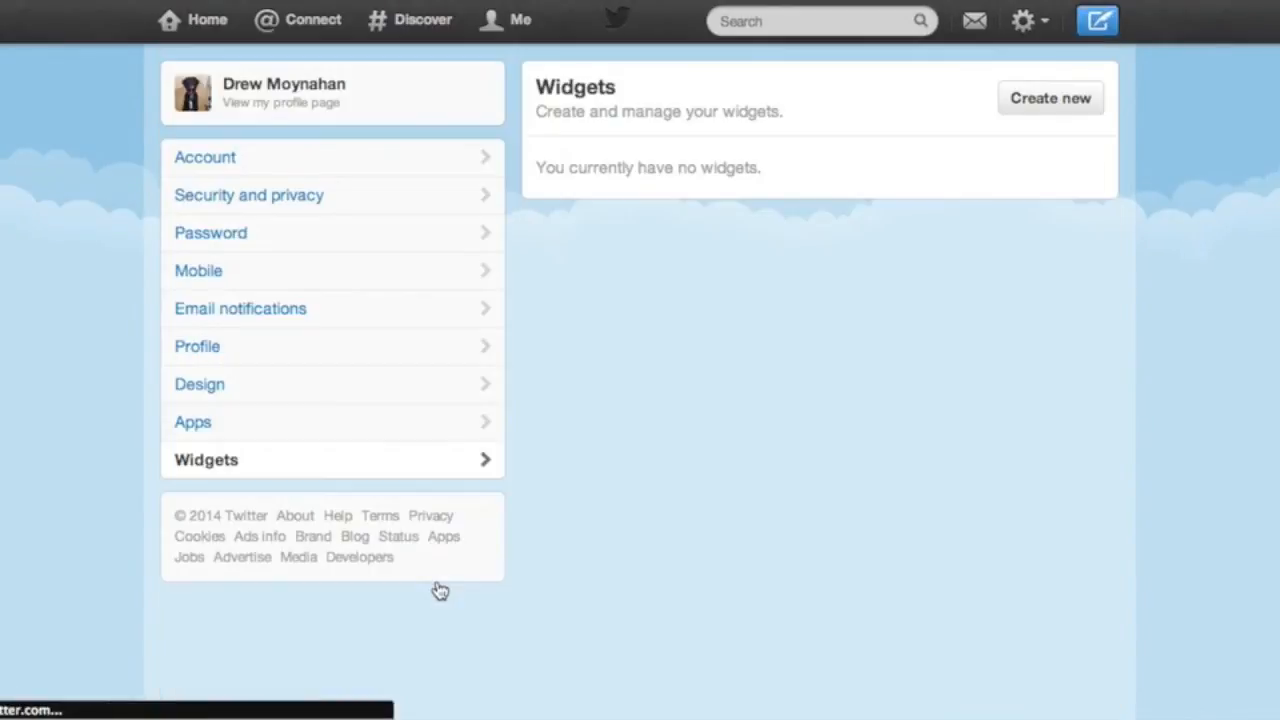
pyautogui.moveTo(1037, 22)
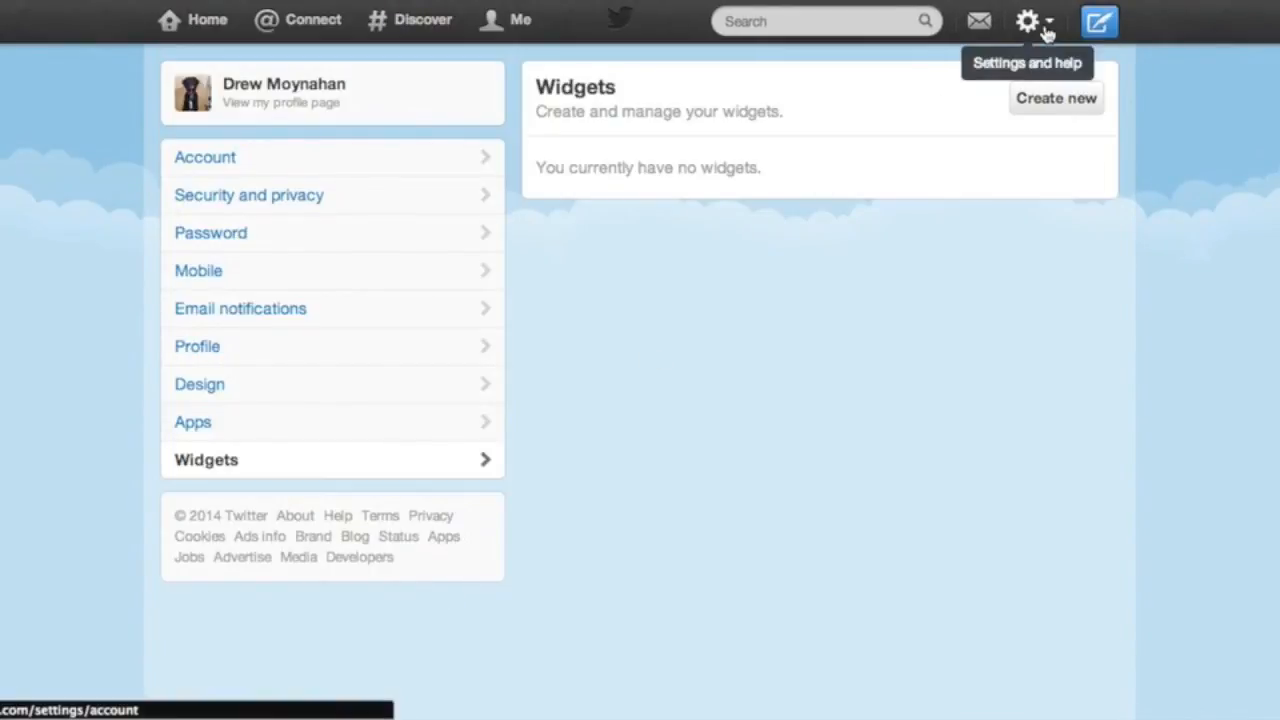
pyautogui.click(510, 20)
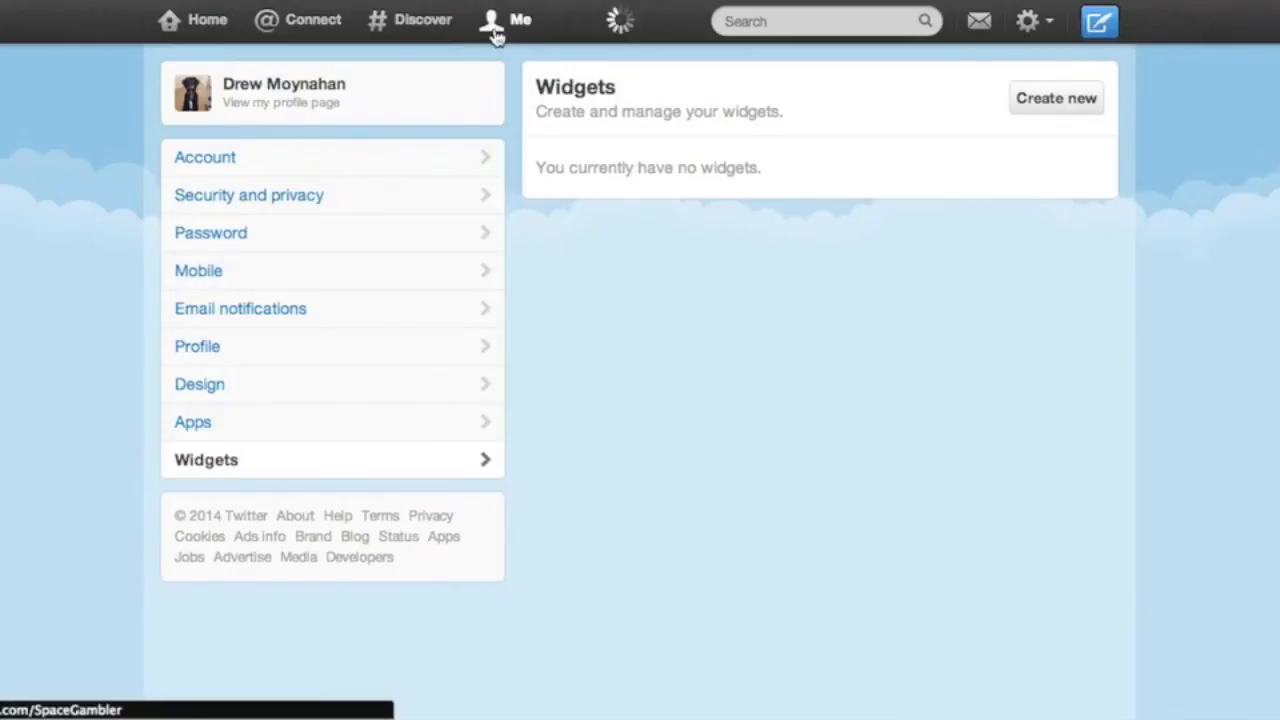
# Open the empty Lists section on the profile and bring up a blank create-list form
pyautogui.click(531, 20)
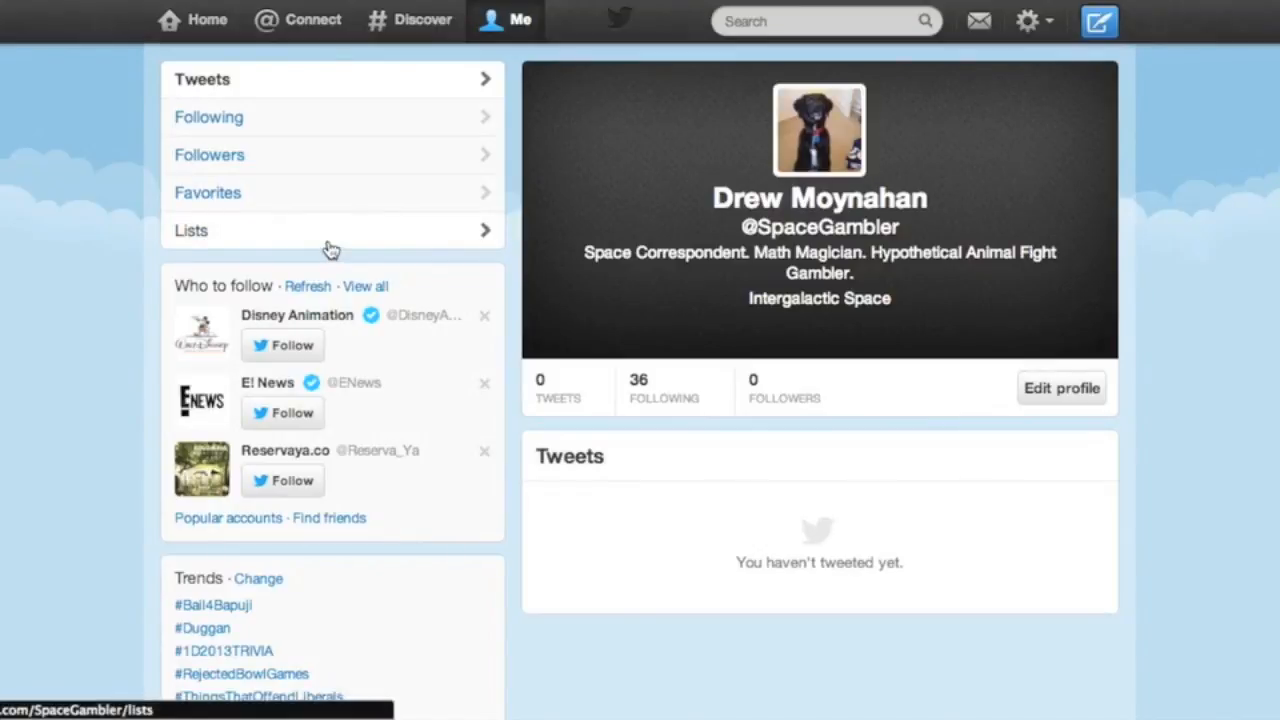
pyautogui.click(191, 230)
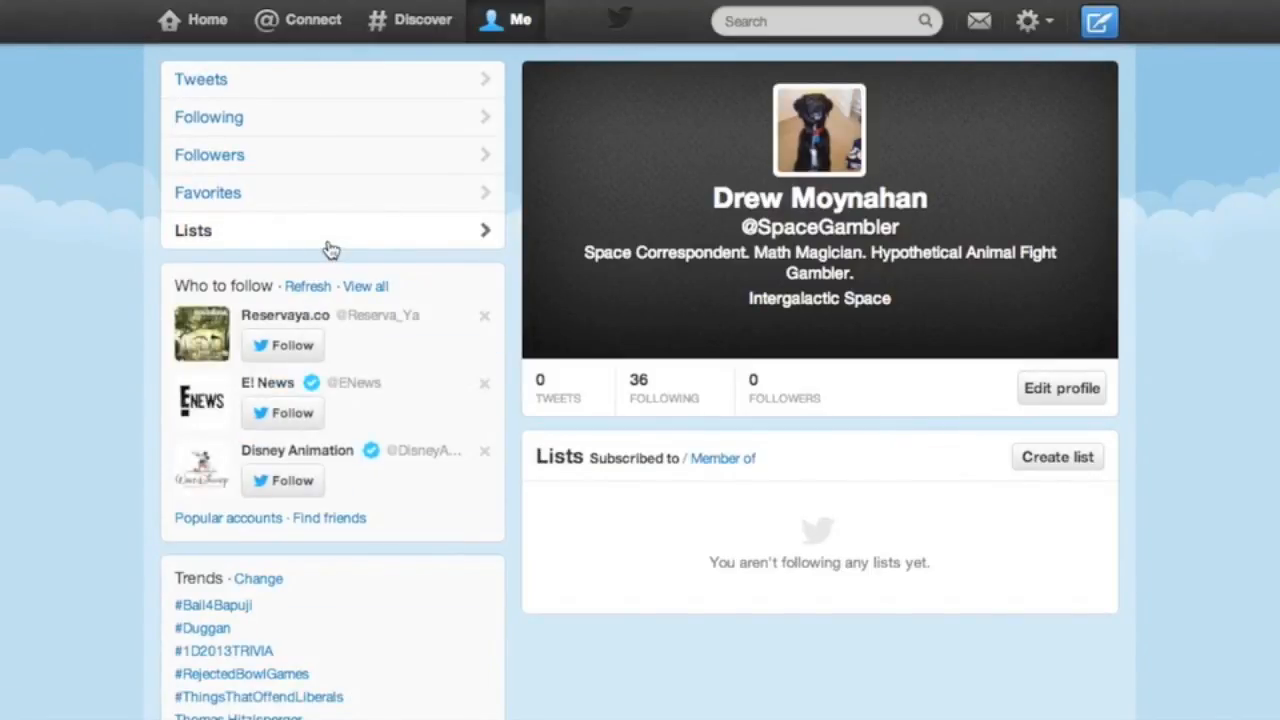
pyautogui.click(1057, 457)
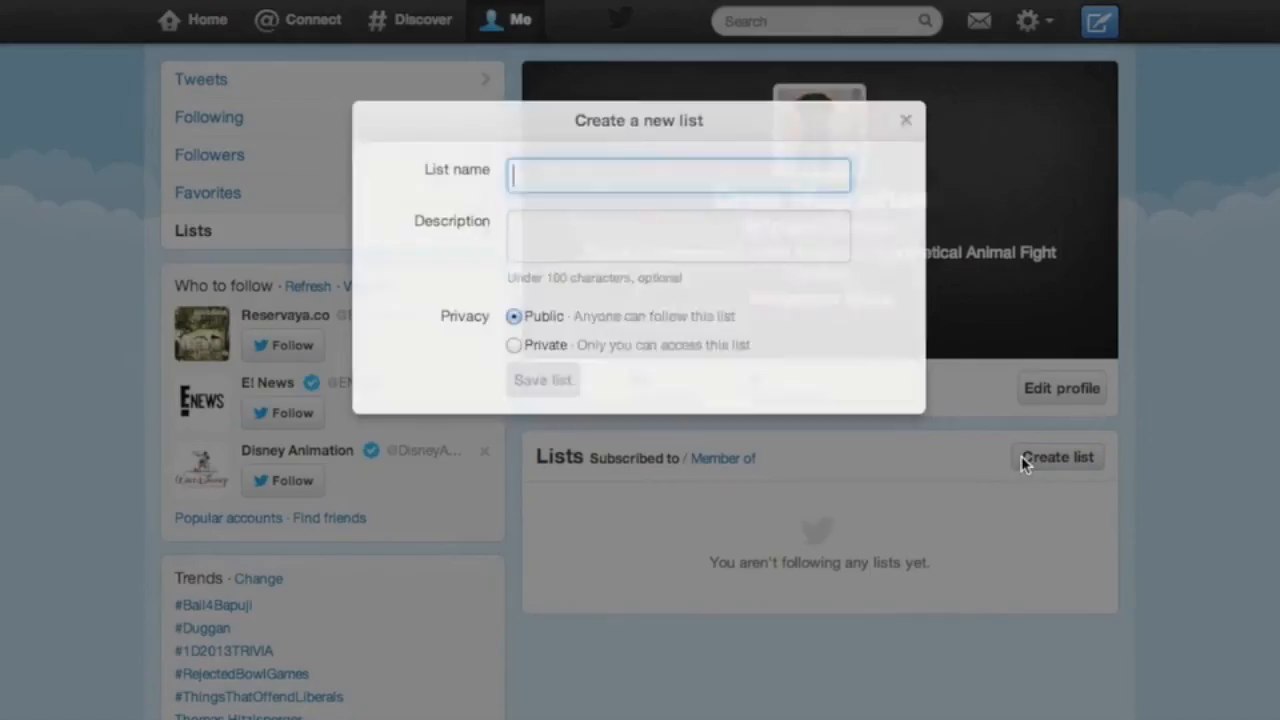